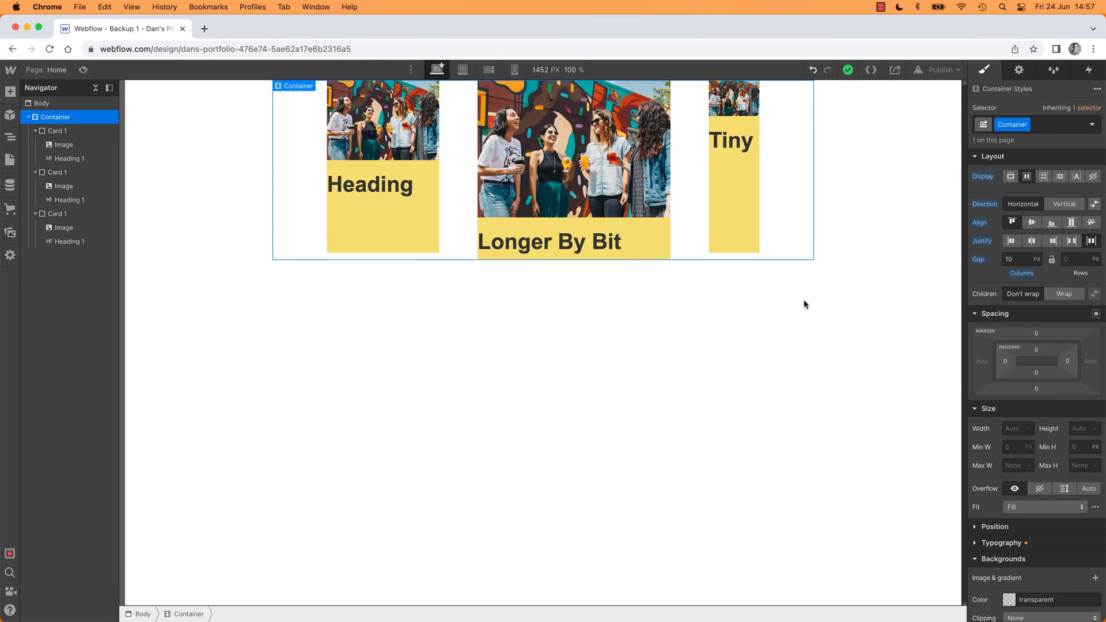
{"action": "mouse_move", "coordinate": [1028, 176]}
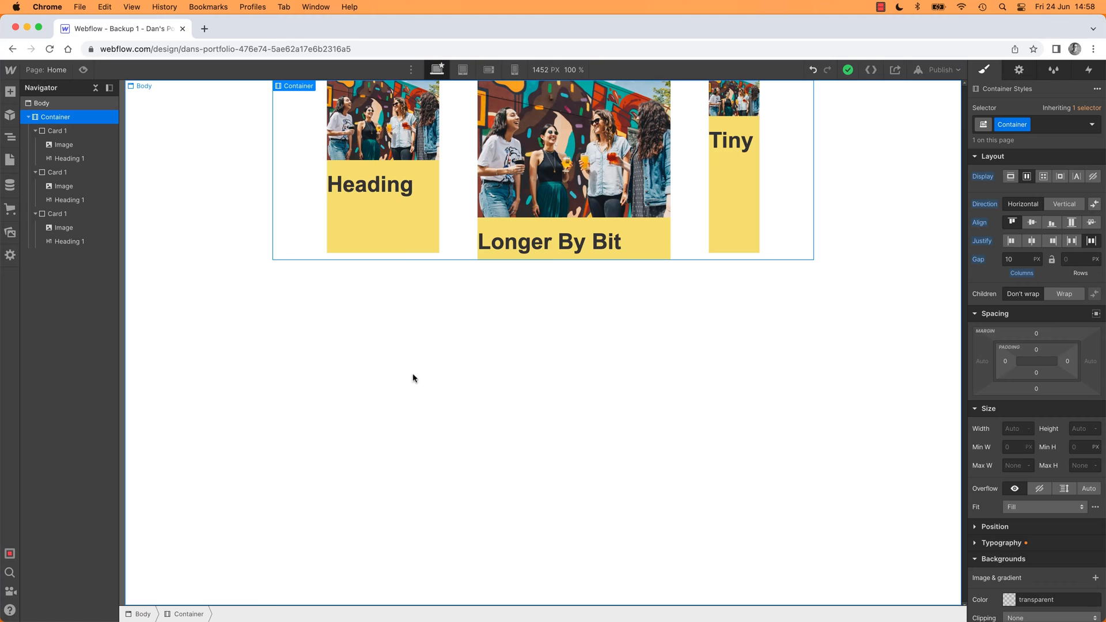
{"action": "mouse_move", "coordinate": [370, 393]}
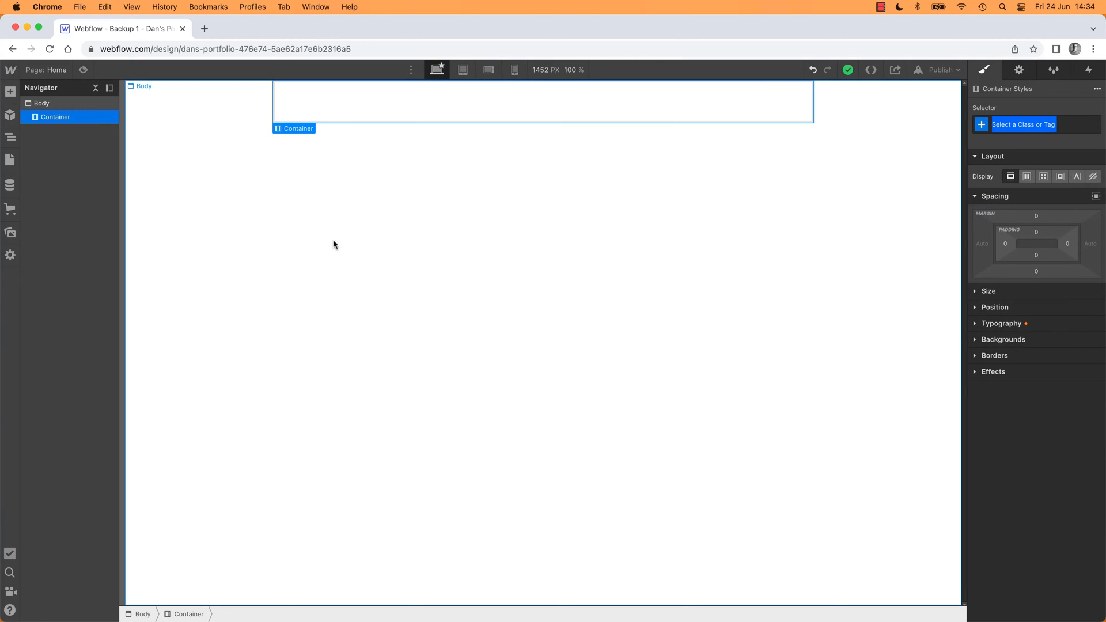
- Select the empty container and set its layout to grid
{"action": "left_click", "coordinate": [11, 92]}
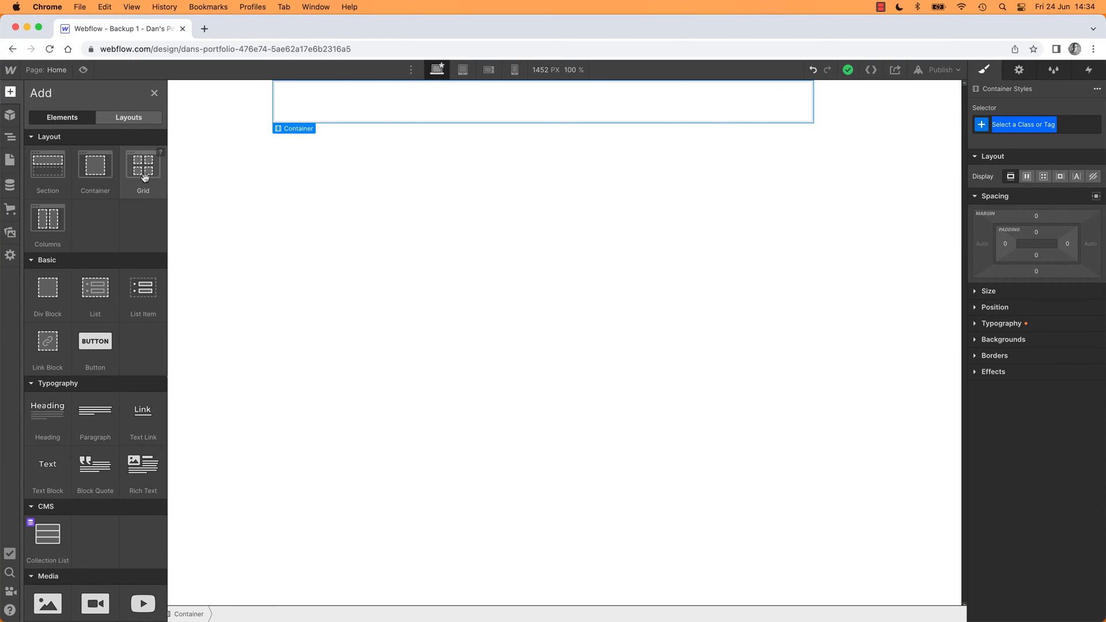
{"action": "left_click", "coordinate": [143, 168]}
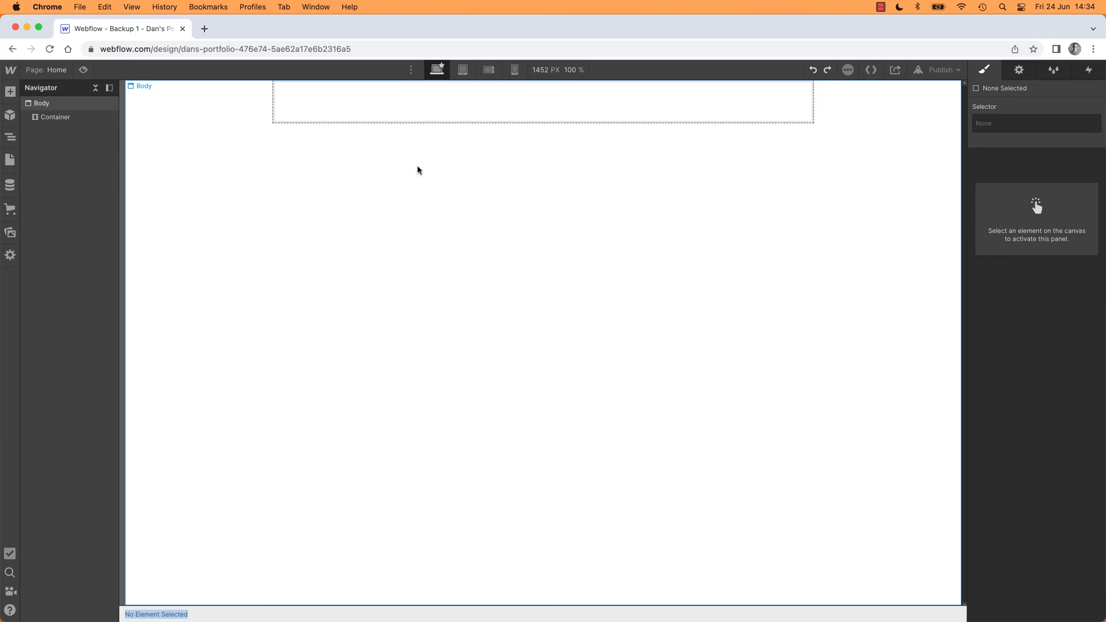
{"action": "left_click", "coordinate": [11, 92]}
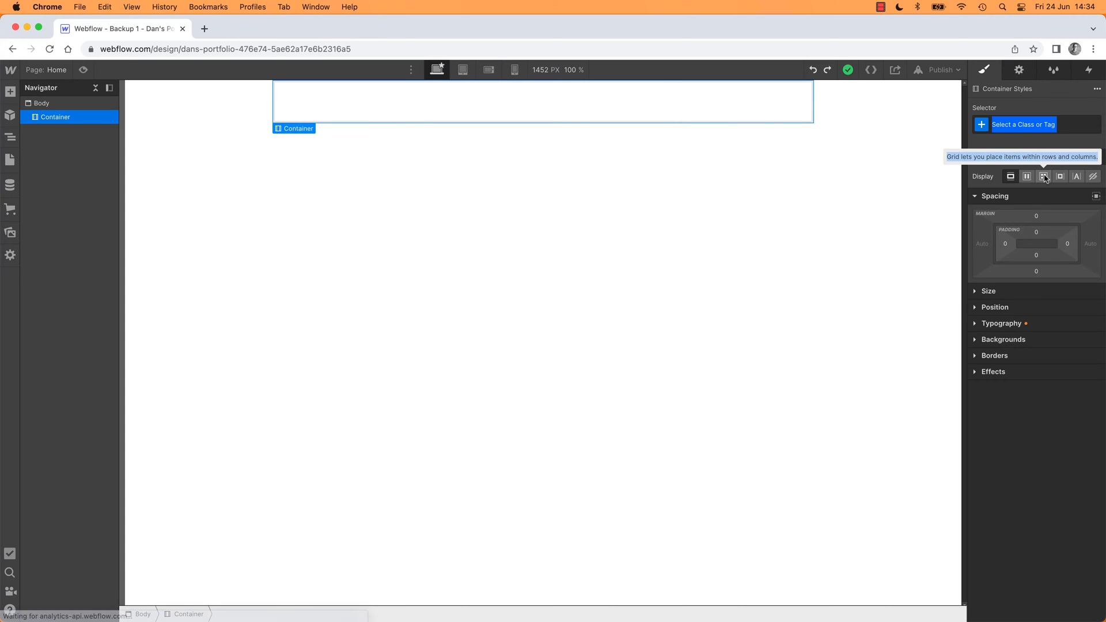
{"action": "left_click", "coordinate": [1044, 175]}
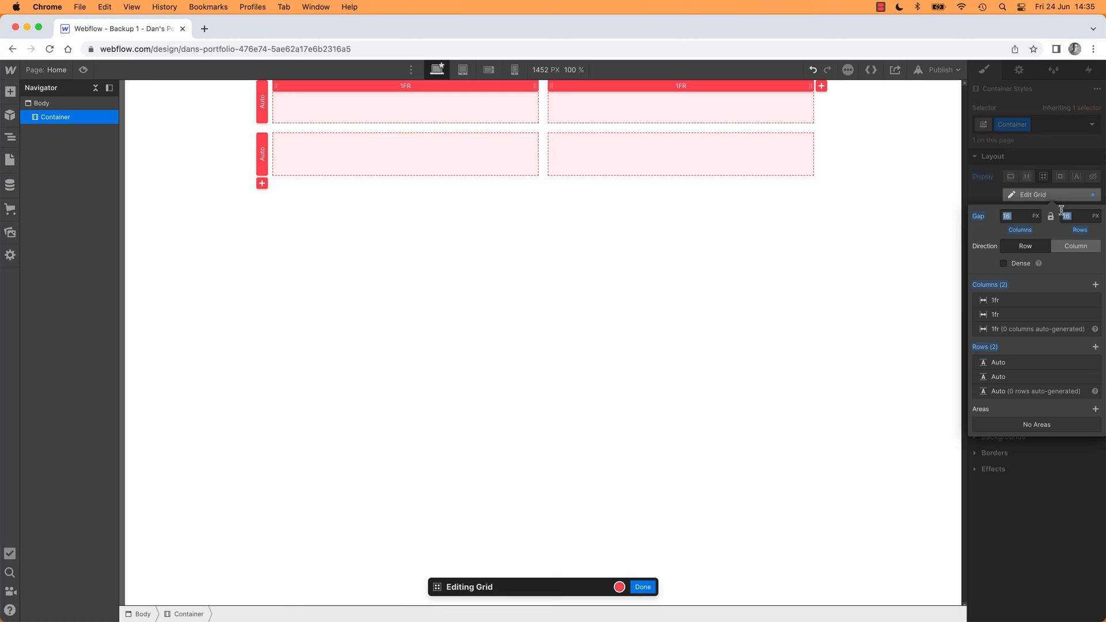
- Drop a Grid element into the container and start editing its layout
{"action": "left_click", "coordinate": [641, 586]}
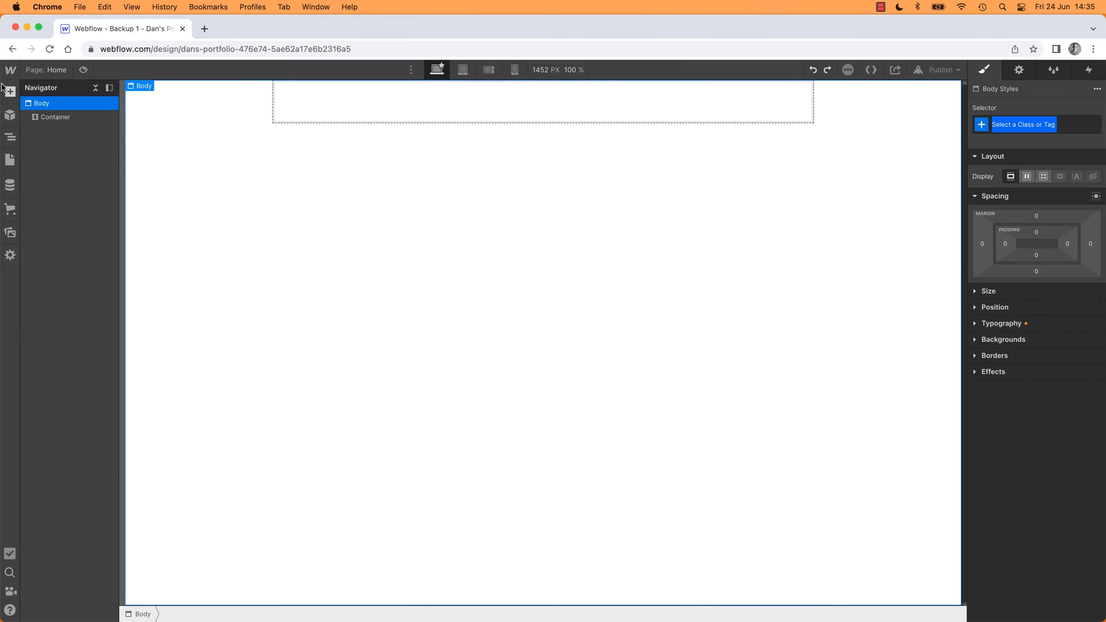
{"action": "left_click", "coordinate": [11, 91]}
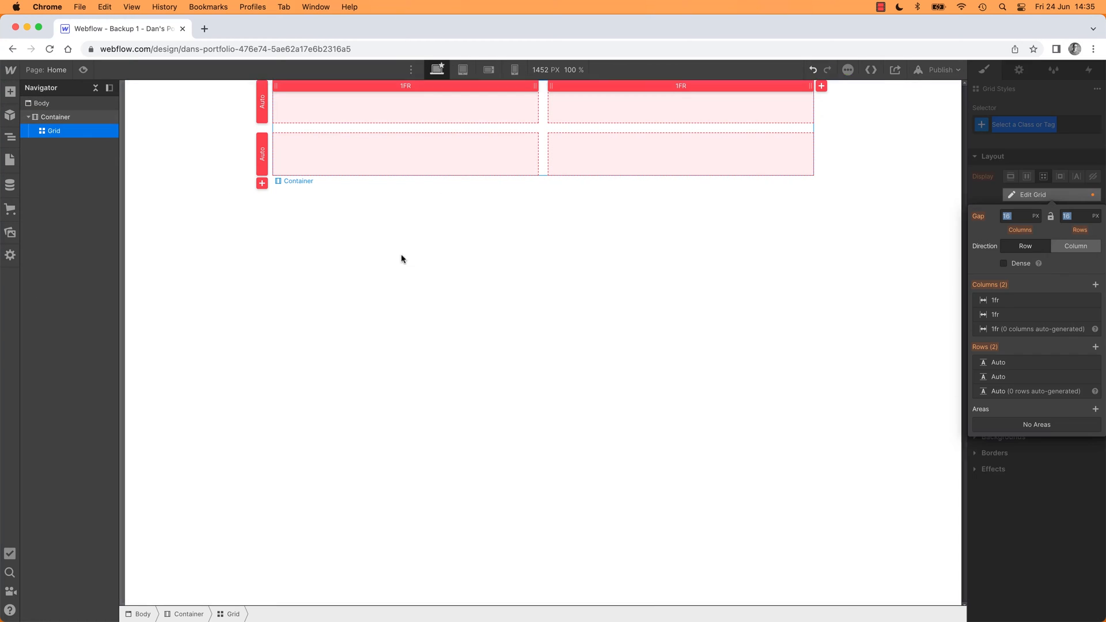
{"action": "left_click", "coordinate": [1032, 195]}
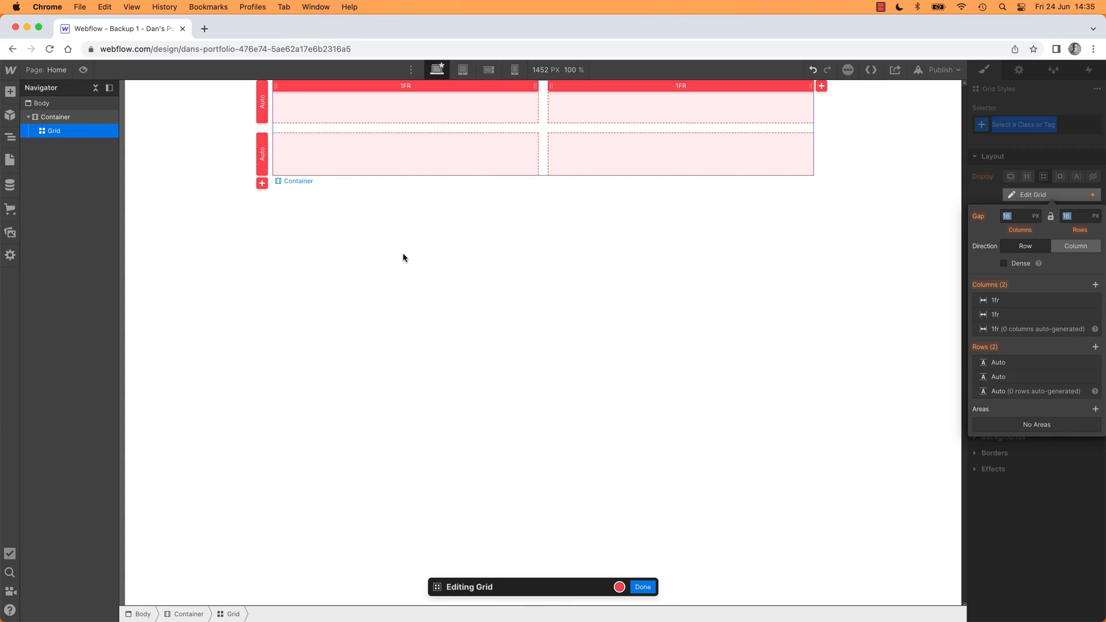
{"action": "left_click", "coordinate": [11, 92]}
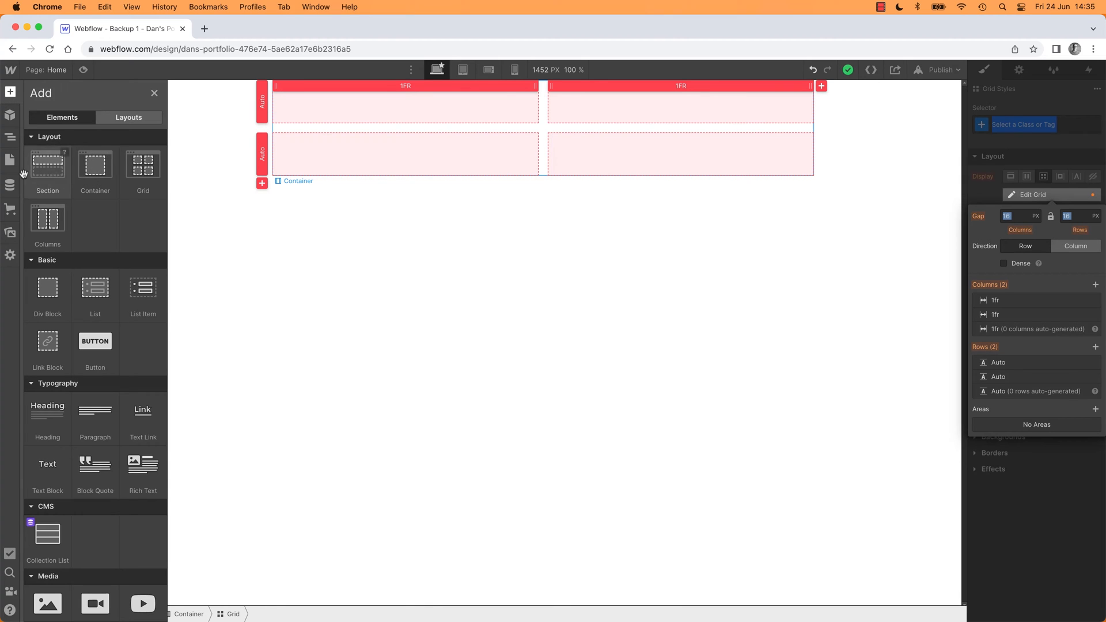
{"action": "mouse_move", "coordinate": [143, 174]}
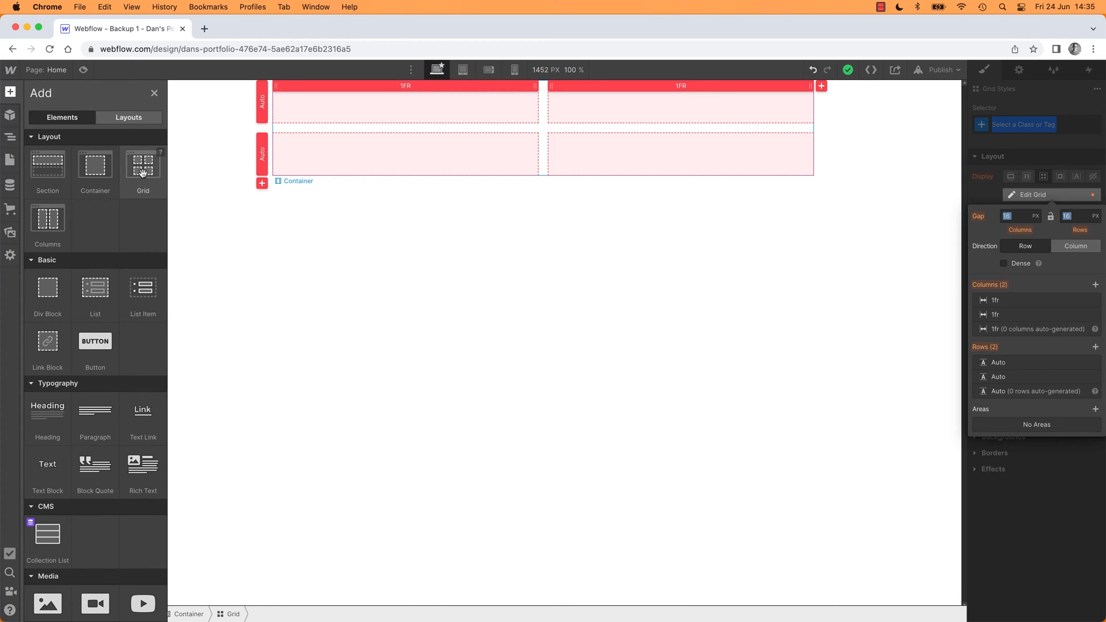
{"action": "mouse_move", "coordinate": [96, 172]}
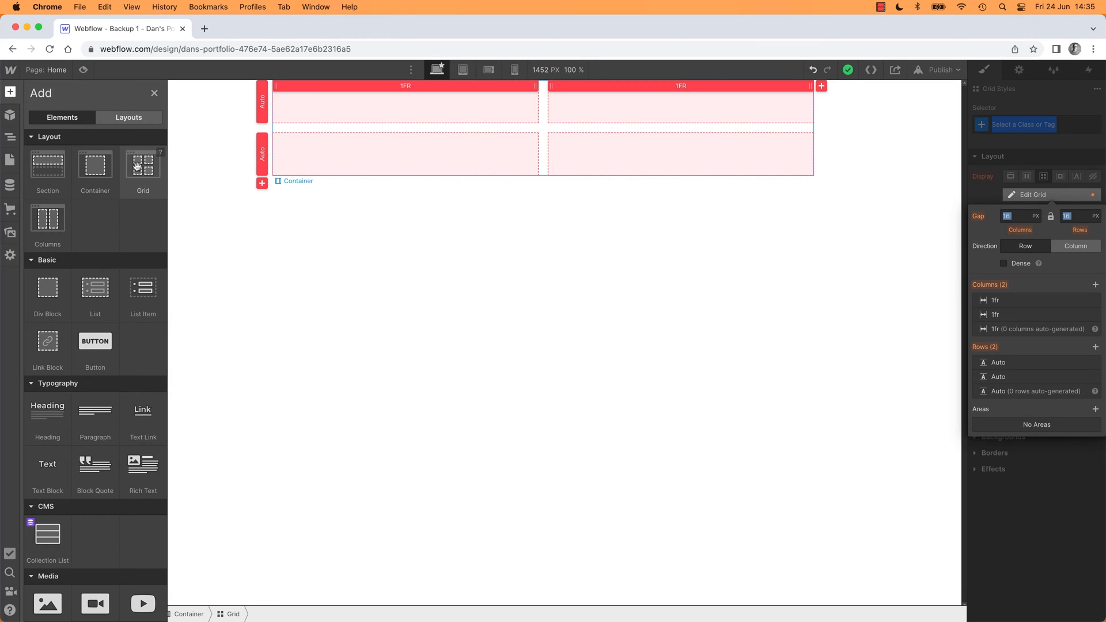
{"action": "mouse_move", "coordinate": [47, 289]}
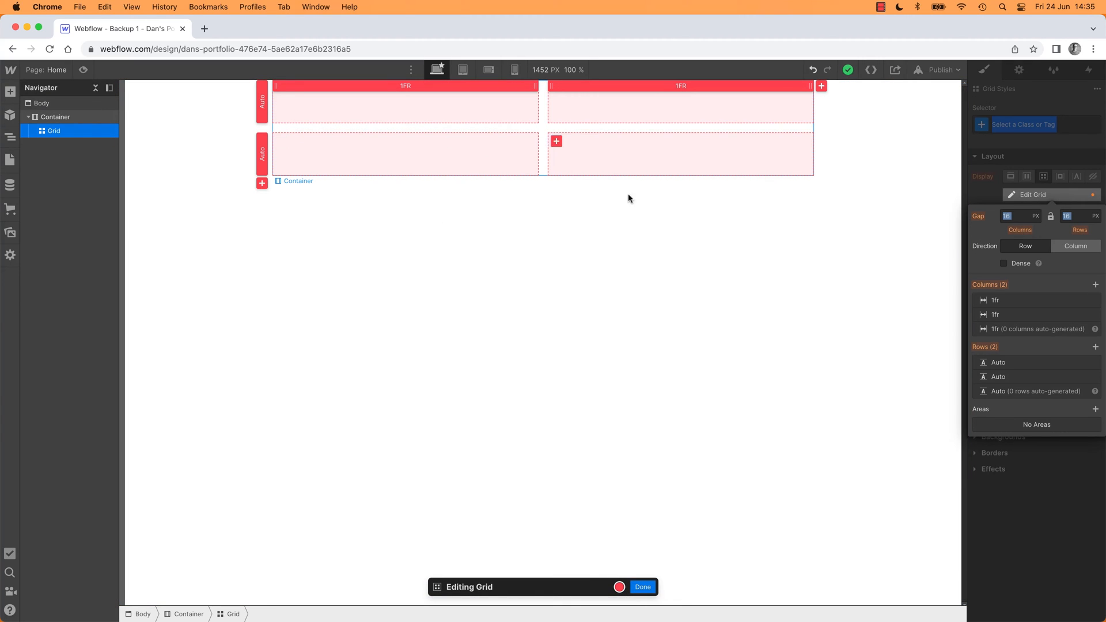
- Add a third column, keep two rows, and widen the gaps between cells
{"action": "left_click", "coordinate": [1095, 285]}
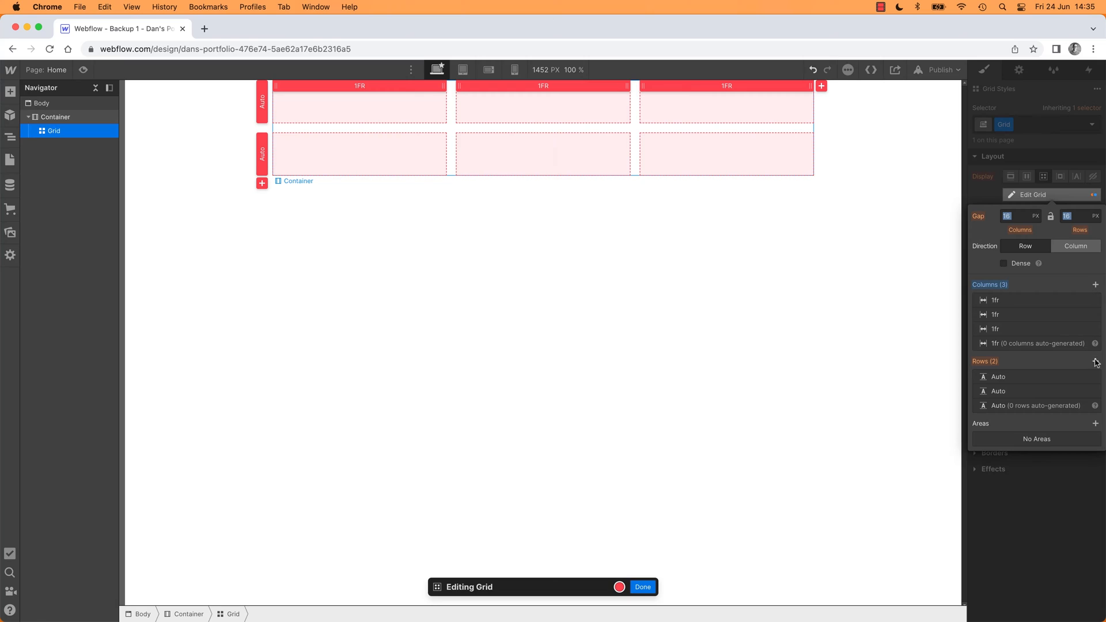
{"action": "left_click", "coordinate": [1096, 360]}
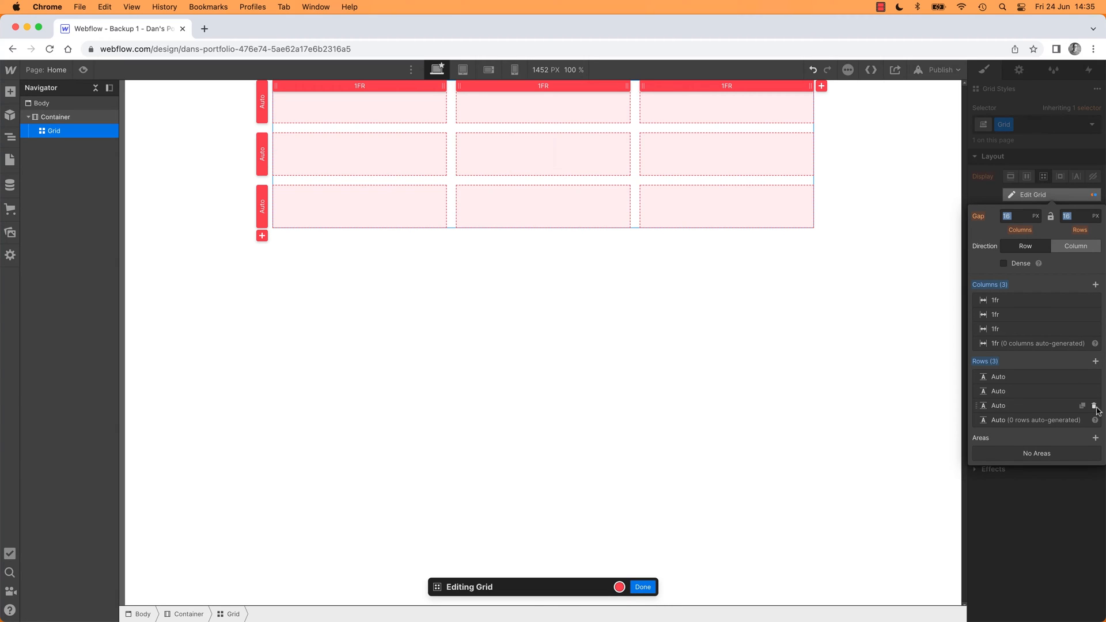
{"action": "left_click", "coordinate": [1095, 404]}
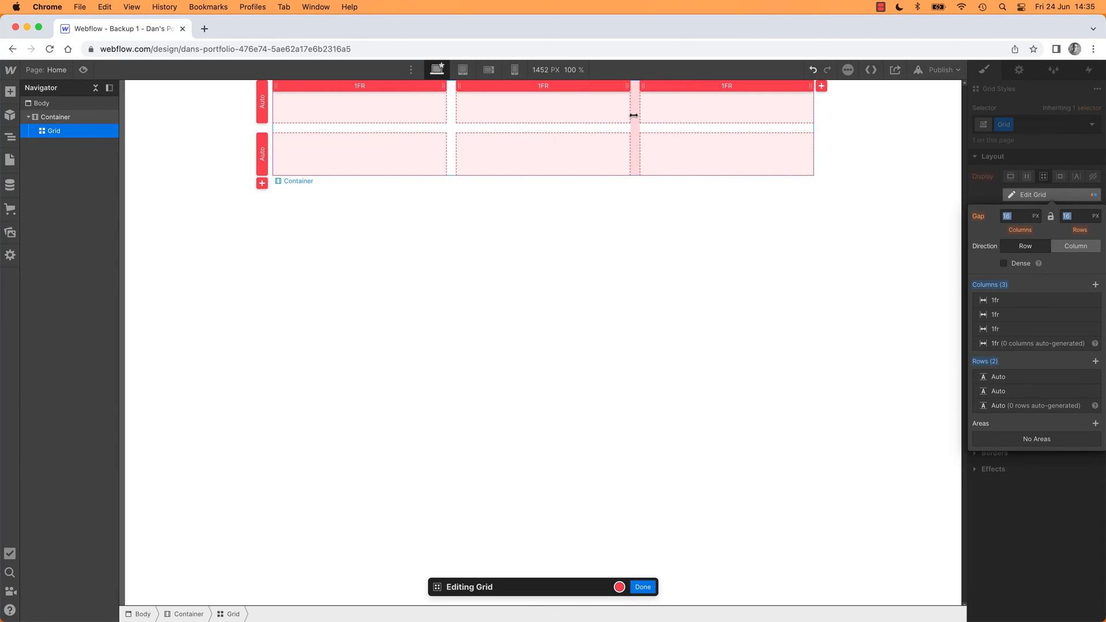
{"action": "left_click_drag", "start_coordinate": [635, 115], "coordinate": [640, 115]}
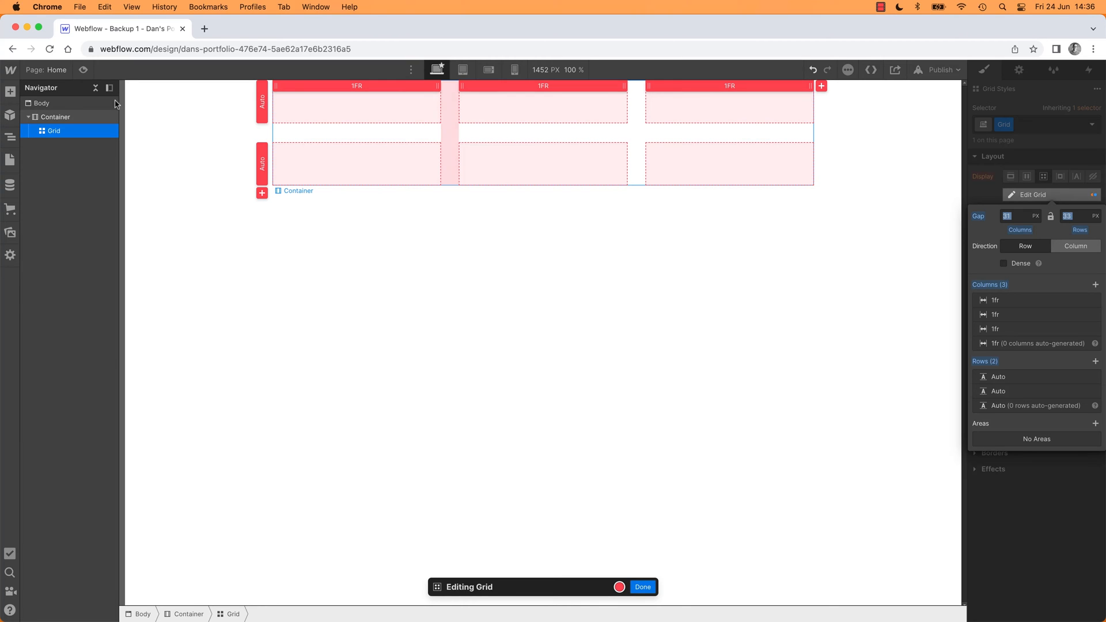
- Finish grid editing and place a placeholder image and Heading in the first cells
{"action": "left_click", "coordinate": [11, 92]}
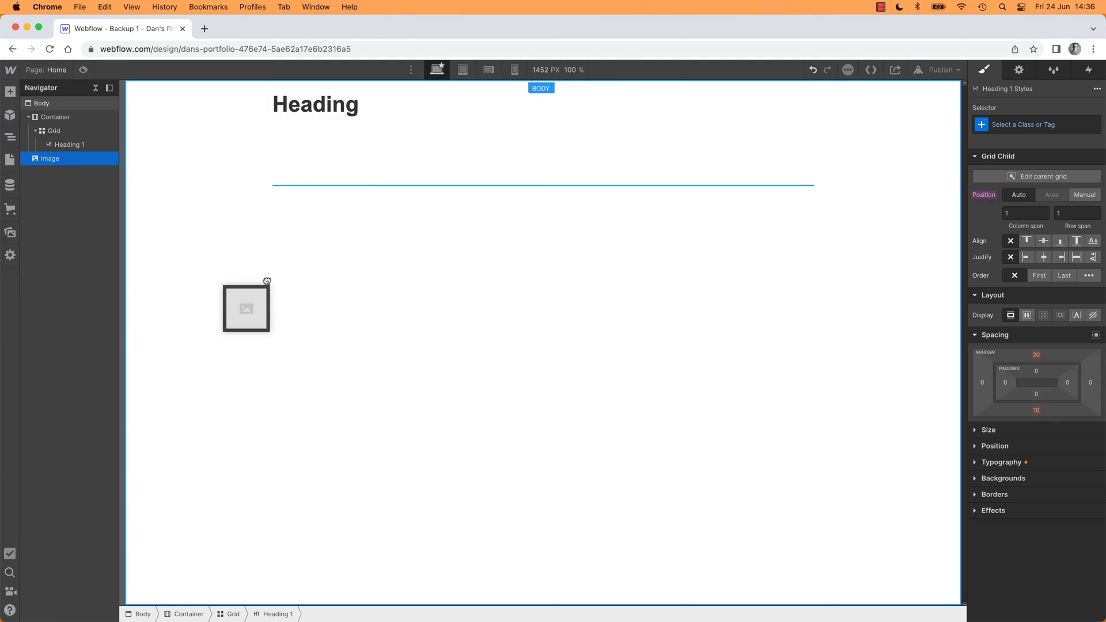
{"action": "double_click", "coordinate": [246, 309]}
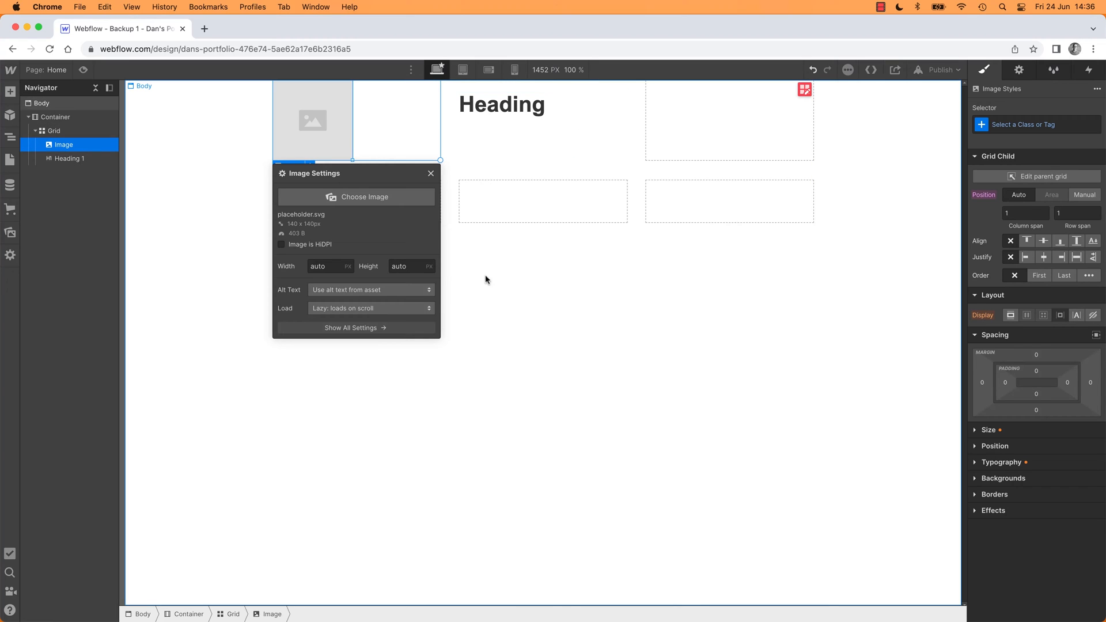
{"action": "left_click", "coordinate": [40, 103]}
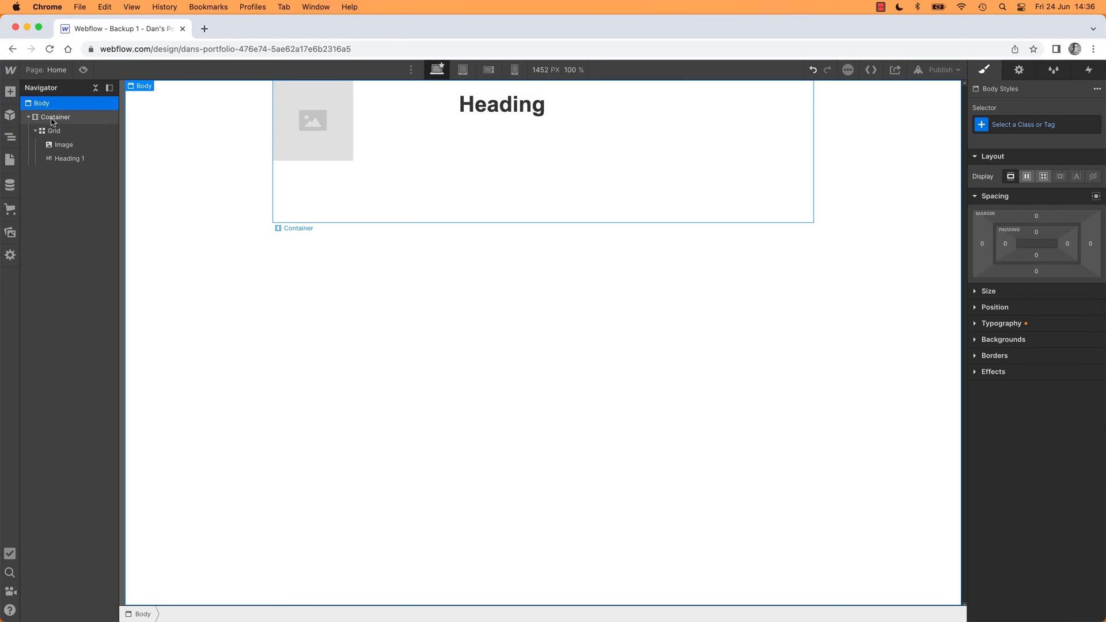
- Add a Div Block card with heading above image, then duplicate it to nine cards
{"action": "left_click", "coordinate": [11, 92]}
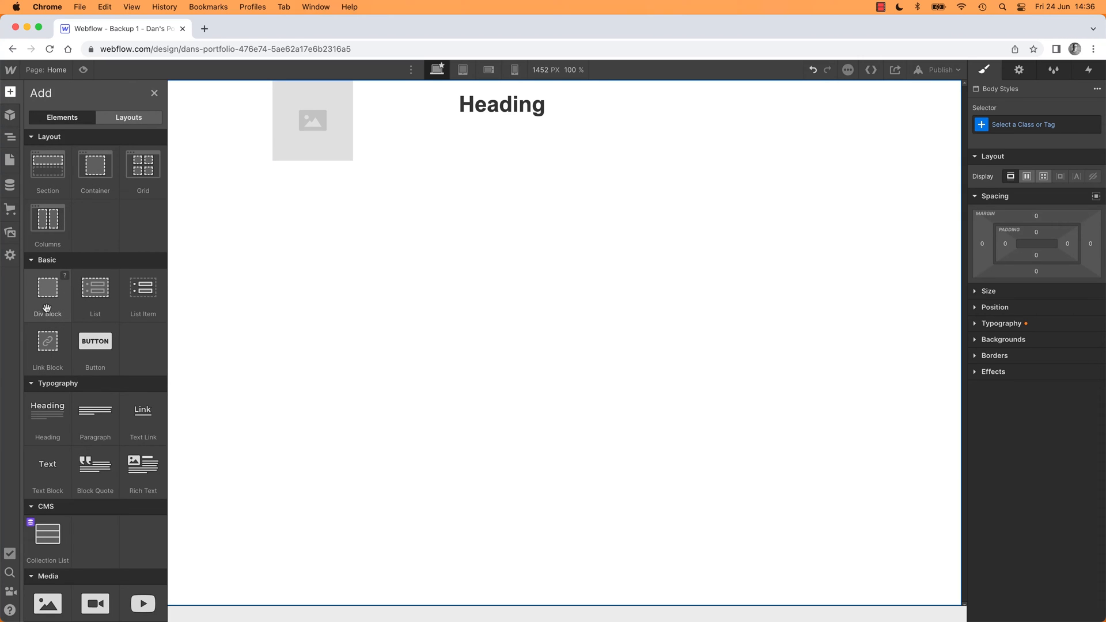
{"action": "left_click_drag", "start_coordinate": [47, 288], "coordinate": [356, 120]}
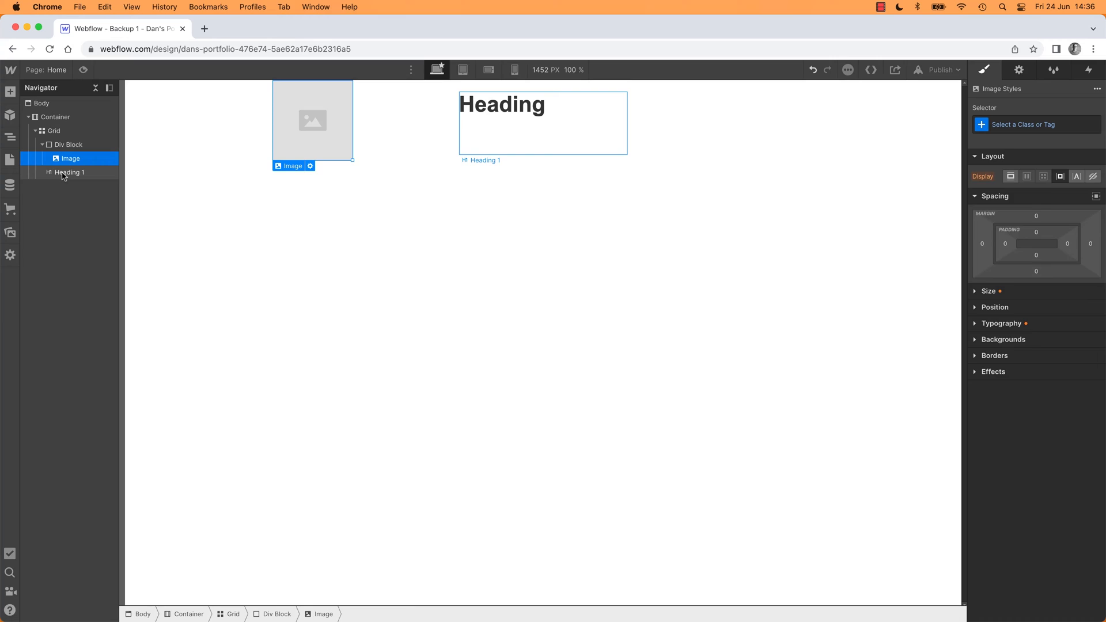
{"action": "left_click", "coordinate": [69, 172]}
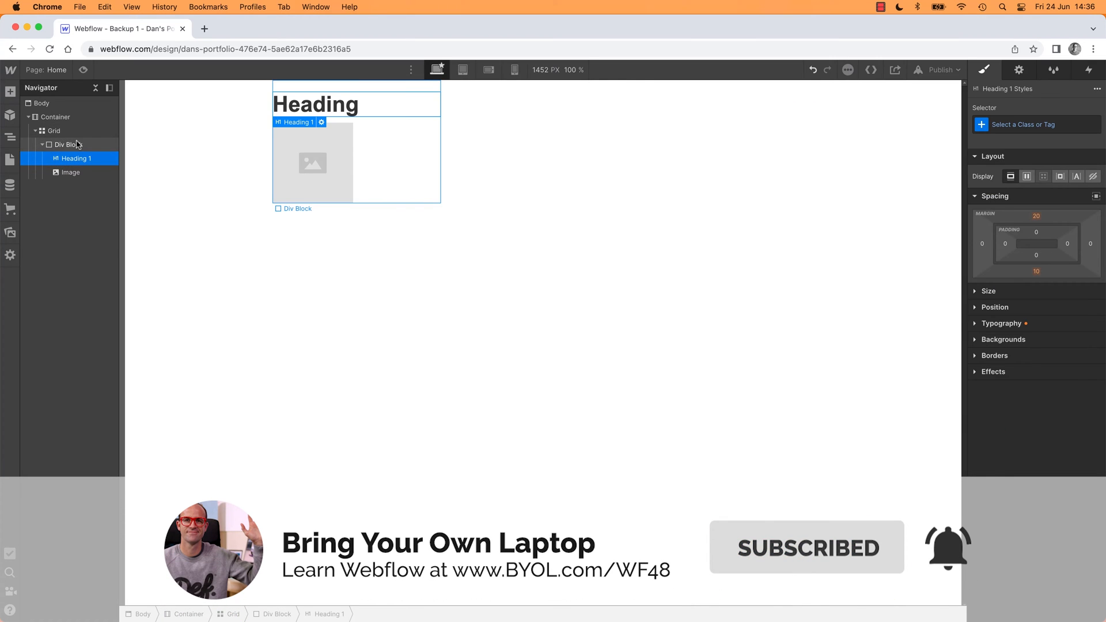
{"action": "left_click", "coordinate": [64, 145]}
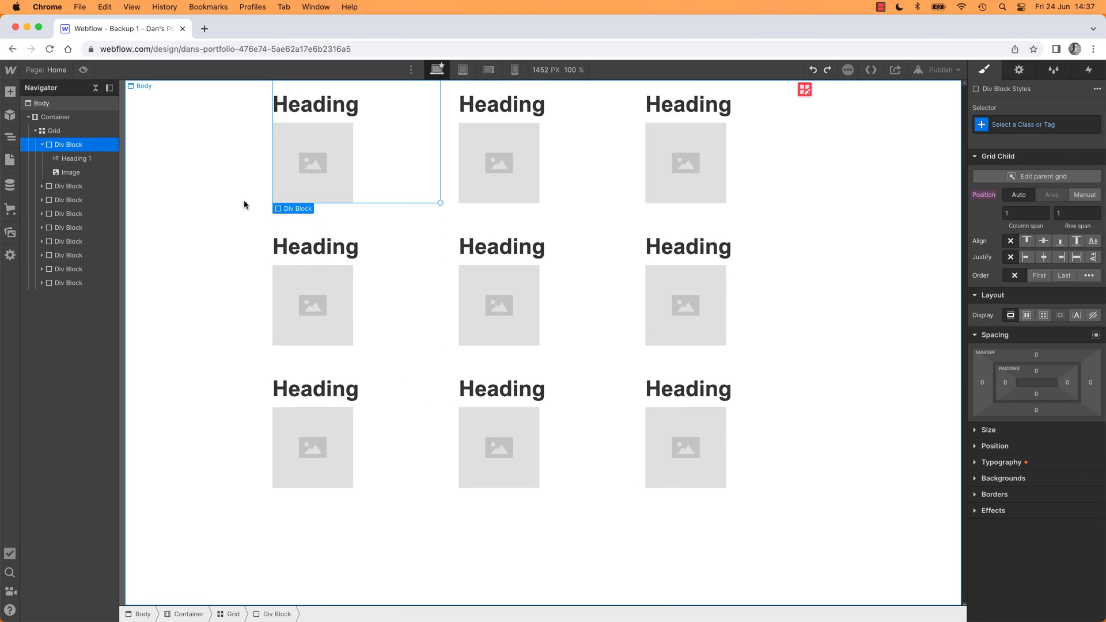
{"action": "mouse_move", "coordinate": [254, 265]}
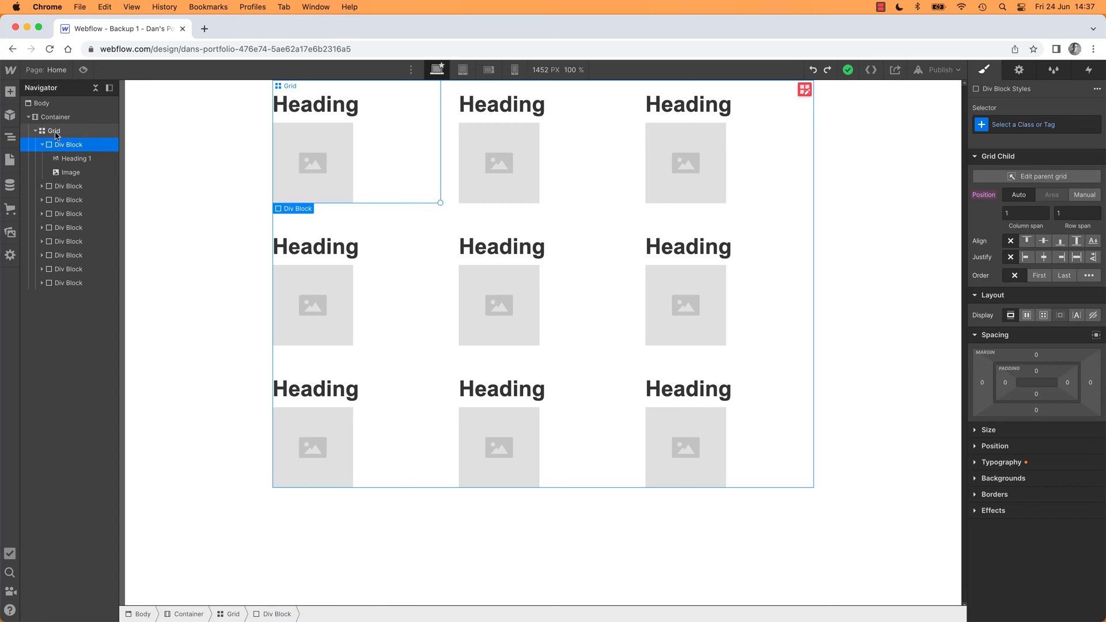
- Select the grid, collapse its children, and set an Align option for the cards
{"action": "left_click", "coordinate": [54, 131]}
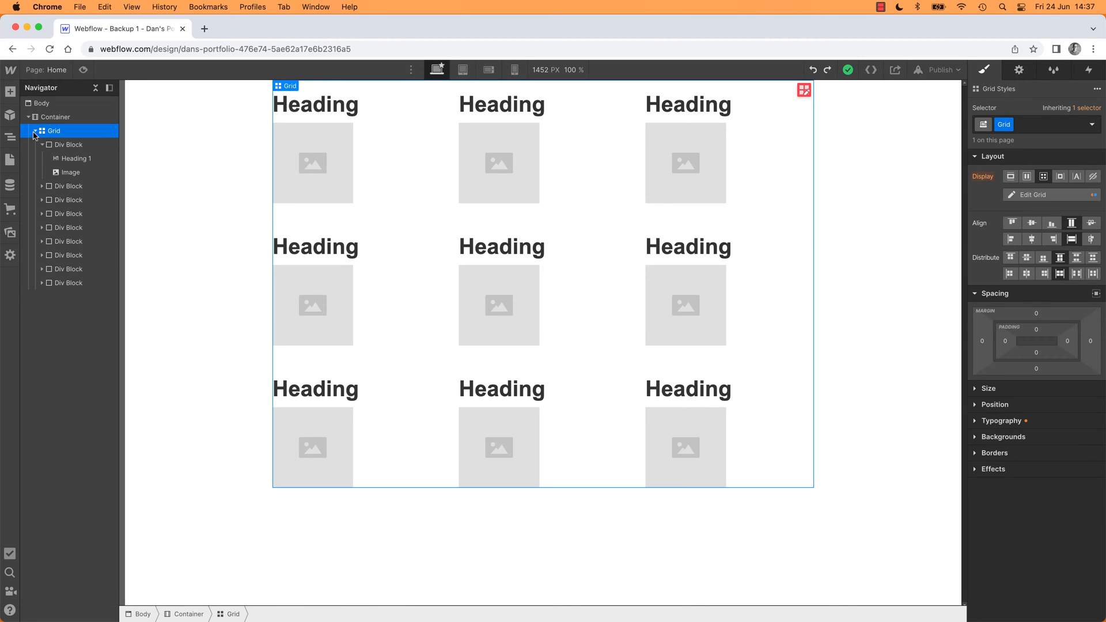
{"action": "left_click", "coordinate": [43, 145]}
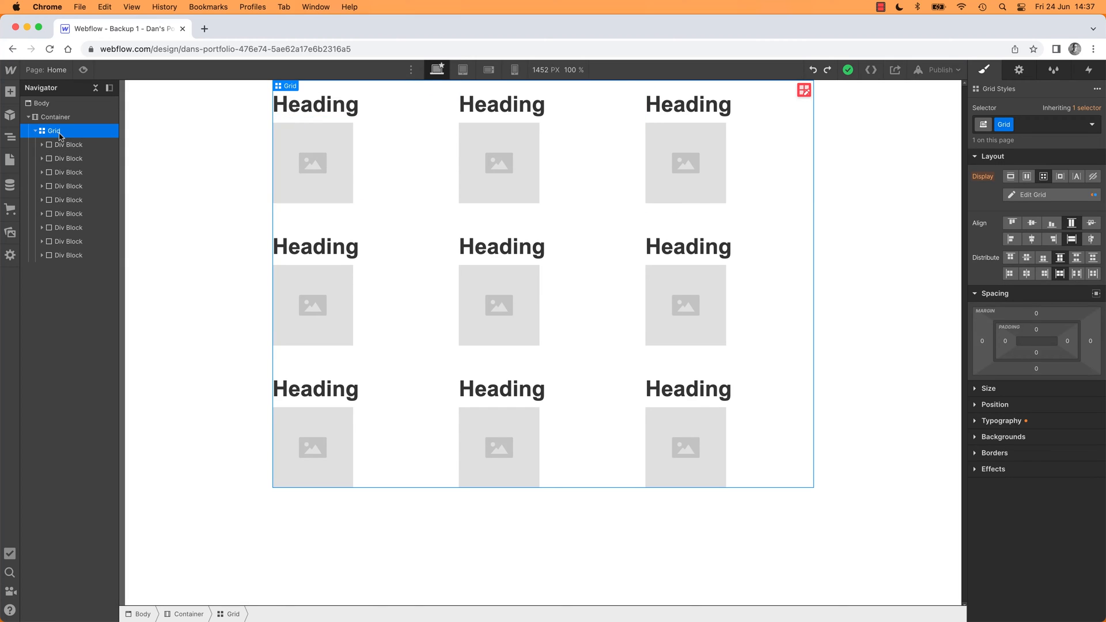
{"action": "mouse_move", "coordinate": [1032, 199]}
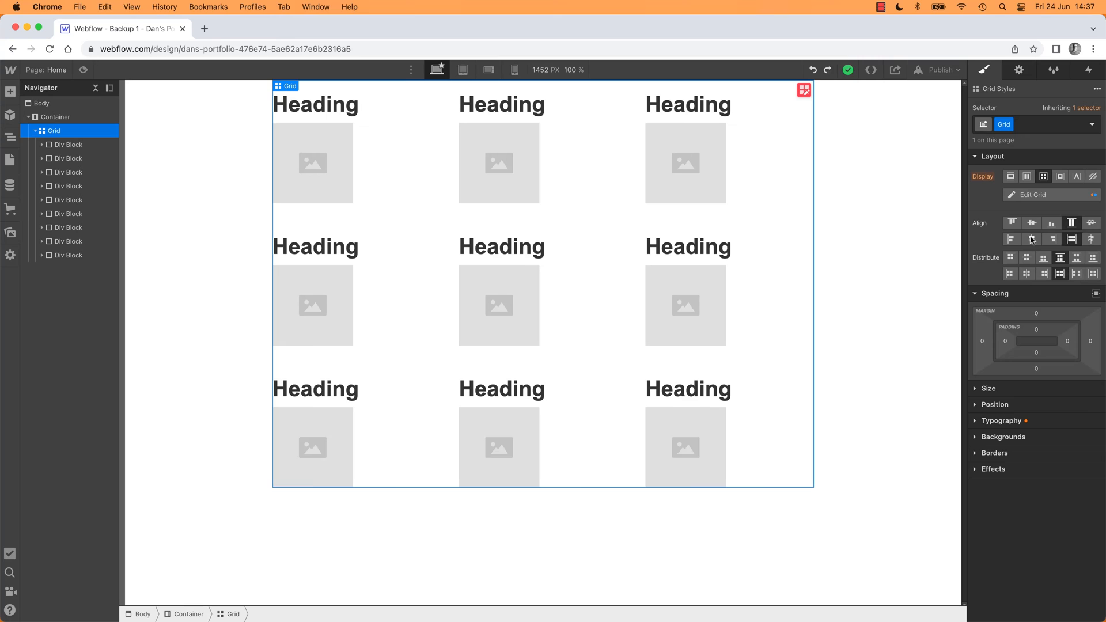
{"action": "left_click", "coordinate": [1031, 239]}
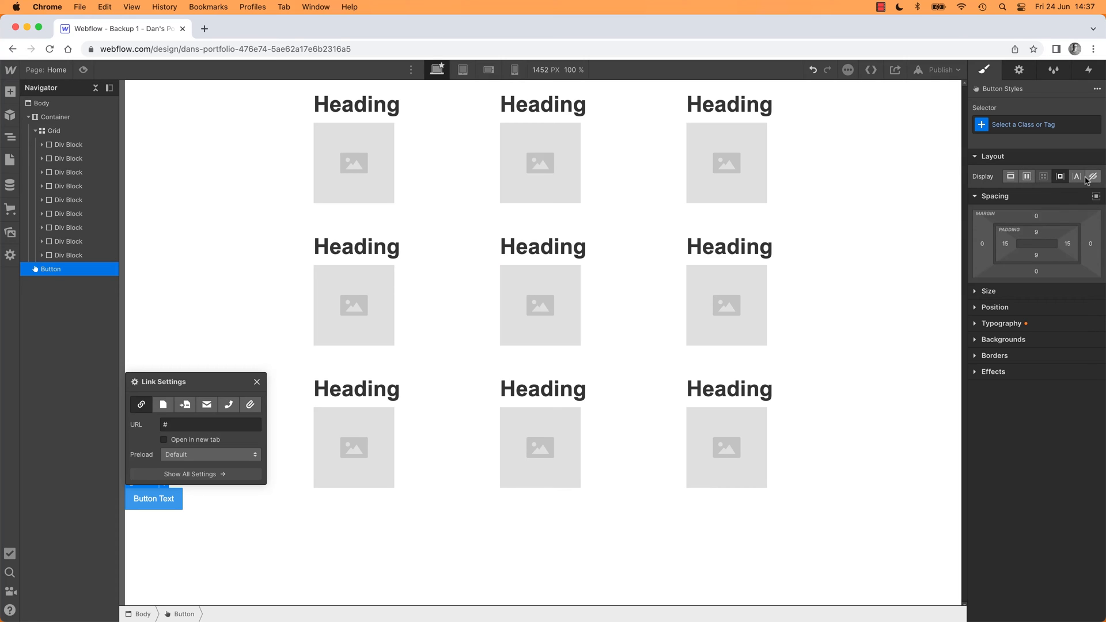
- Delete the stray button below the grid of cards
{"action": "left_click", "coordinate": [1010, 176]}
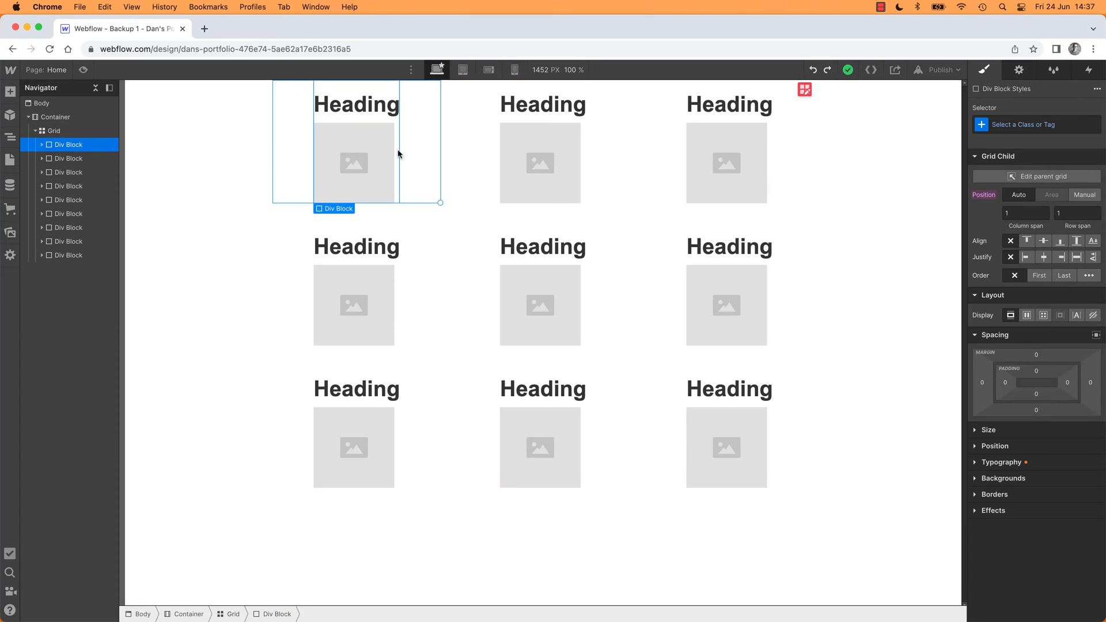
{"action": "mouse_move", "coordinate": [416, 178]}
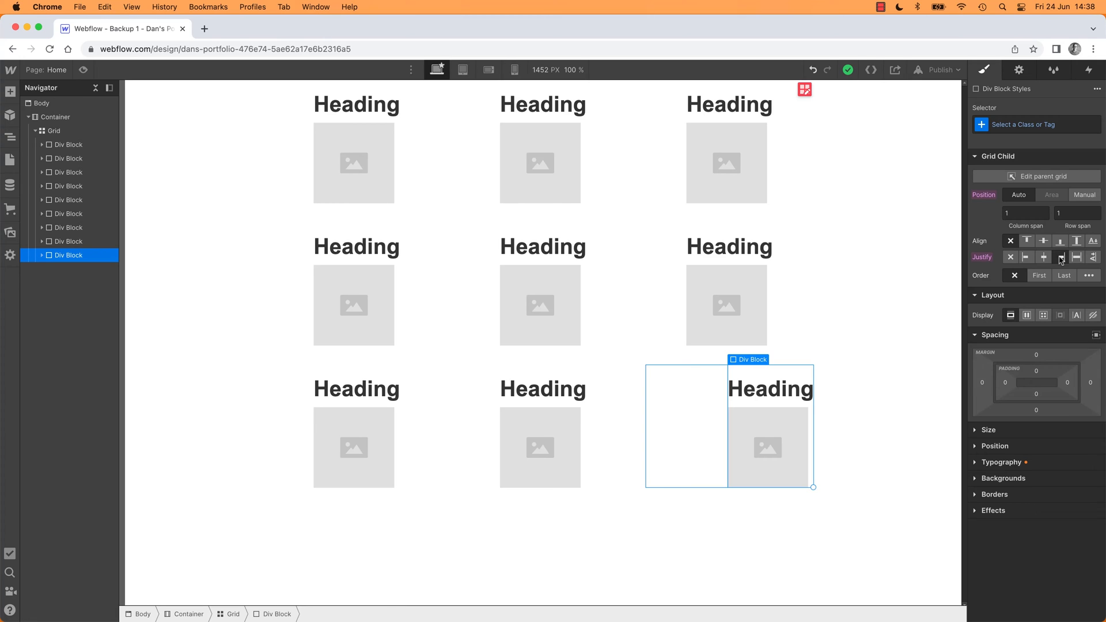
{"action": "mouse_move", "coordinate": [420, 211]}
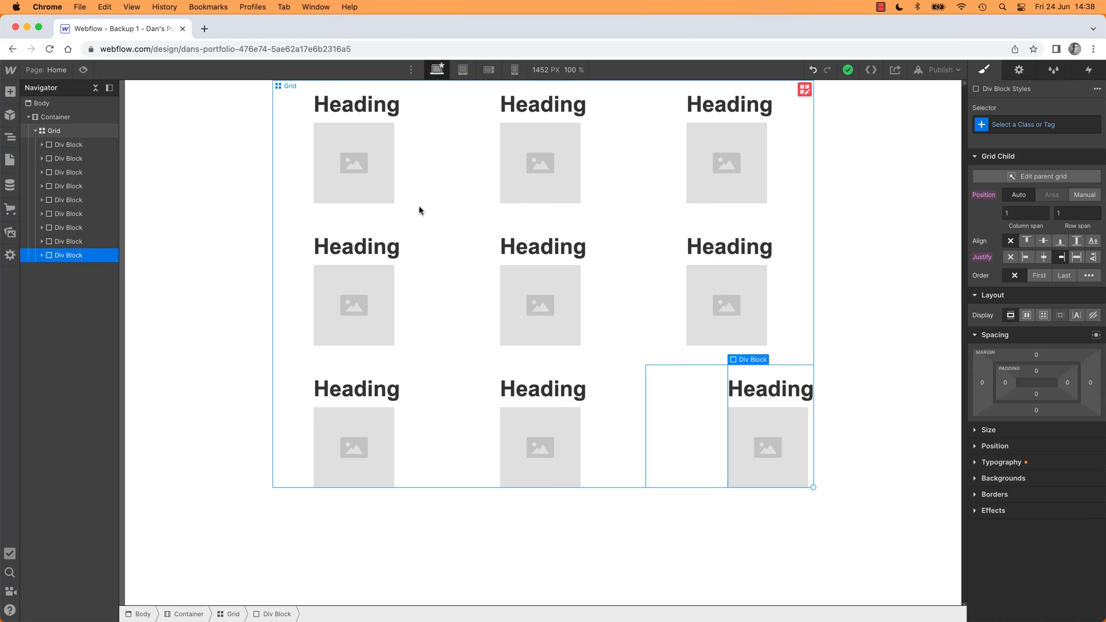
{"action": "mouse_move", "coordinate": [667, 262]}
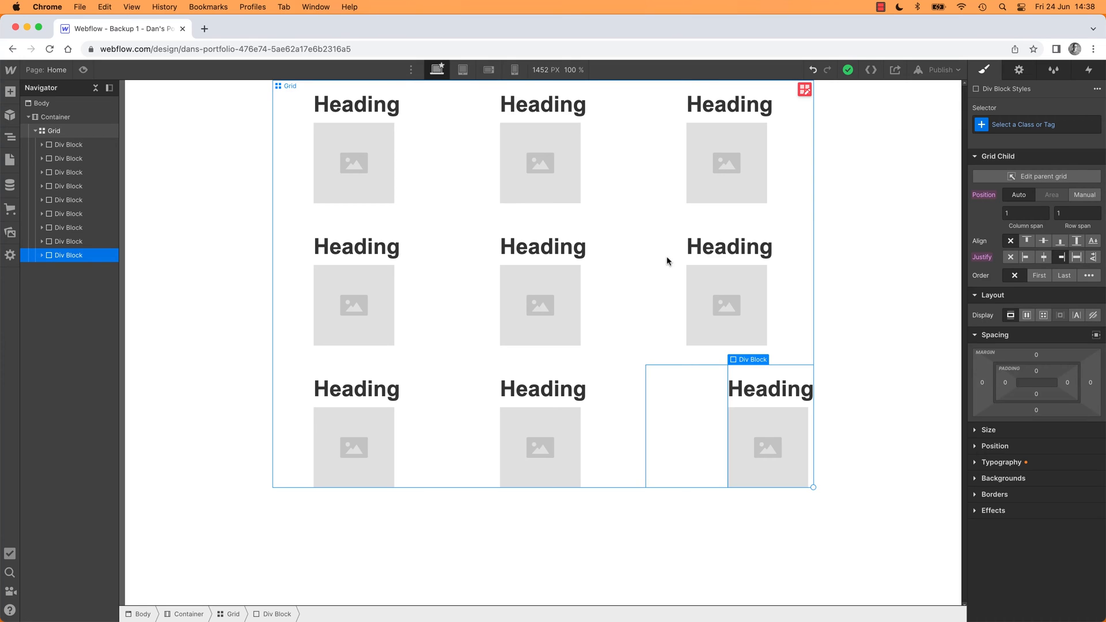
{"action": "mouse_move", "coordinate": [634, 270]}
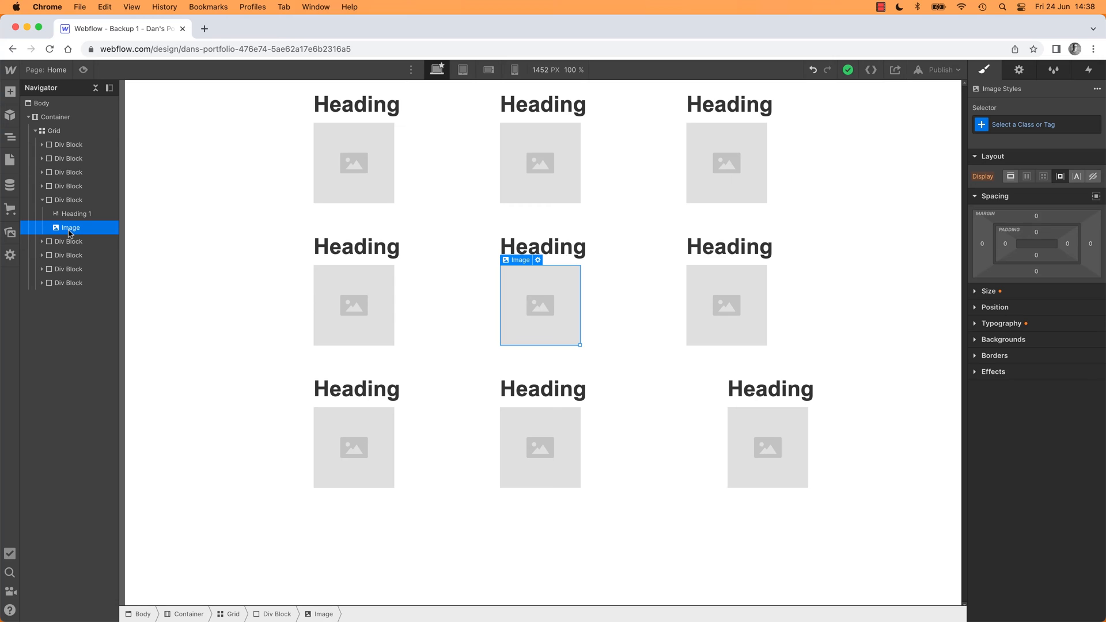
- Resize the middle card's image to about half size by its corner handle
{"action": "left_click", "coordinate": [54, 131]}
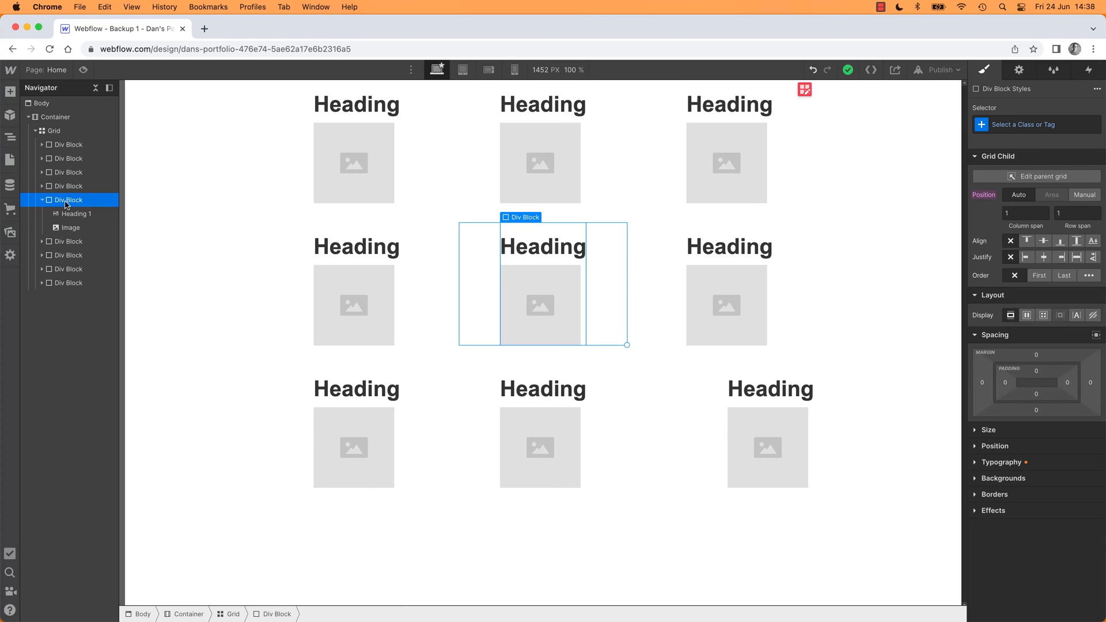
{"action": "left_click", "coordinate": [69, 227]}
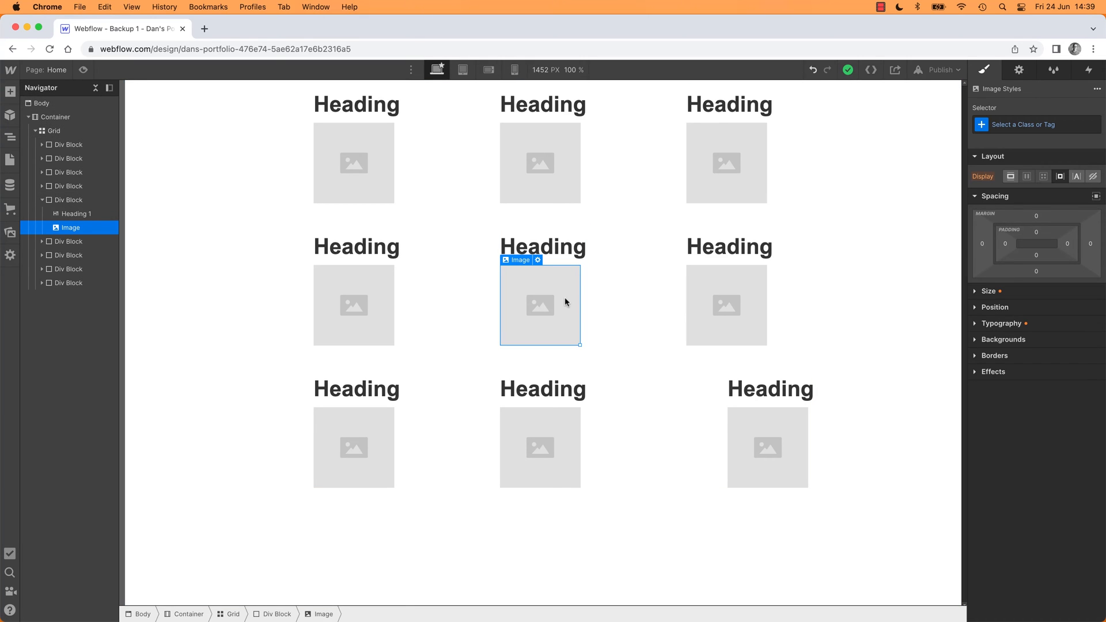
{"action": "mouse_move", "coordinate": [565, 318]}
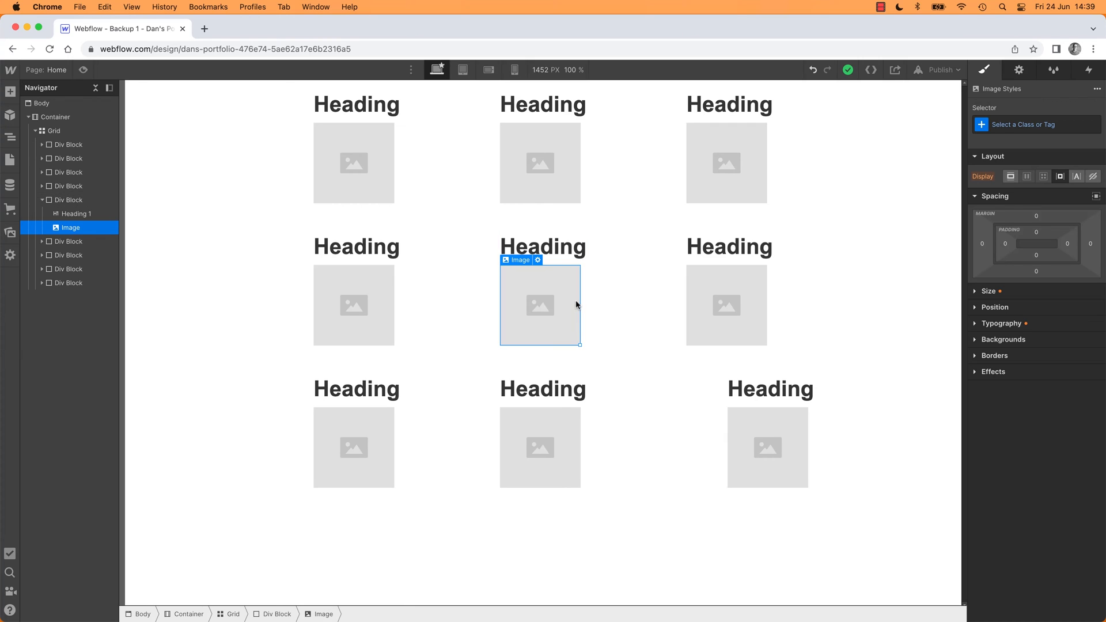
{"action": "mouse_move", "coordinate": [577, 288]}
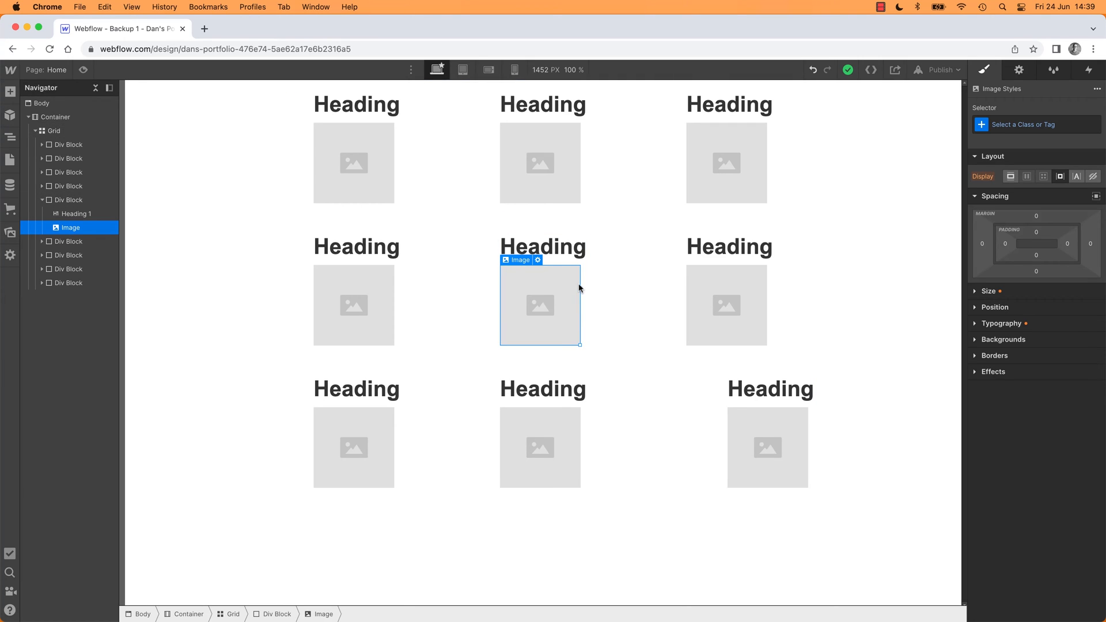
{"action": "left_click_drag", "start_coordinate": [580, 345], "coordinate": [546, 304]}
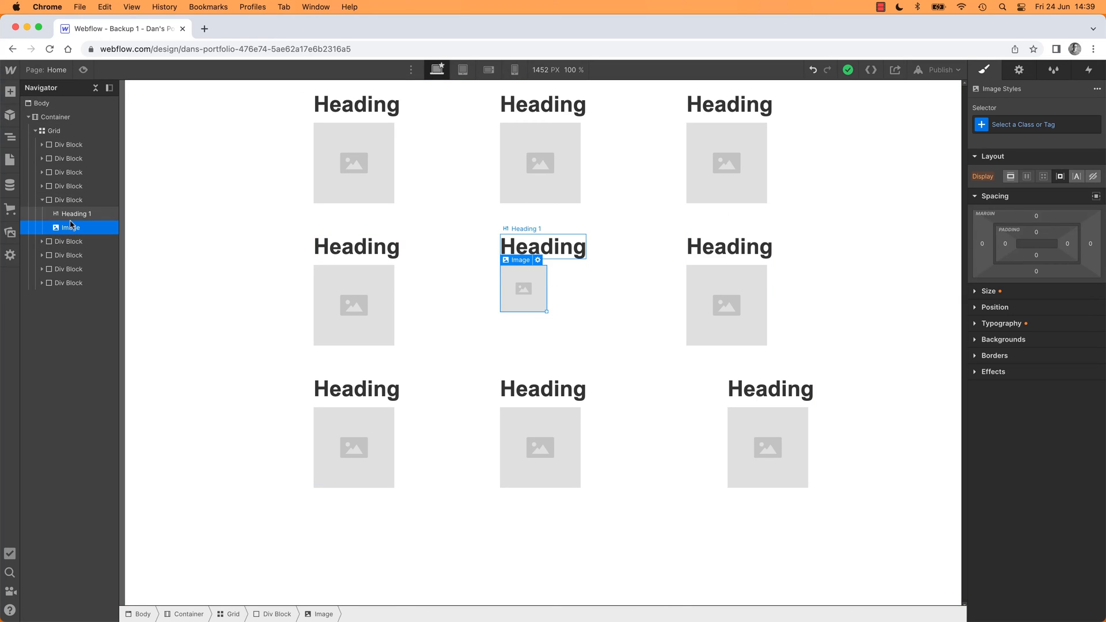
{"action": "left_click", "coordinate": [68, 199]}
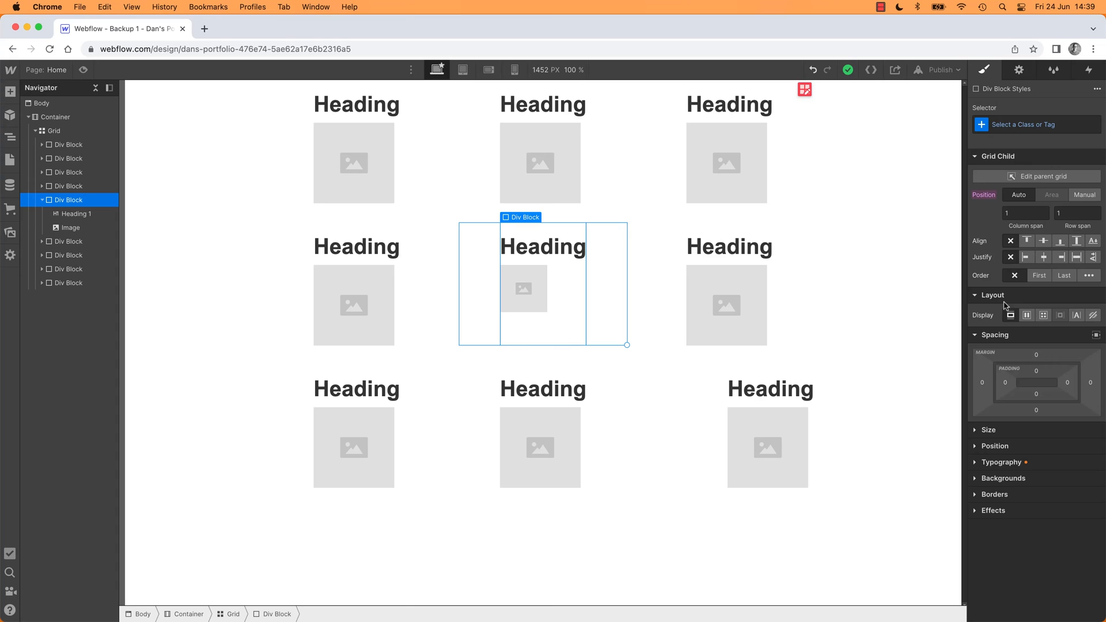
- Set the middle card to Flex and toggle Direction between Horizontal and Vertical
{"action": "left_click", "coordinate": [976, 155]}
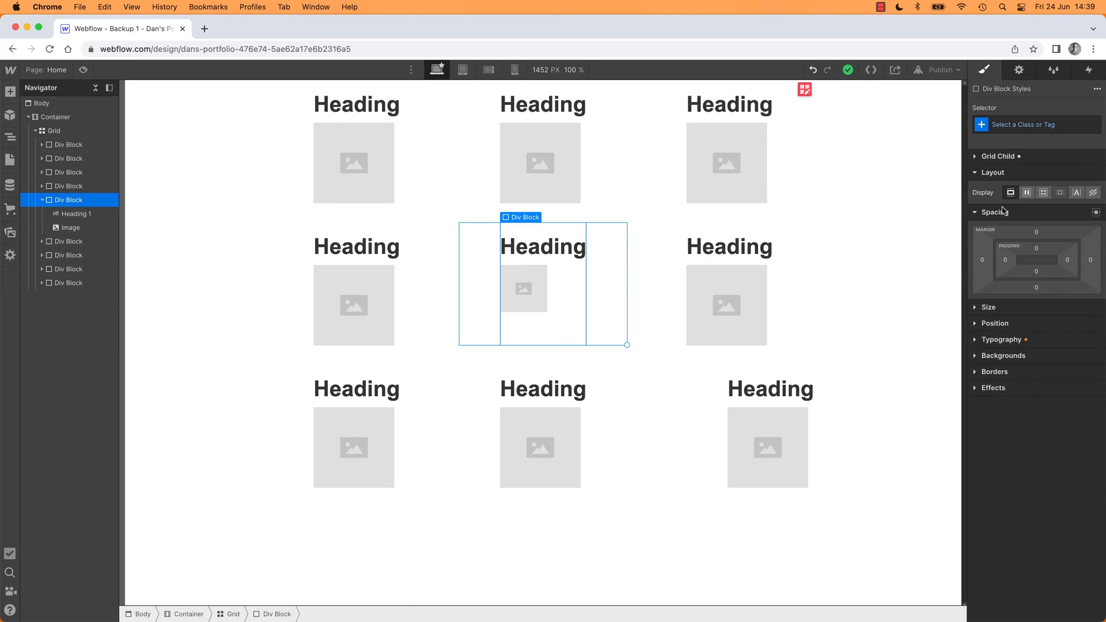
{"action": "left_click", "coordinate": [1027, 192]}
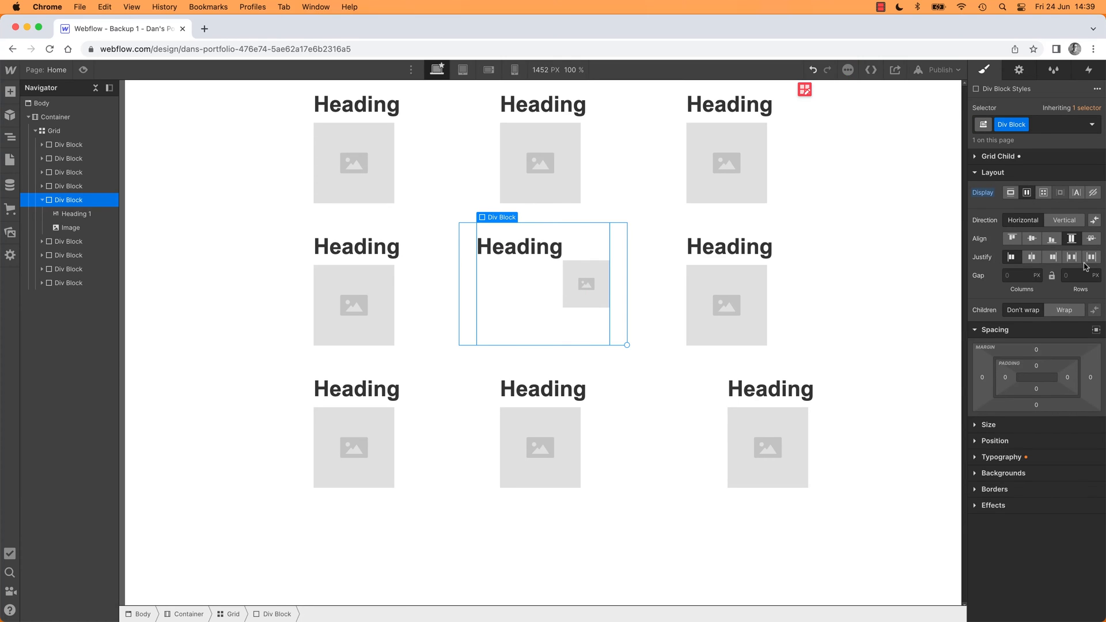
{"action": "mouse_move", "coordinate": [1057, 284]}
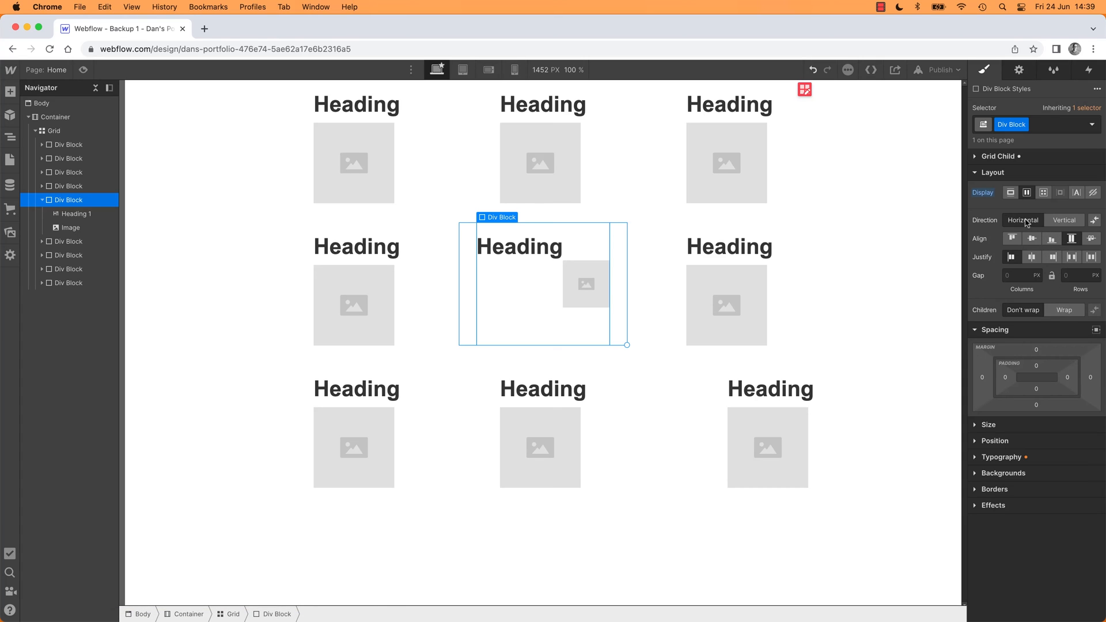
{"action": "left_click", "coordinate": [1064, 220]}
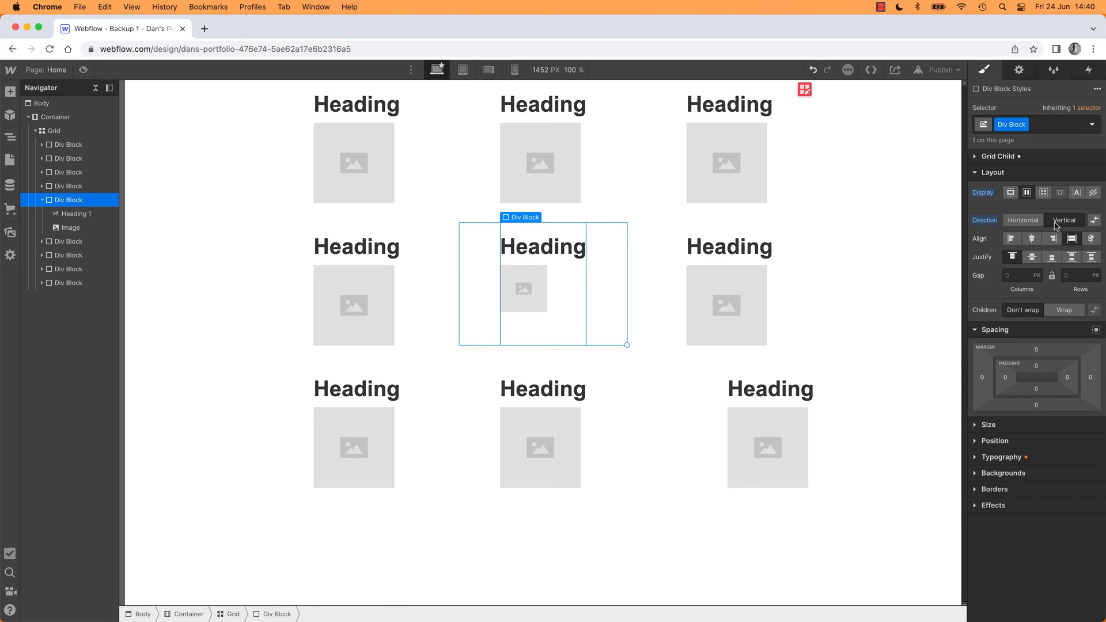
{"action": "left_click", "coordinate": [1022, 220]}
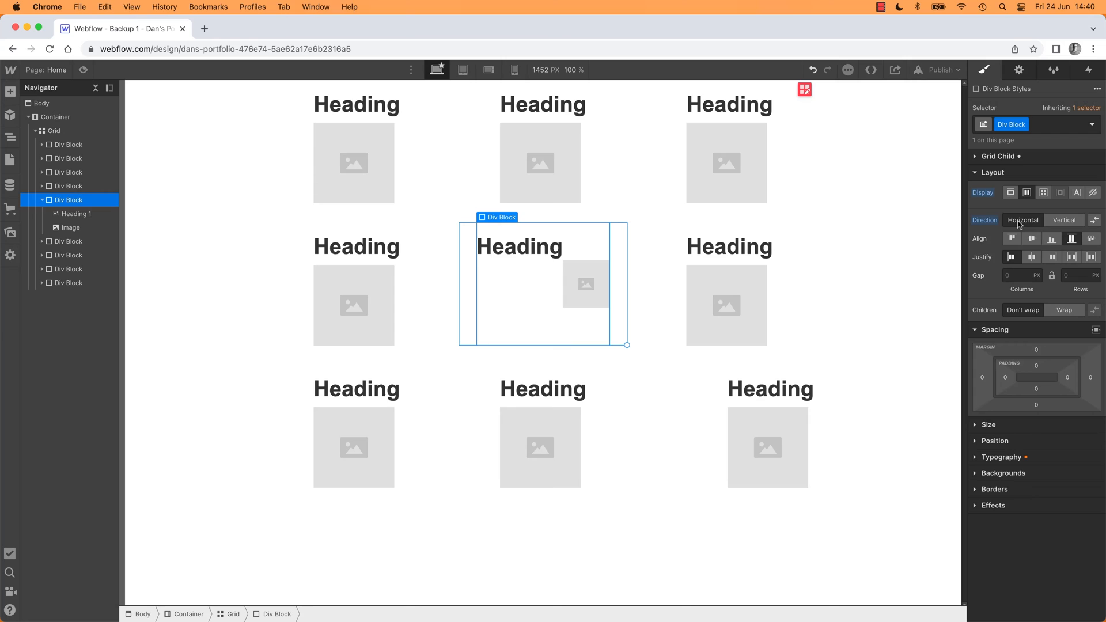
{"action": "left_click", "coordinate": [1064, 220]}
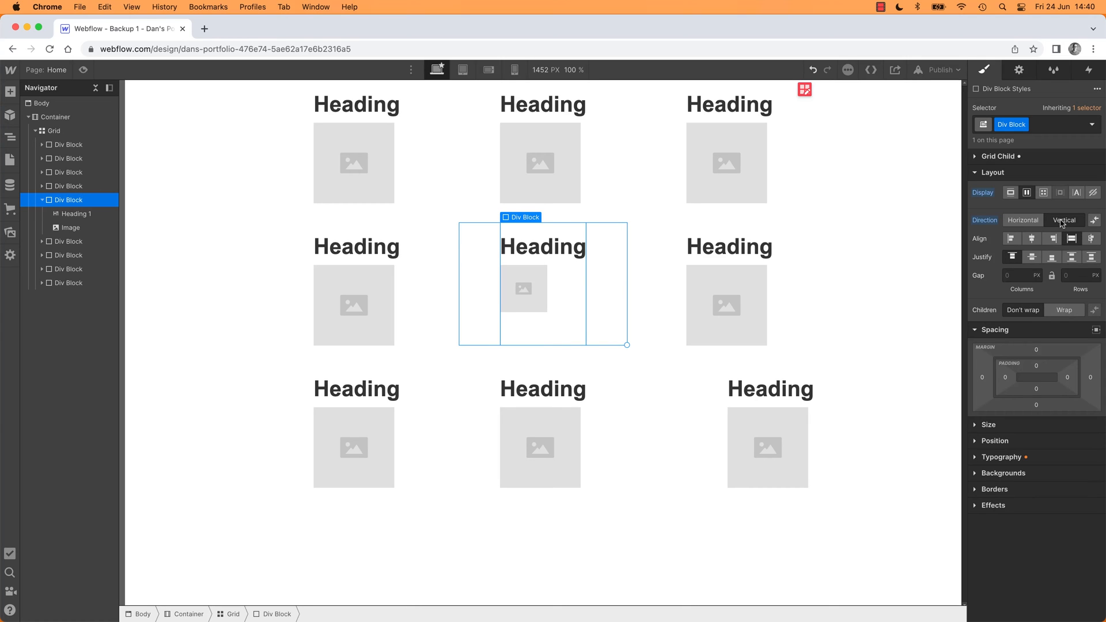
{"action": "left_click", "coordinate": [1052, 239]}
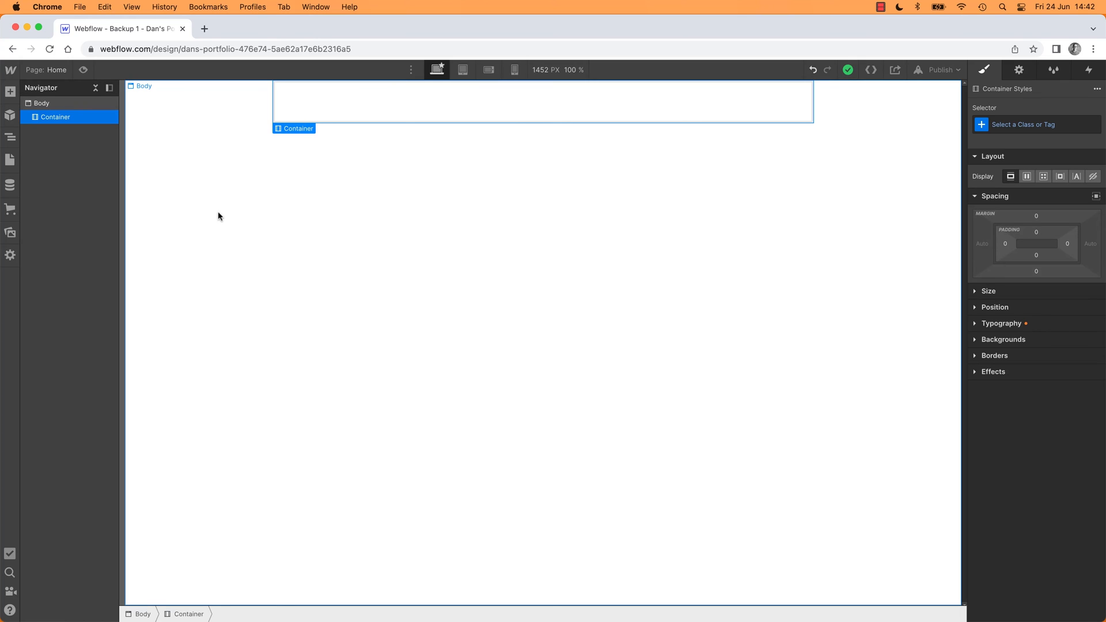
{"action": "mouse_move", "coordinate": [27, 102]}
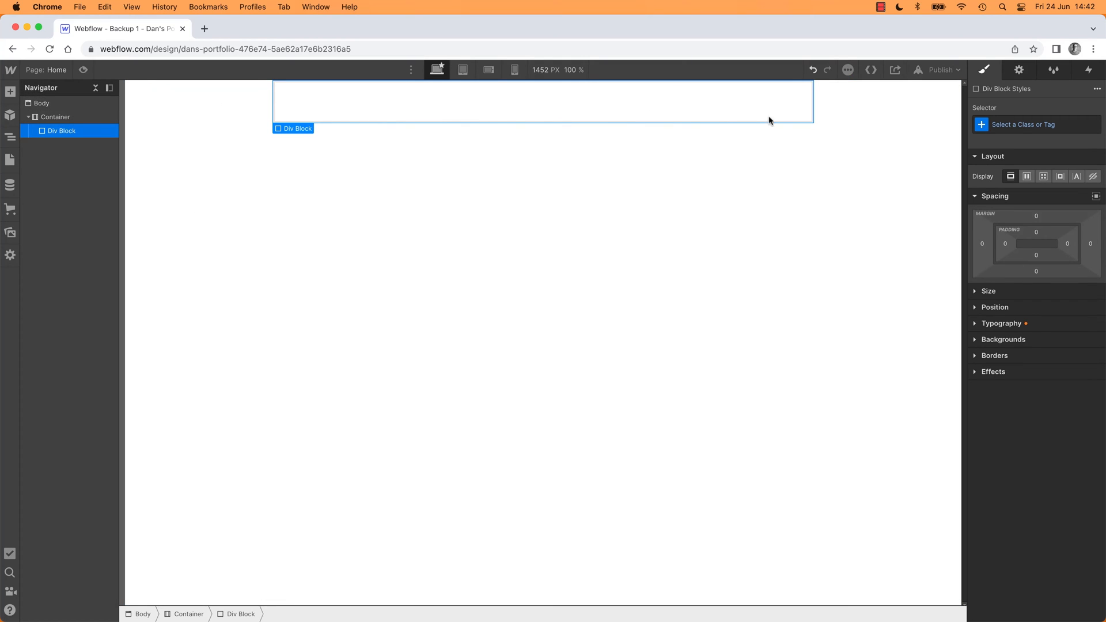
{"action": "mouse_move", "coordinate": [979, 296]}
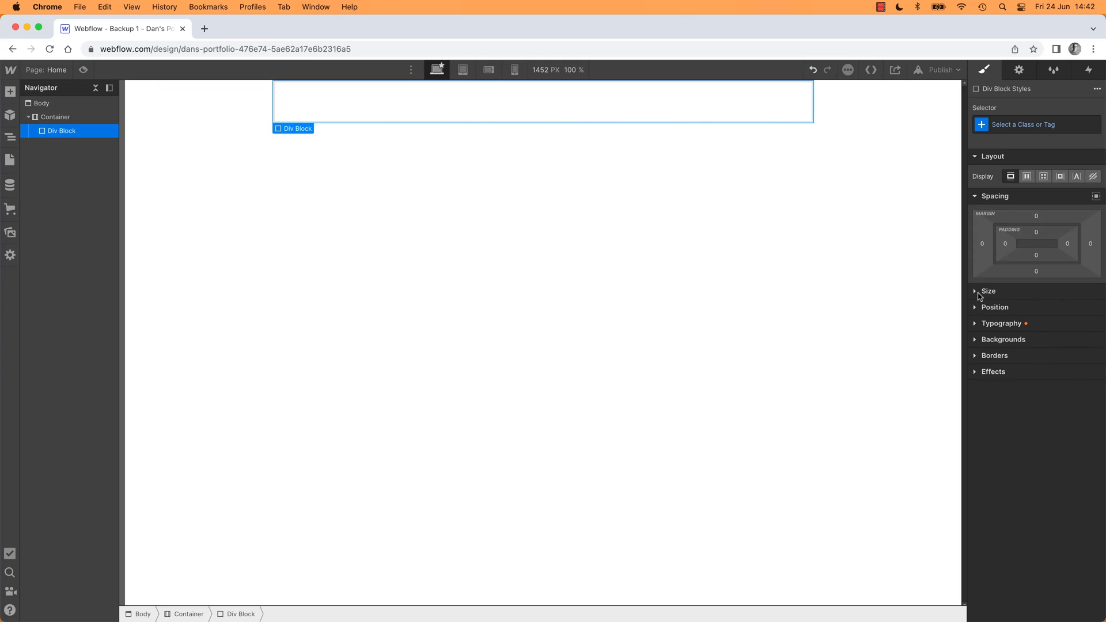
- Class the block Card 1 with Width 33% and Min H 300 px
{"action": "left_click", "coordinate": [1035, 124]}
{"action": "type", "text": "Card 1"}
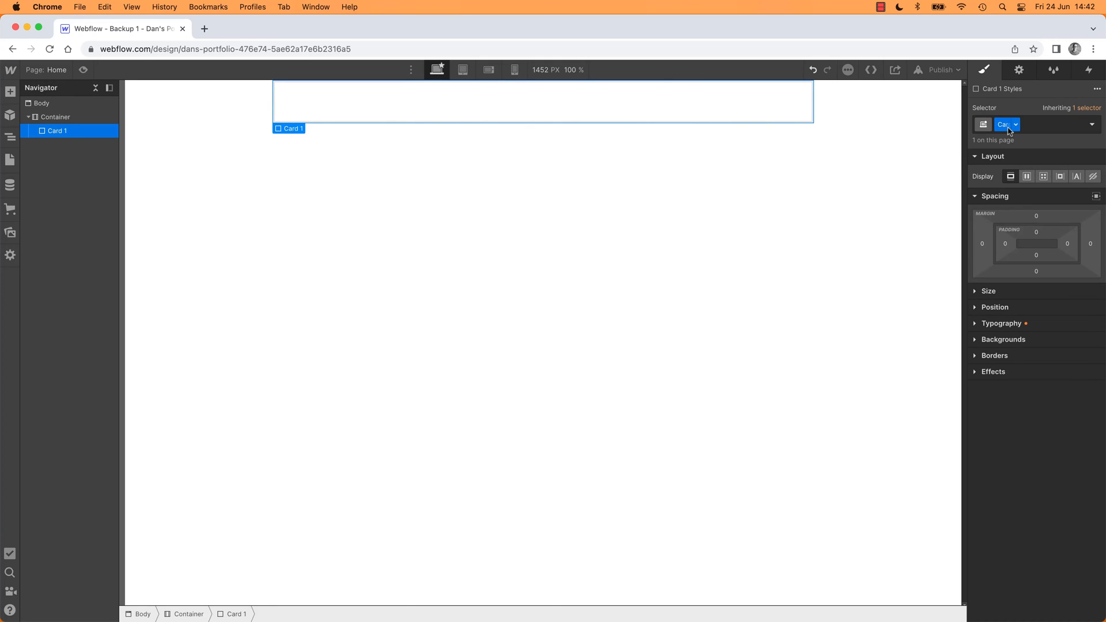
{"action": "left_click", "coordinate": [989, 290]}
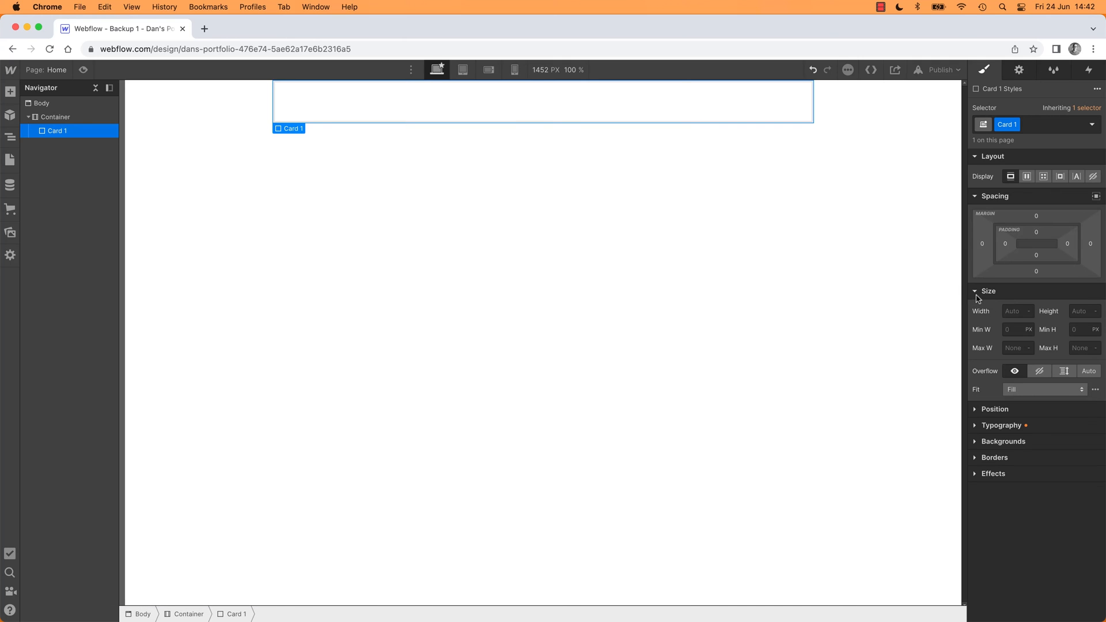
{"action": "type", "text": "33"}
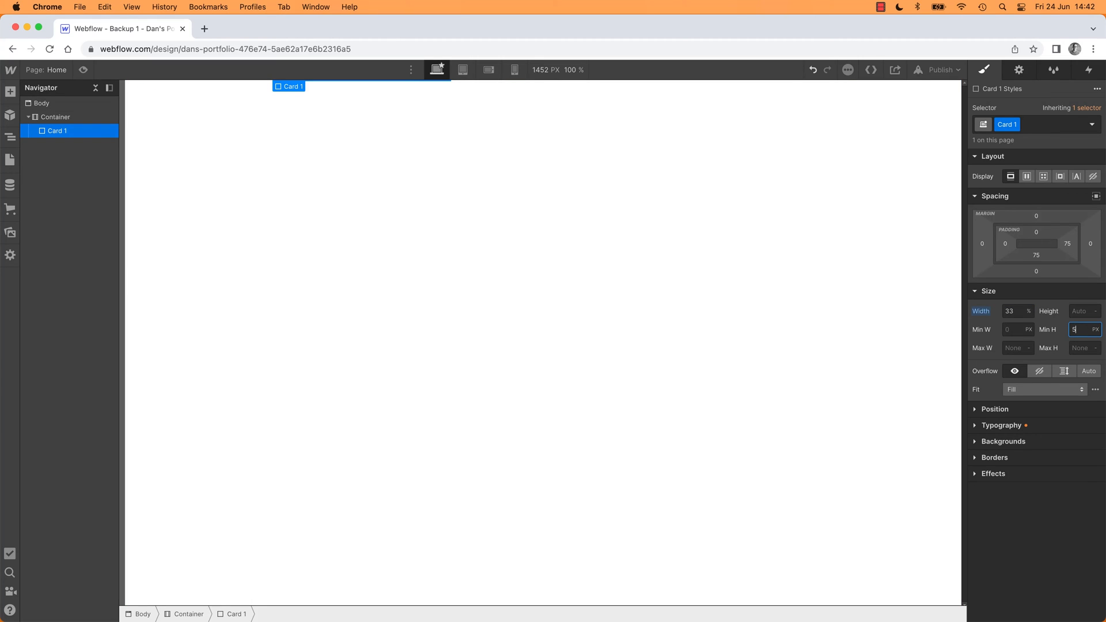
{"action": "type", "text": "500"}
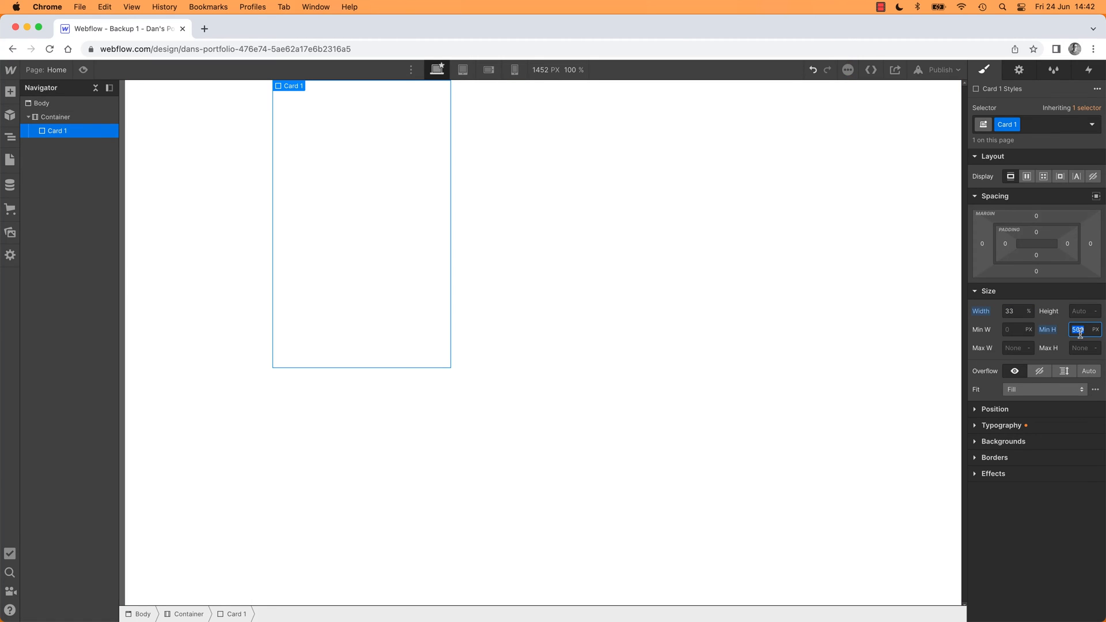
{"action": "type", "text": "300"}
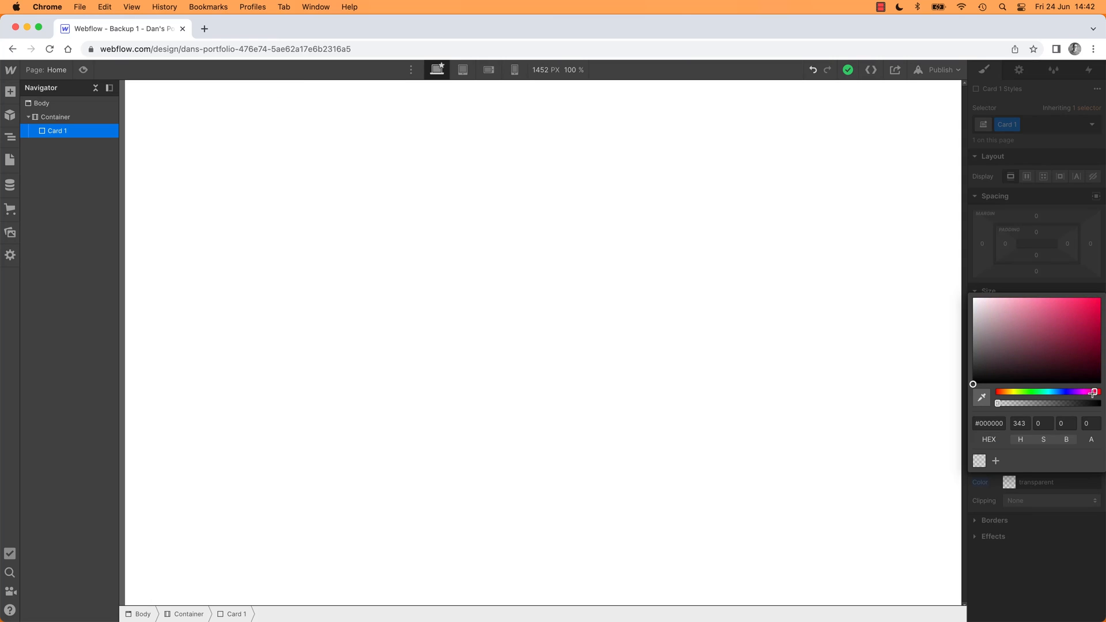
- Set Card 1's background colour to the pale yellow #f7dd6c
{"action": "left_click", "coordinate": [1076, 334]}
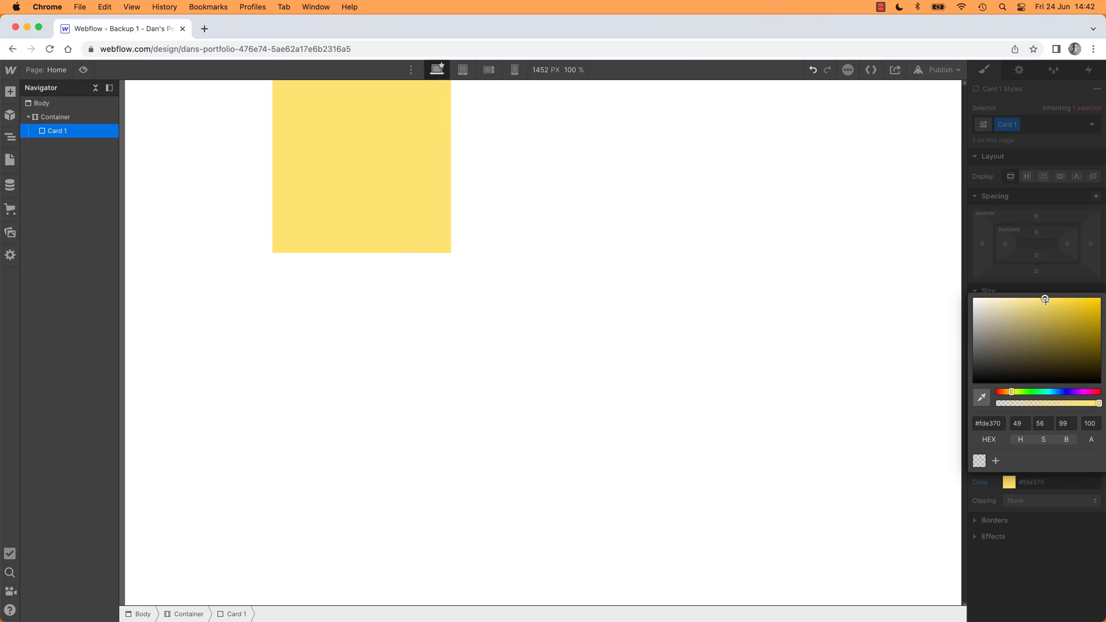
{"action": "left_click", "coordinate": [1051, 302]}
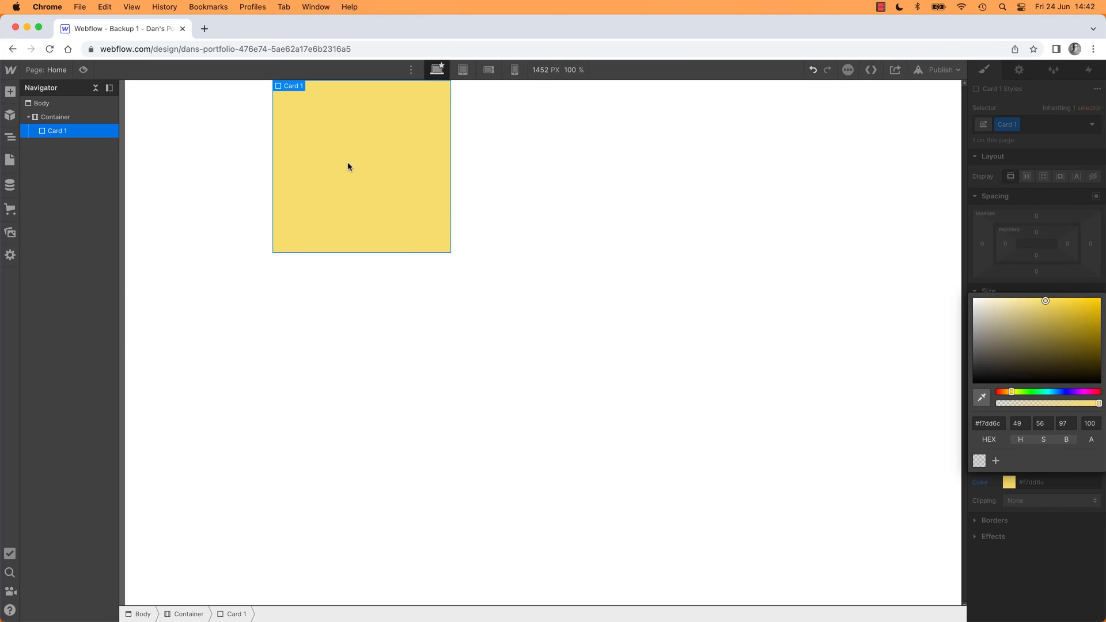
{"action": "mouse_move", "coordinate": [329, 174]}
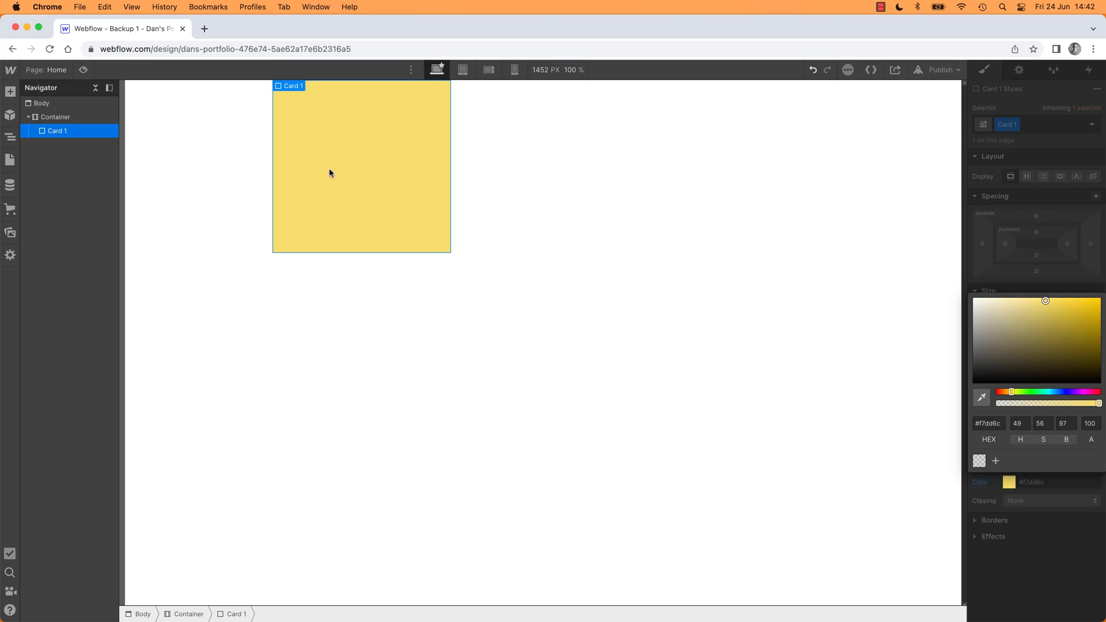
{"action": "mouse_move", "coordinate": [49, 134]}
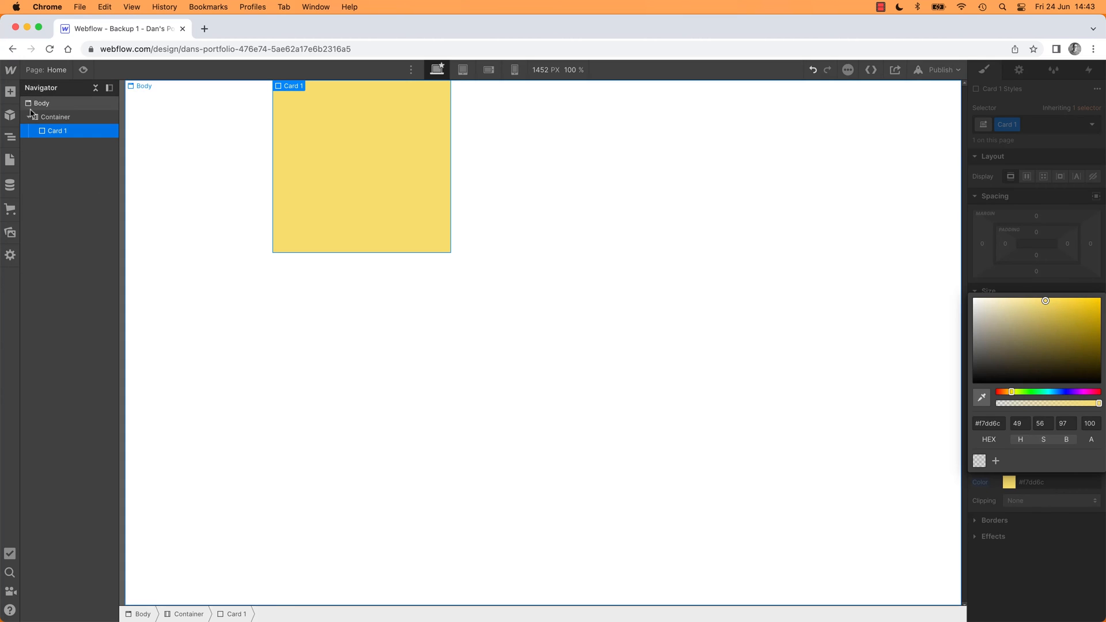
- Add the group photo with HiDPI off and a Heading into Card 1
{"action": "left_click", "coordinate": [10, 92]}
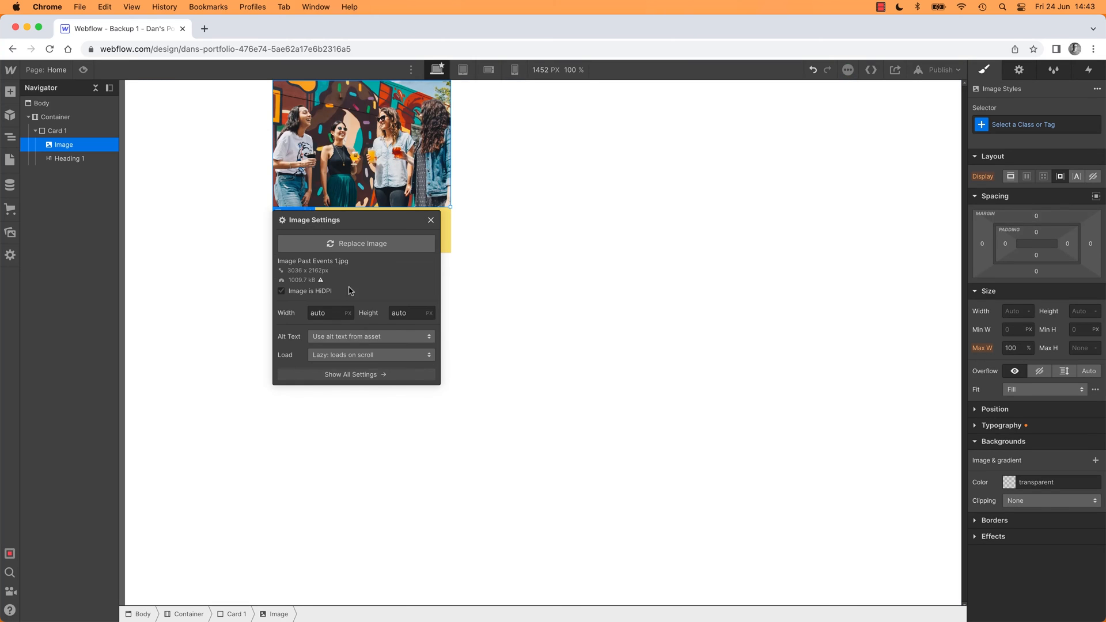
{"action": "left_click", "coordinate": [282, 291]}
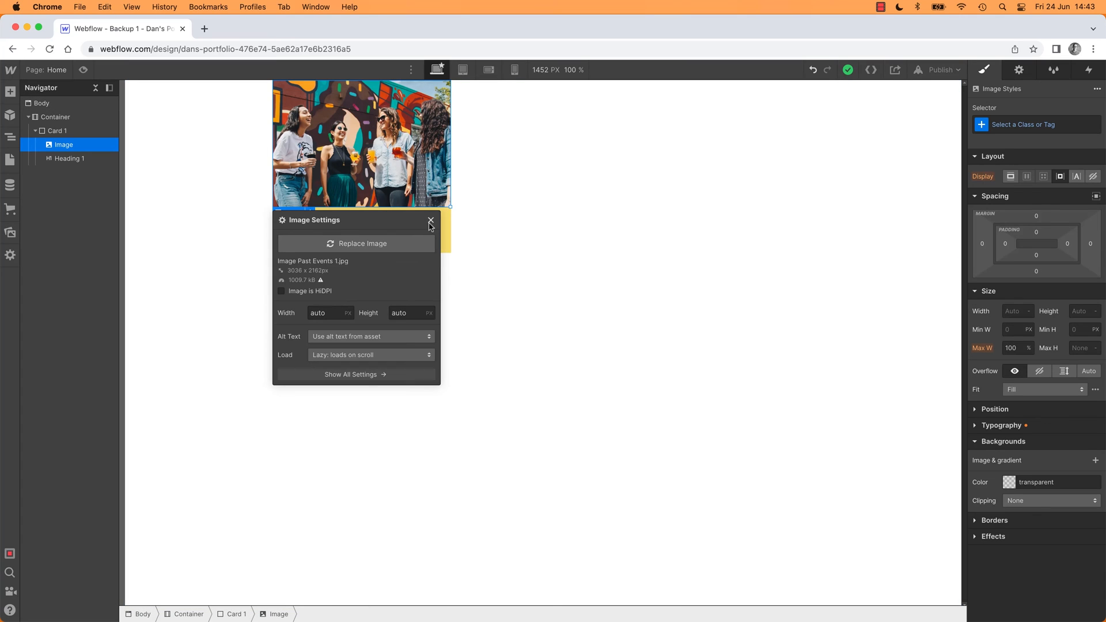
{"action": "left_click", "coordinate": [430, 221]}
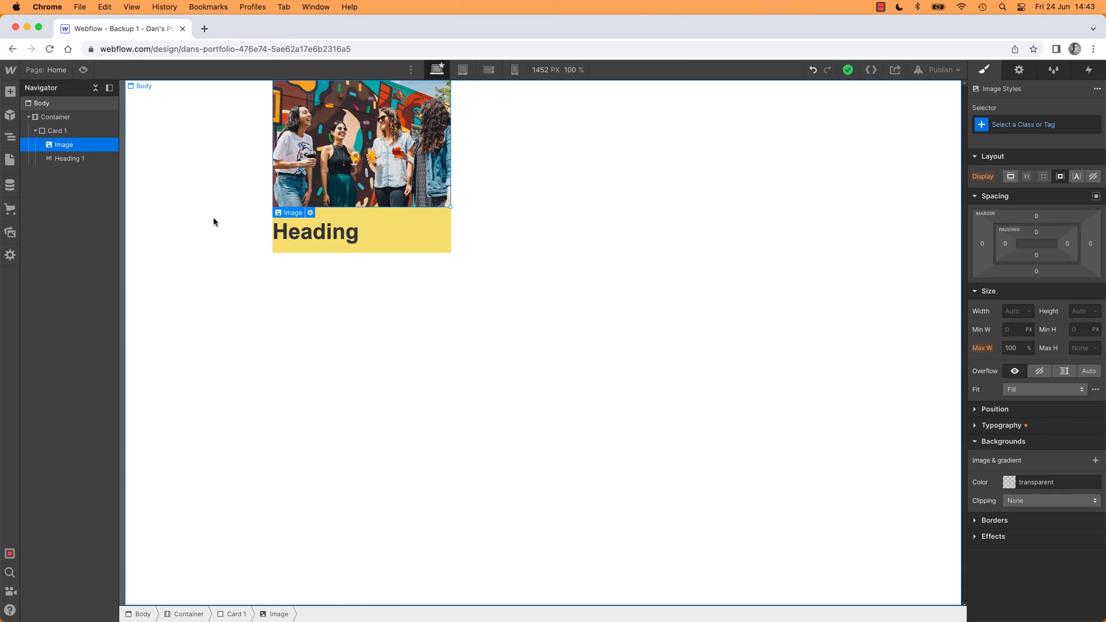
{"action": "mouse_move", "coordinate": [204, 238]}
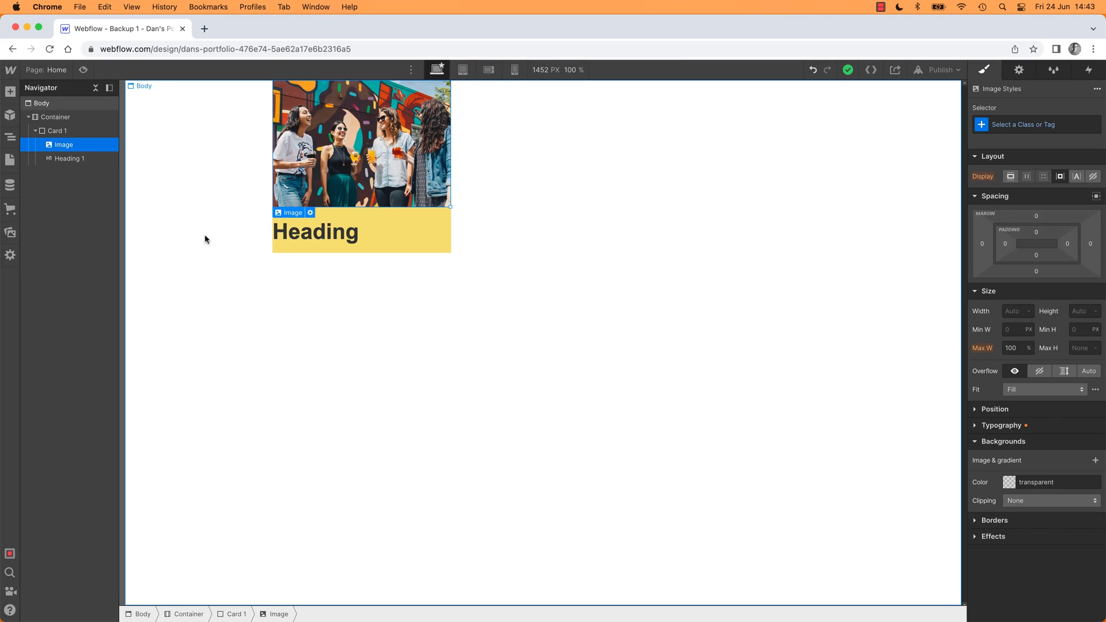
{"action": "left_click", "coordinate": [58, 130]}
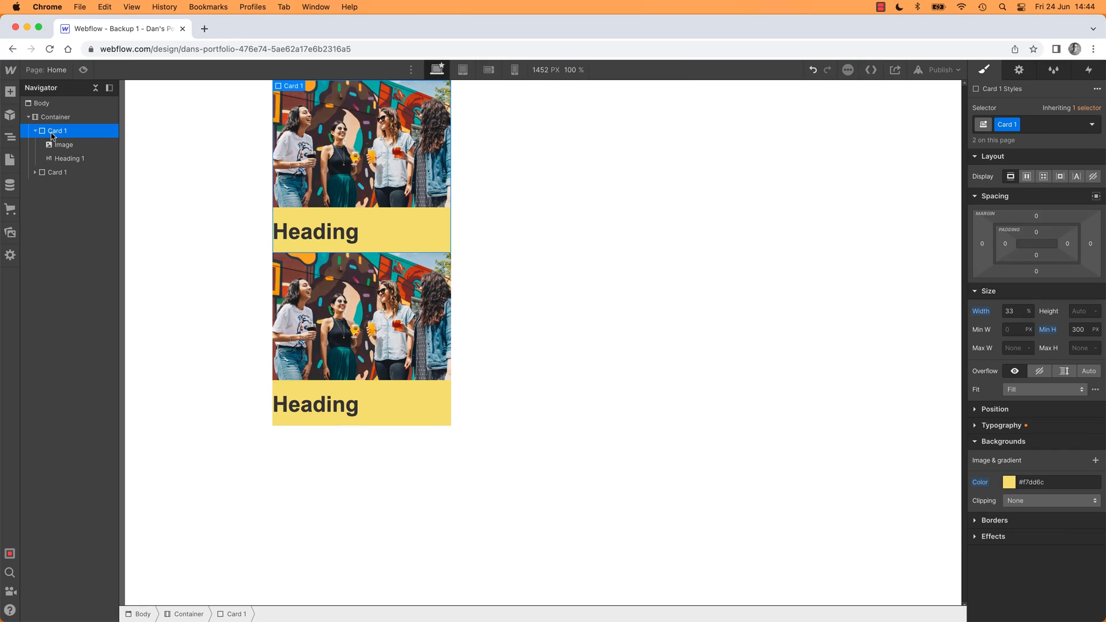
{"action": "mouse_move", "coordinate": [1011, 175]}
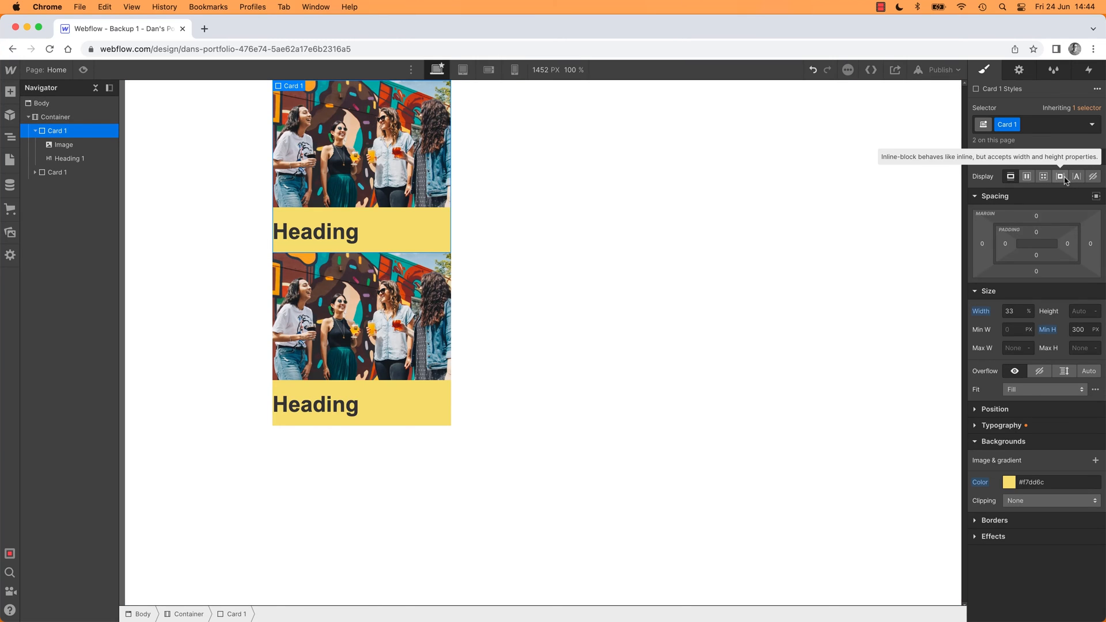
- Try Display: Inline-block on the duplicated cards, then set Display back to Block
{"action": "left_click", "coordinate": [1060, 176]}
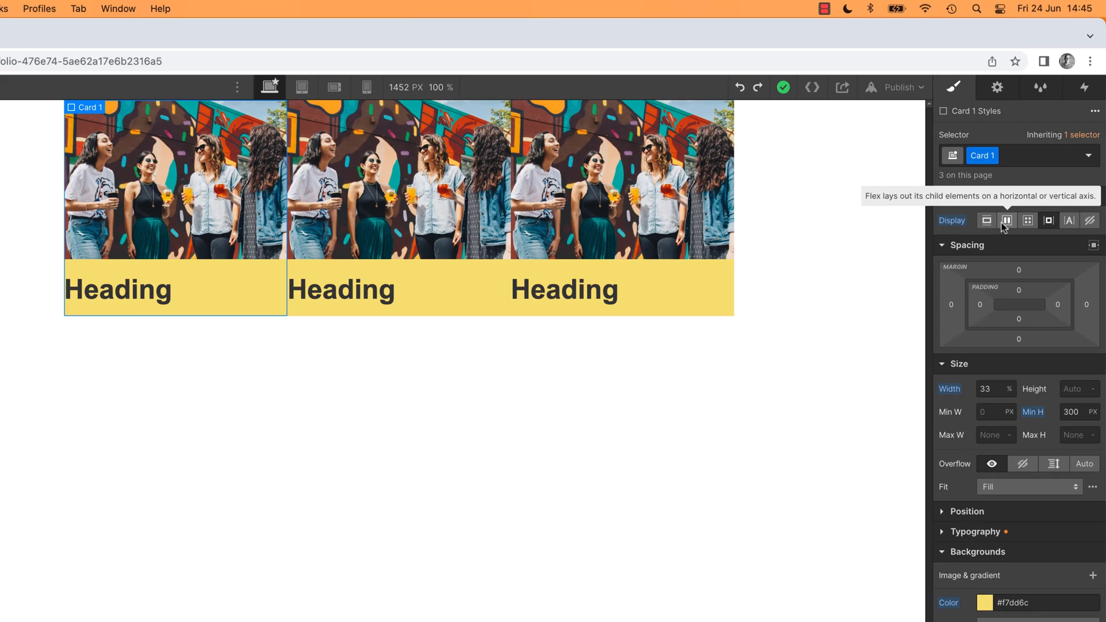
{"action": "left_click", "coordinate": [1007, 220]}
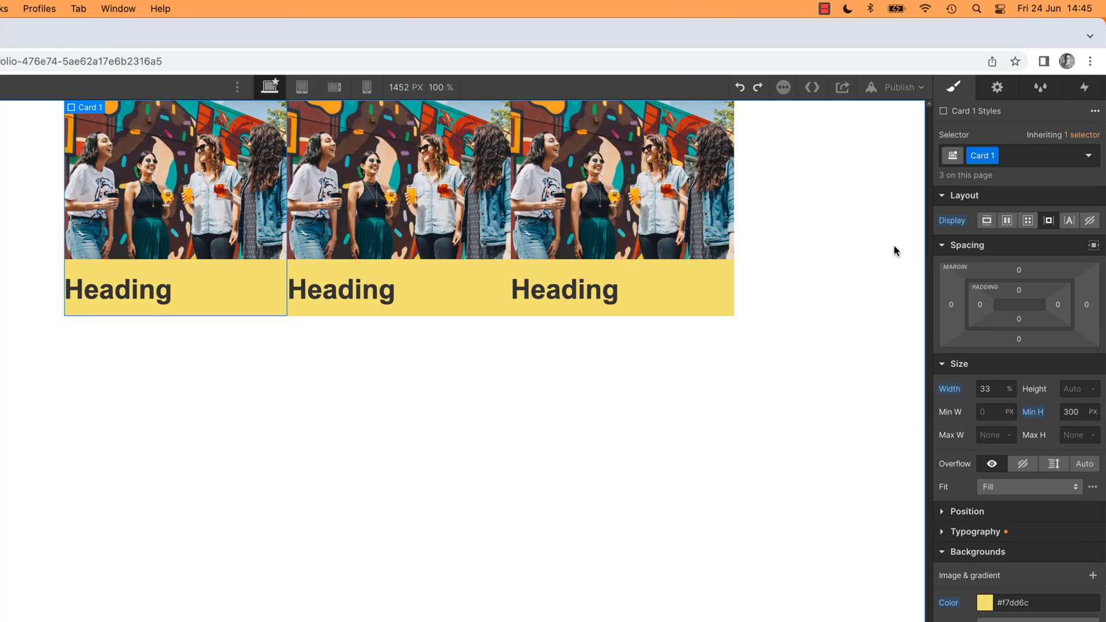
{"action": "mouse_move", "coordinate": [809, 323]}
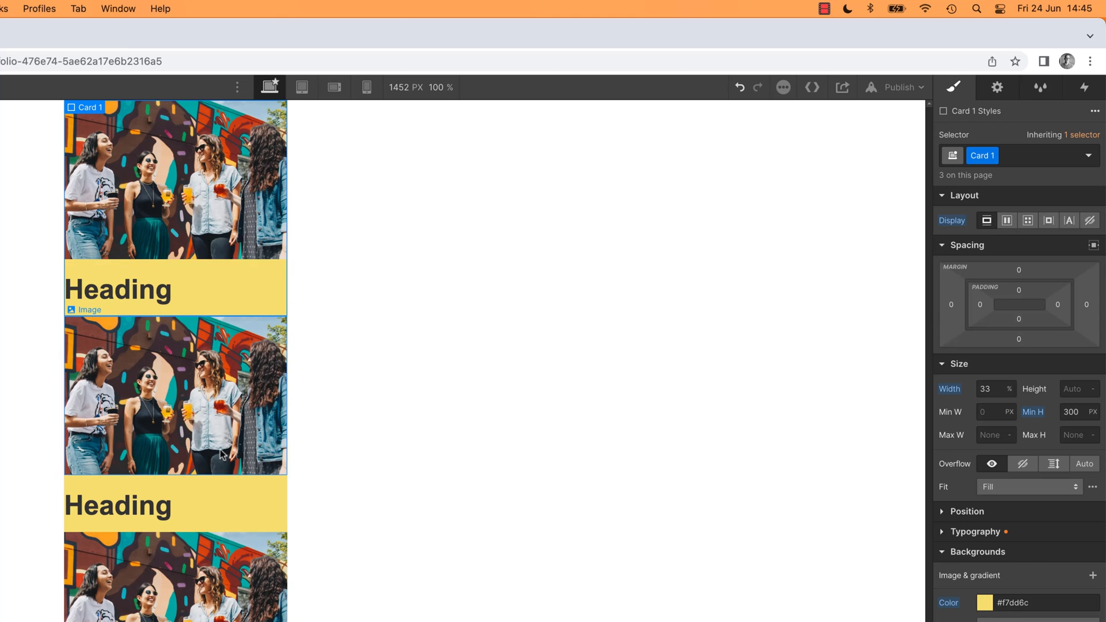
{"action": "mouse_move", "coordinate": [197, 394]}
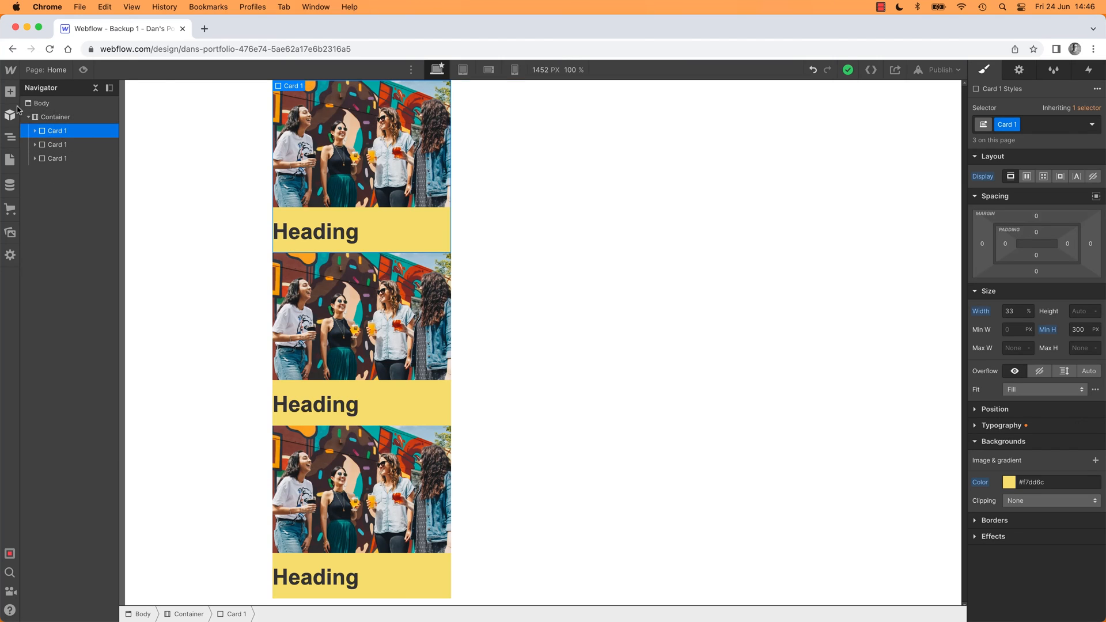
- Set the Container's Display to Flex with Horizontal direction so the cards line up
{"action": "left_click", "coordinate": [10, 92]}
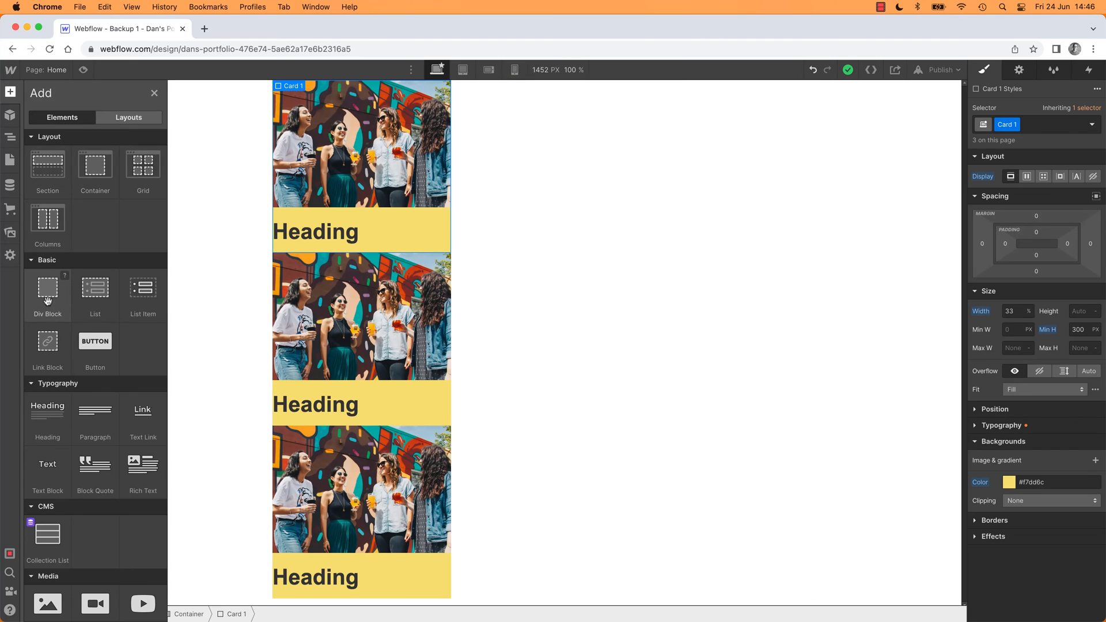
{"action": "left_click", "coordinate": [127, 118]}
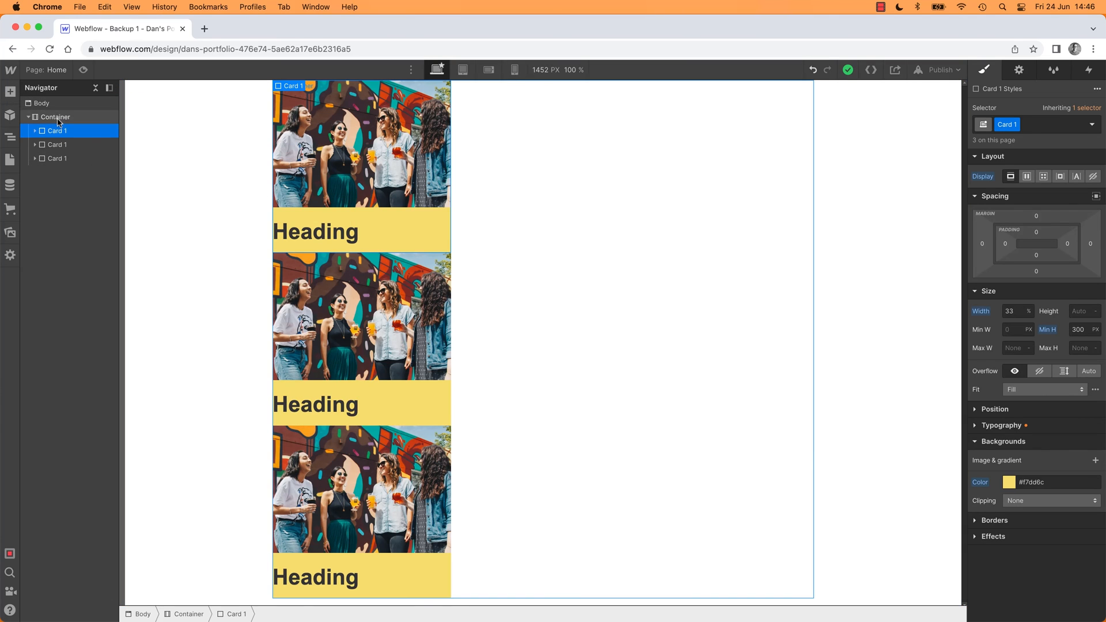
{"action": "left_click", "coordinate": [1026, 175]}
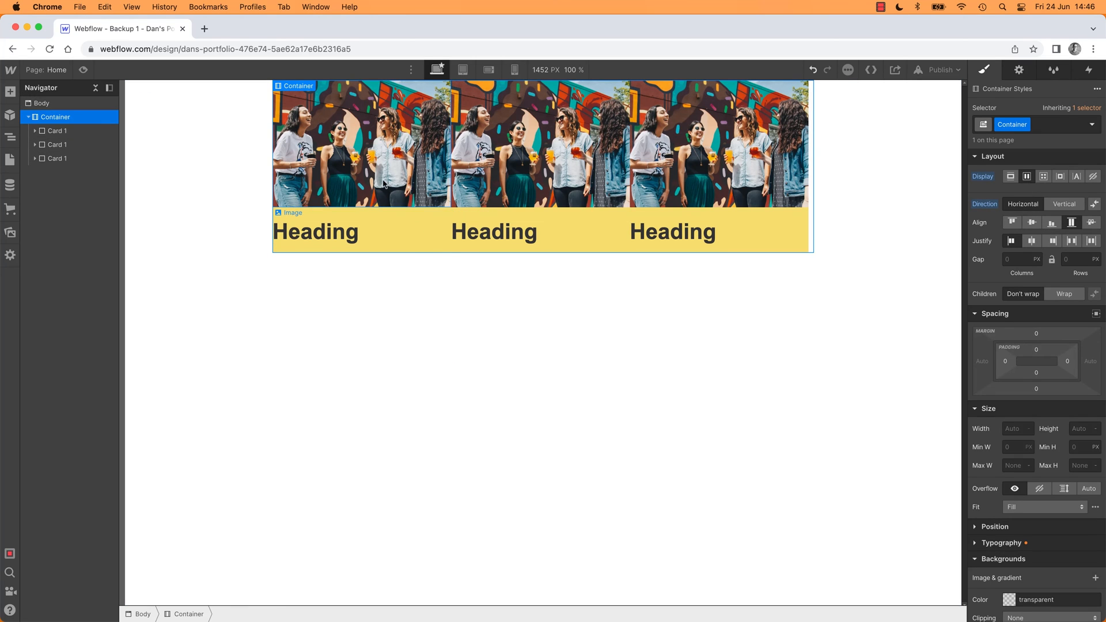
{"action": "mouse_move", "coordinate": [414, 197]}
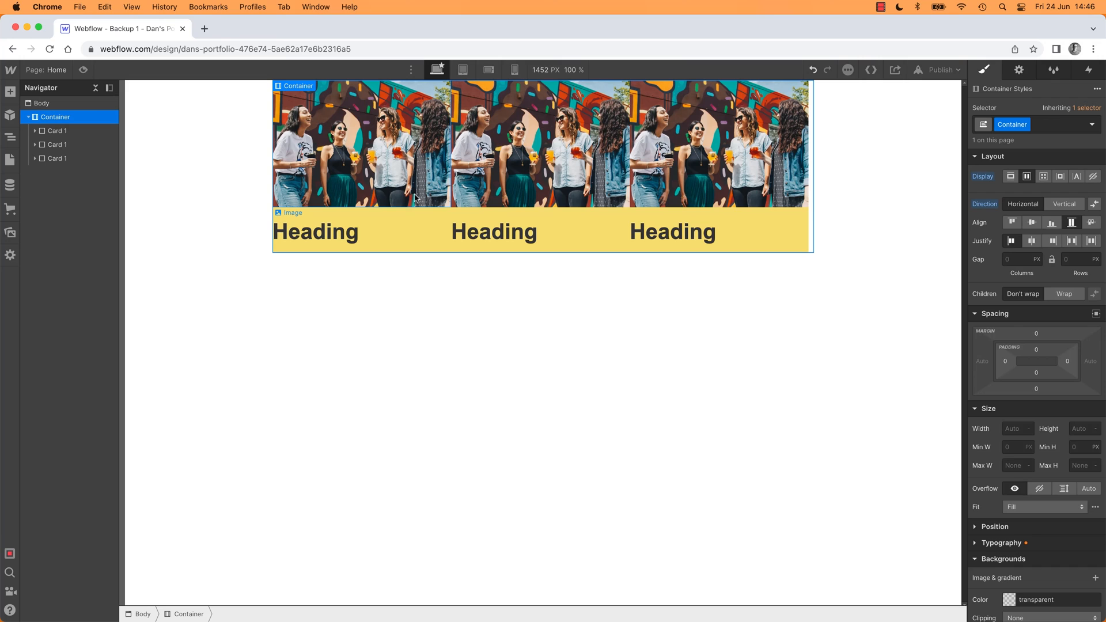
{"action": "left_click", "coordinate": [58, 130]}
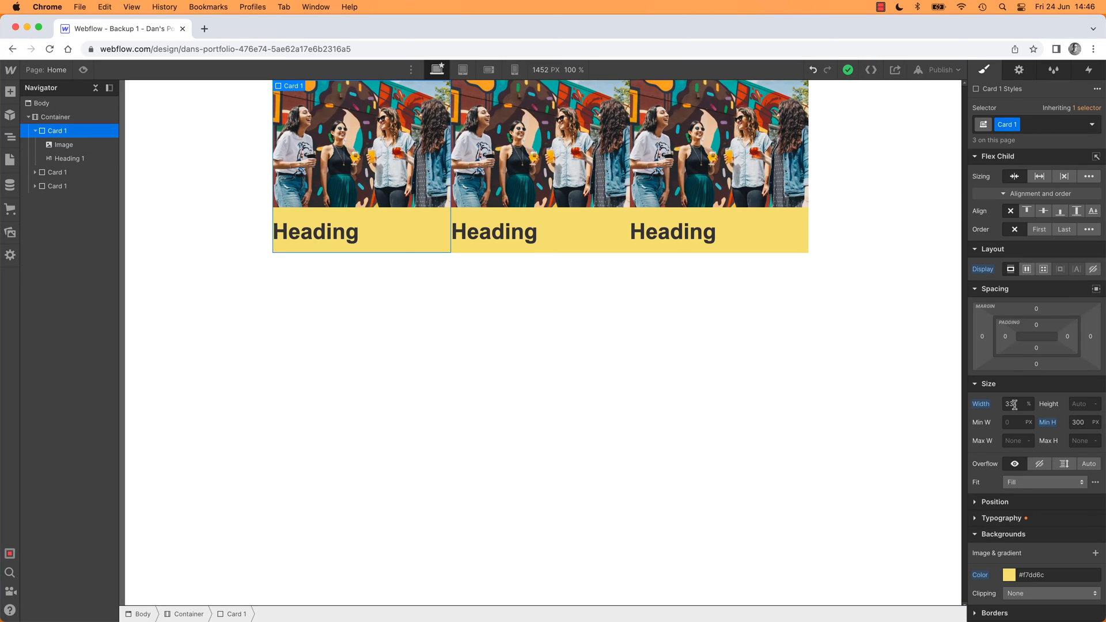
- Change Card 1's width from 33% to 29%, leaving the row short of the container
{"action": "type", "text": "25"}
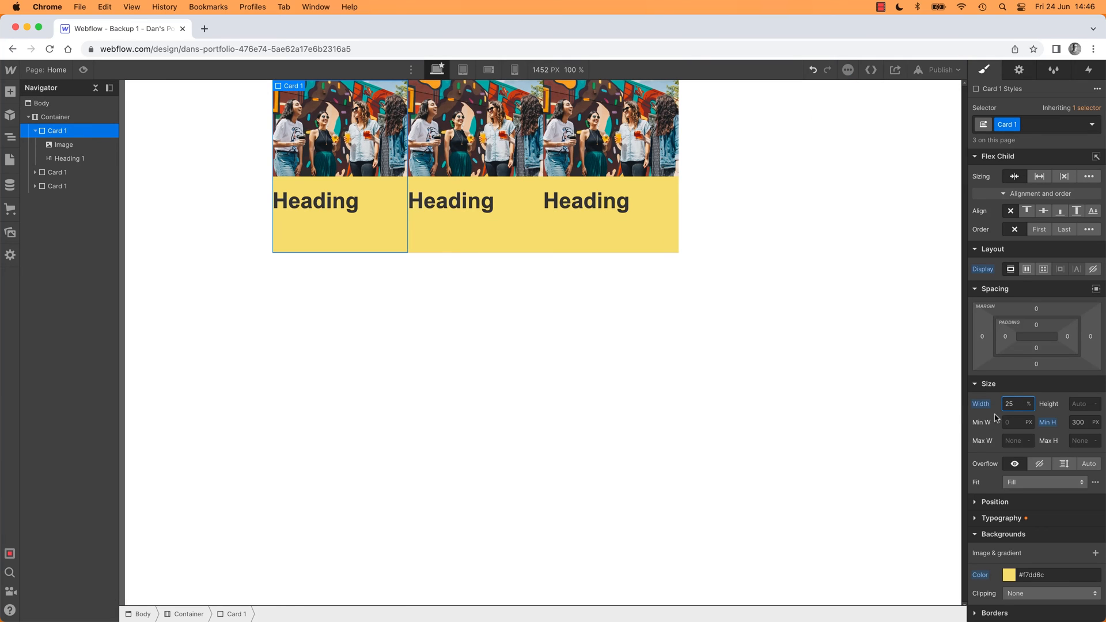
{"action": "type", "text": "26"}
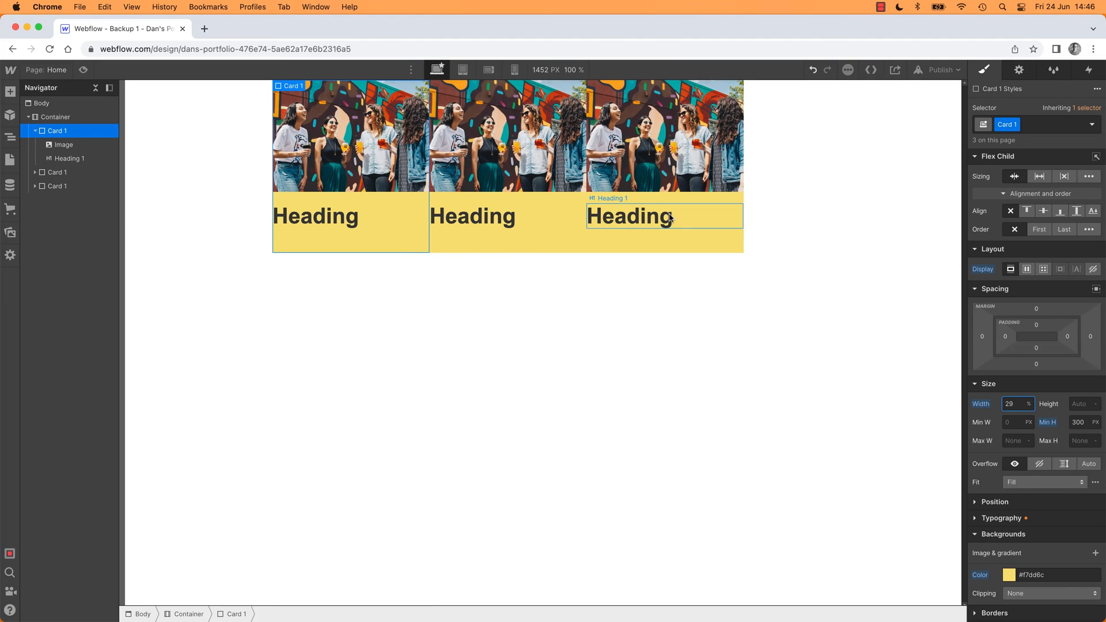
{"action": "left_click", "coordinate": [473, 216]}
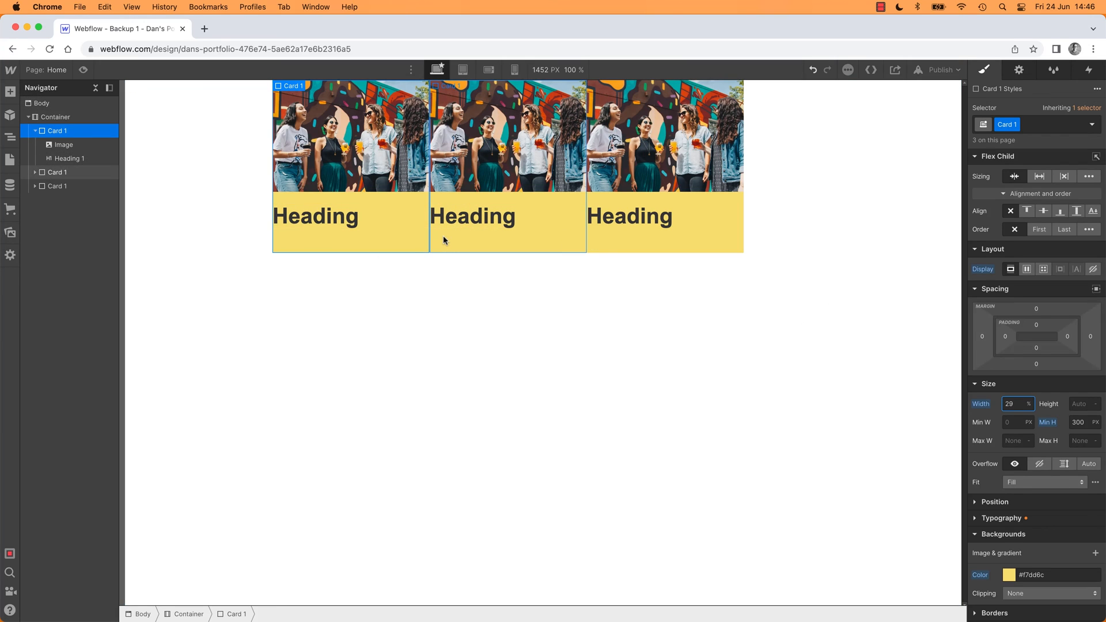
{"action": "mouse_move", "coordinate": [441, 269]}
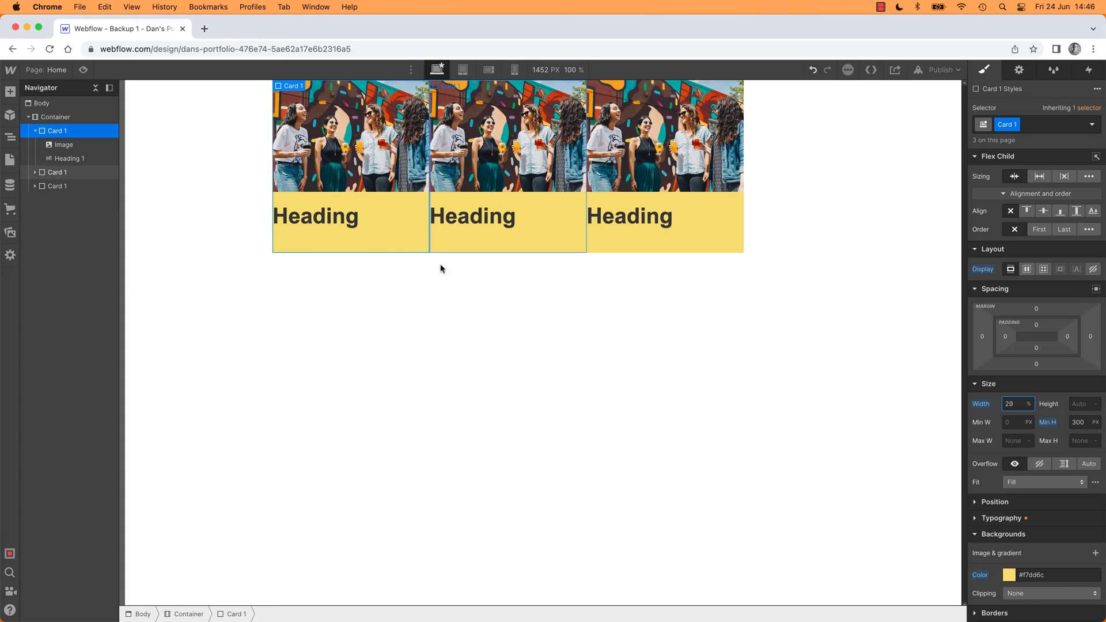
{"action": "mouse_move", "coordinate": [99, 176]}
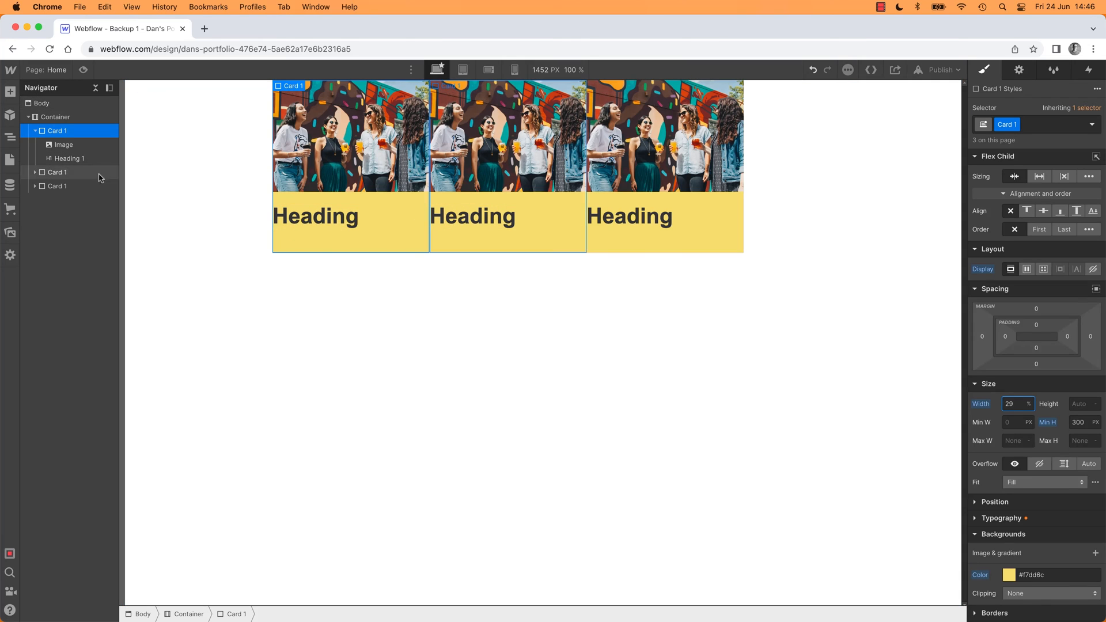
{"action": "left_click", "coordinate": [55, 117]}
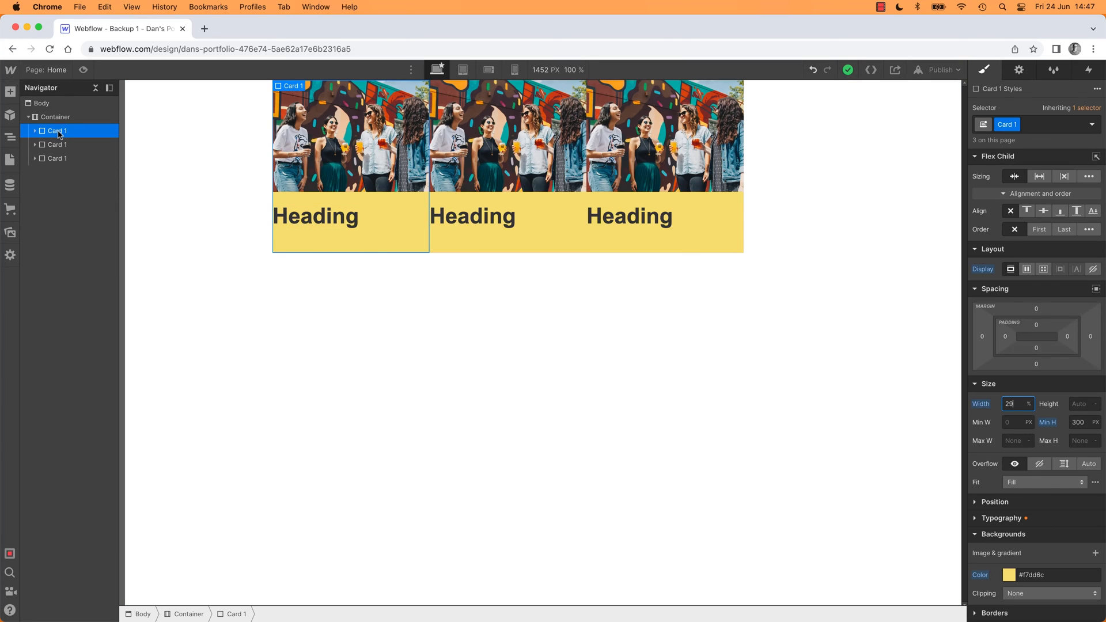
- Set the Container's Justify to Space between and check it at the Tablet breakpoint
{"action": "left_click", "coordinate": [55, 116]}
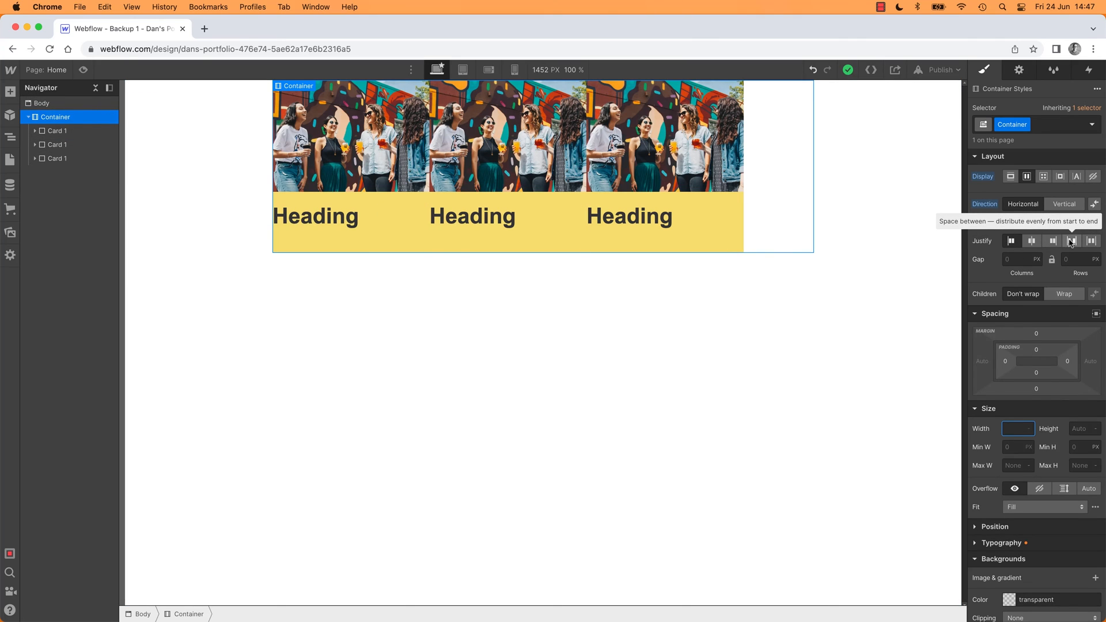
{"action": "left_click", "coordinate": [1071, 240]}
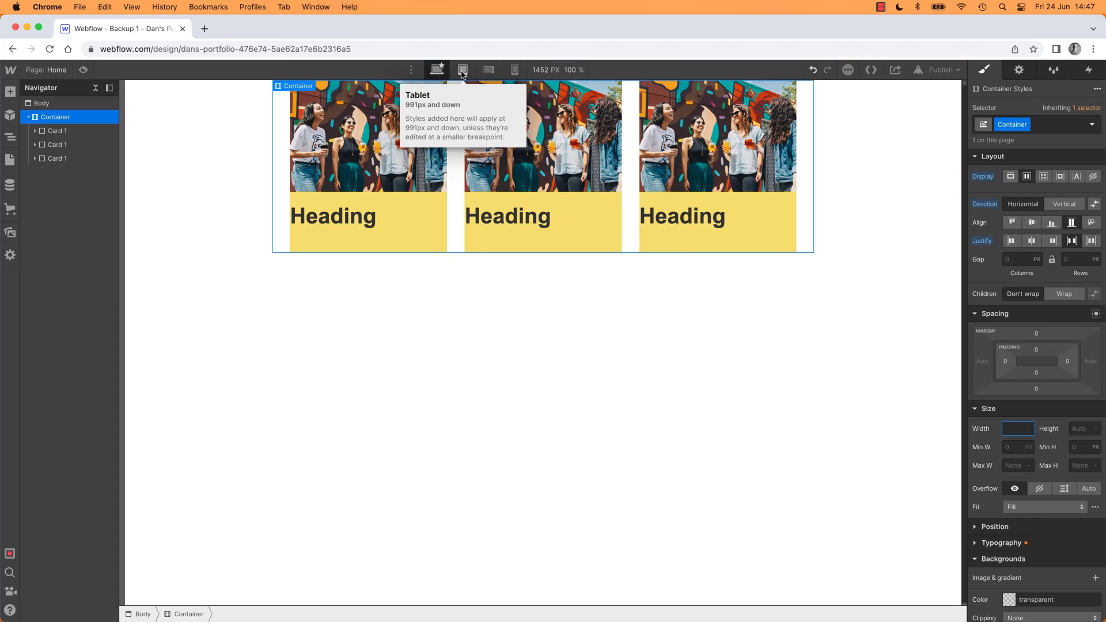
{"action": "left_click", "coordinate": [463, 69]}
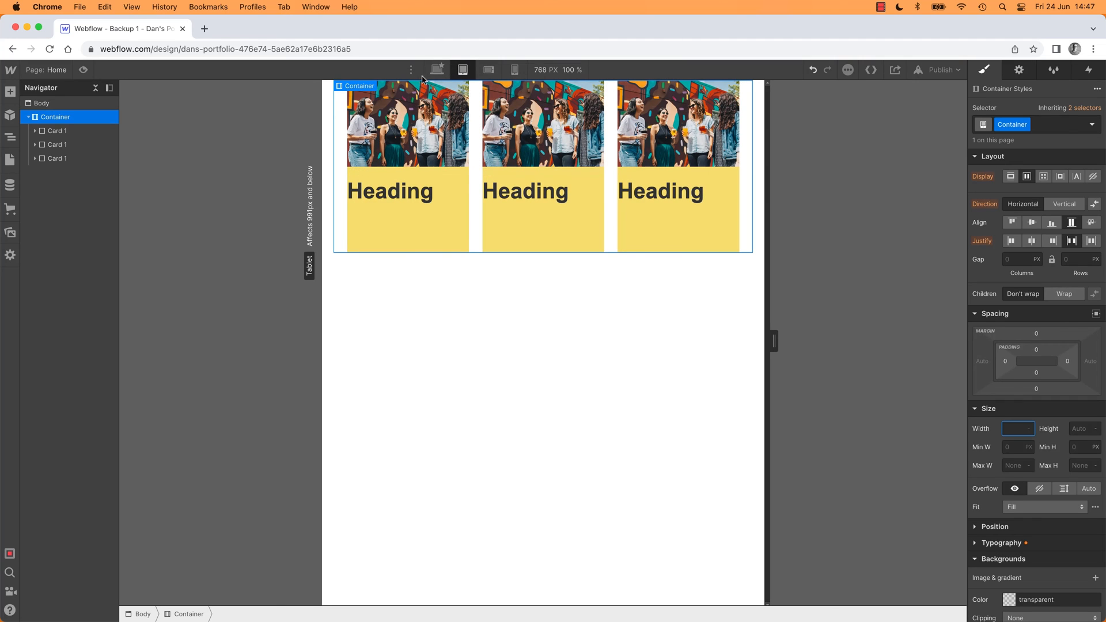
{"action": "left_click", "coordinate": [438, 69]}
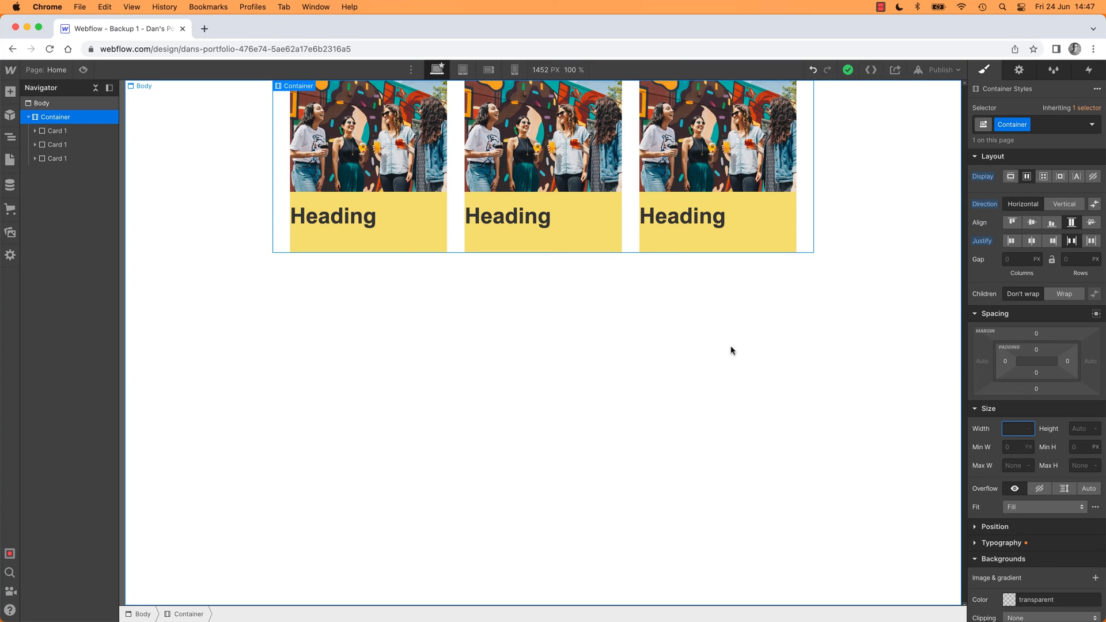
- Set Card 1's width to 33.3% so the cards fill the row edge to edge
{"action": "left_click", "coordinate": [57, 130]}
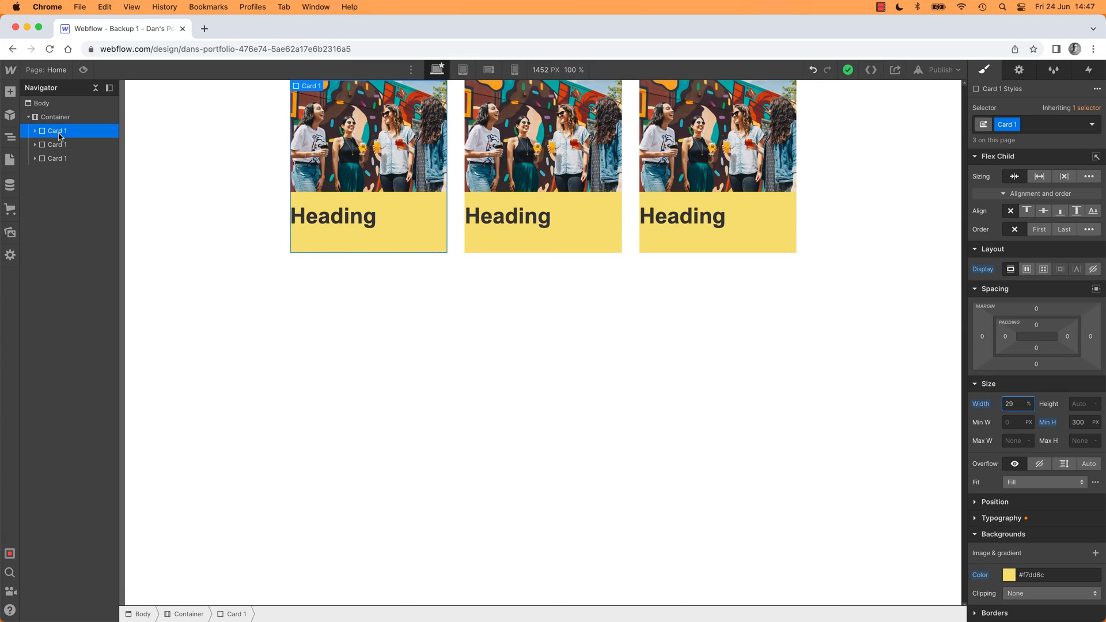
{"action": "left_click", "coordinate": [1017, 403]}
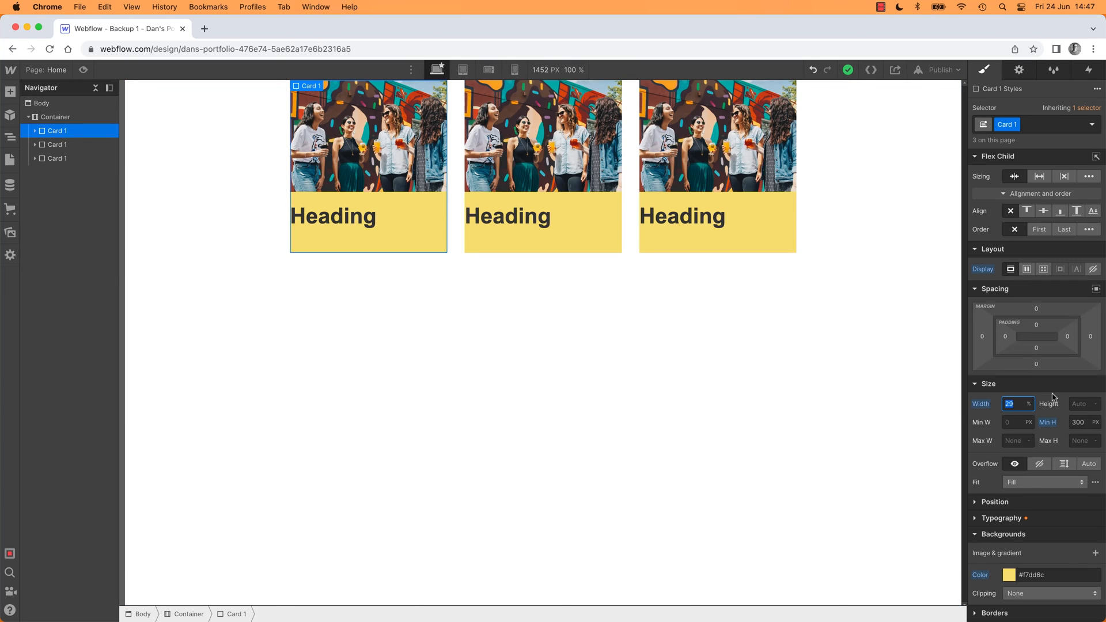
{"action": "type", "text": "33.3"}
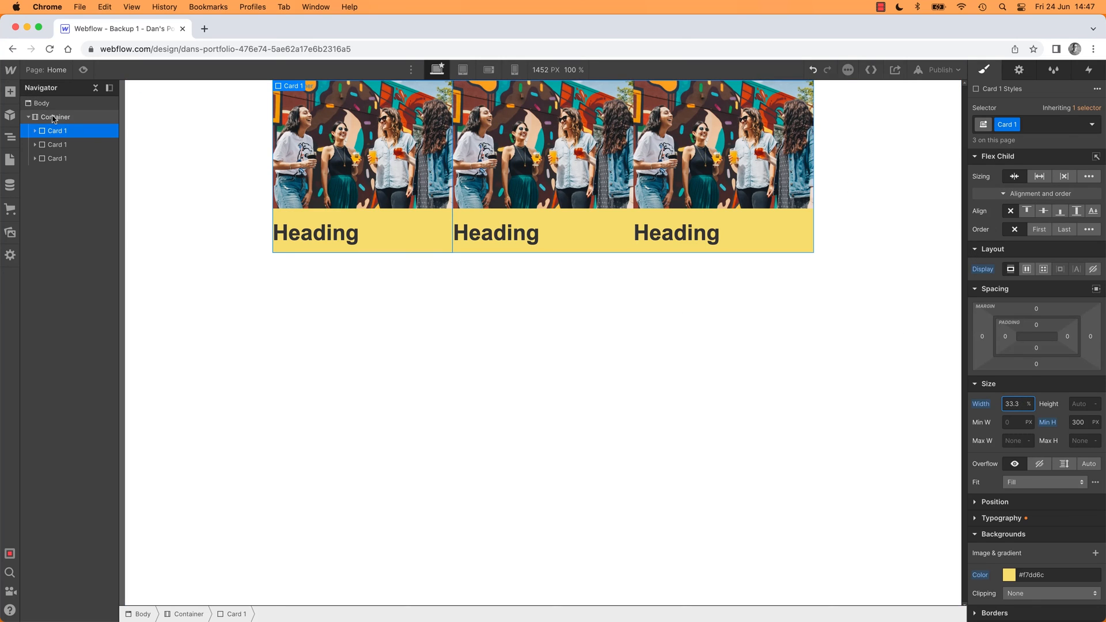
- Give the Container a 10 px column gap between the cards
{"action": "left_click", "coordinate": [56, 117]}
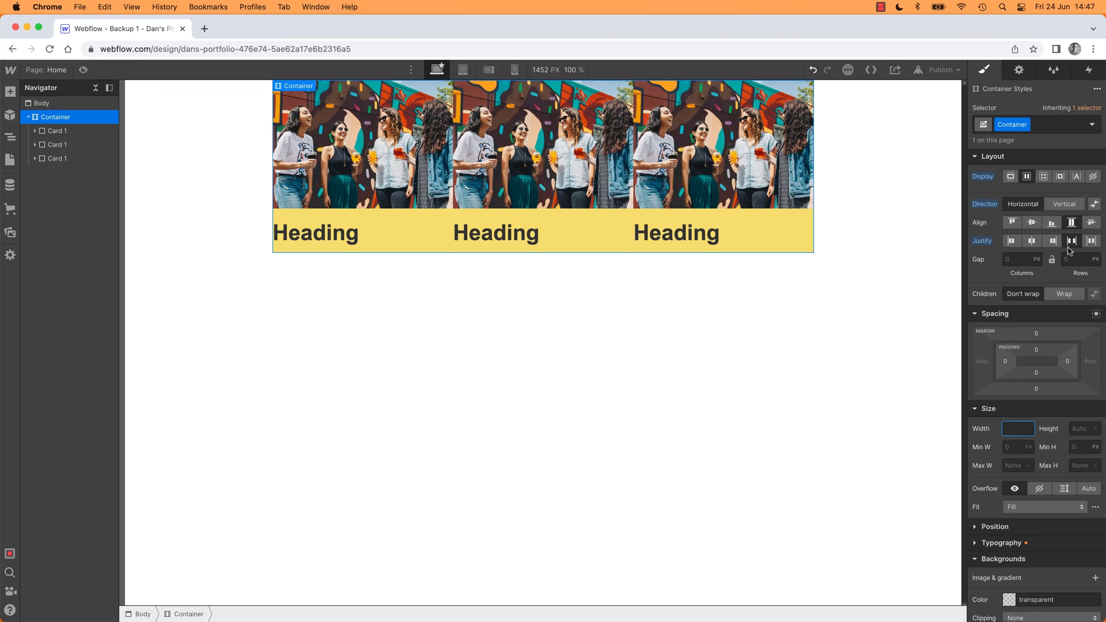
{"action": "type", "text": "10"}
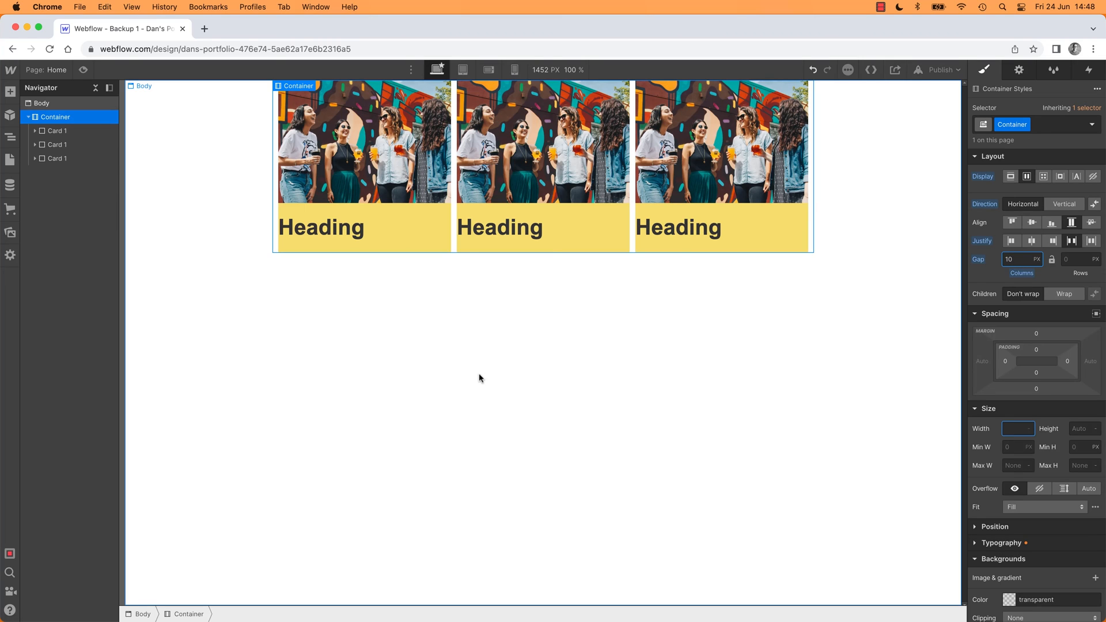
{"action": "left_click", "coordinate": [1014, 260]}
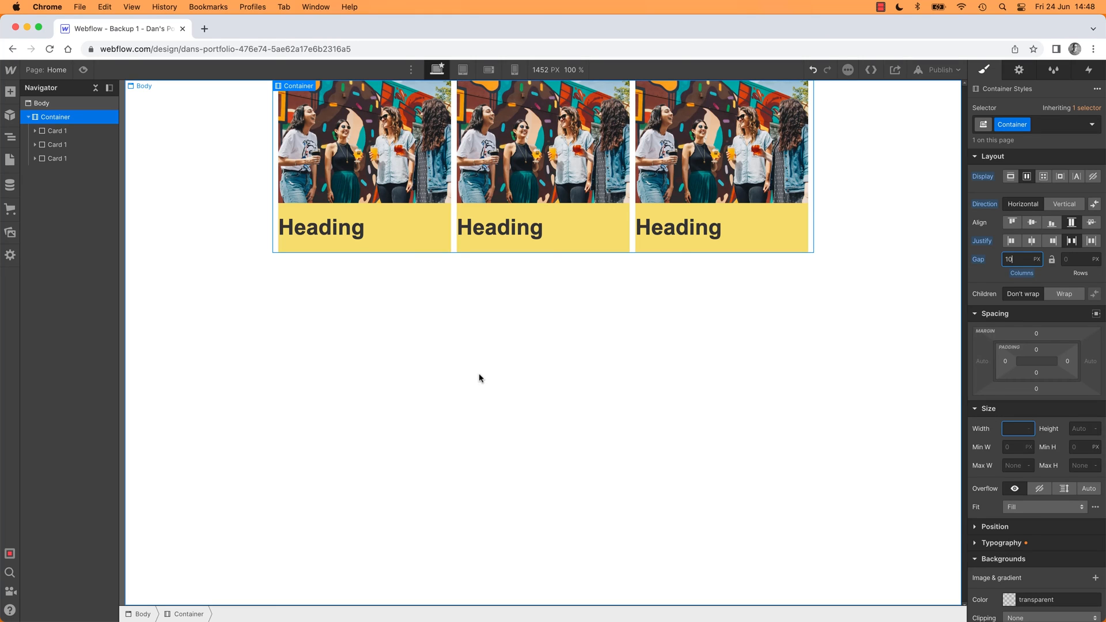
{"action": "mouse_move", "coordinate": [1016, 366]}
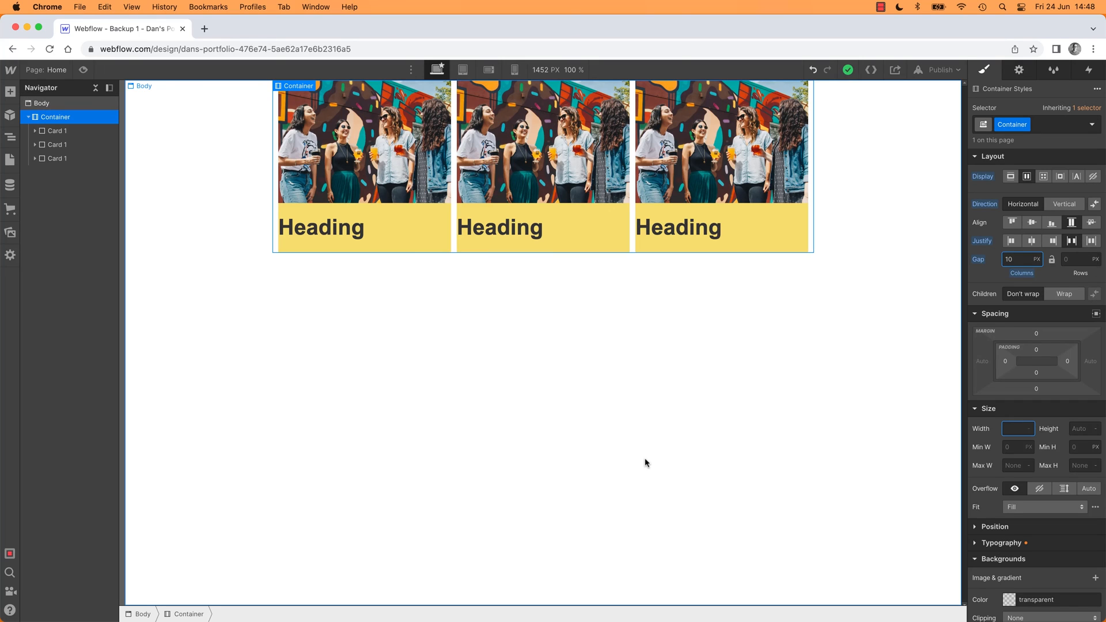
{"action": "left_click", "coordinate": [1018, 260]}
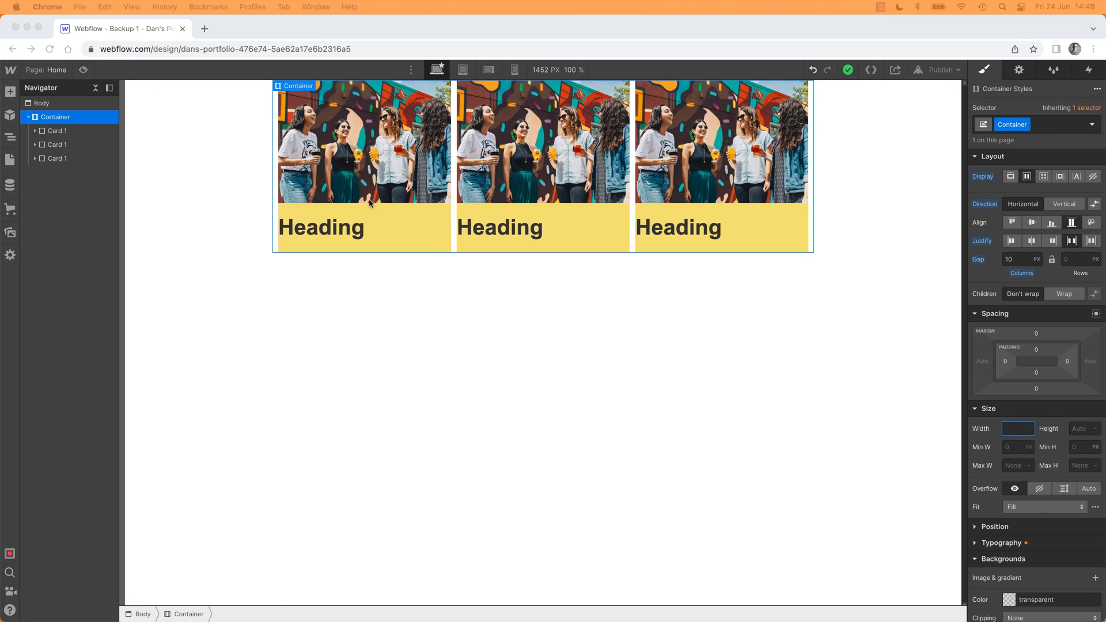
{"action": "left_click", "coordinate": [57, 157]}
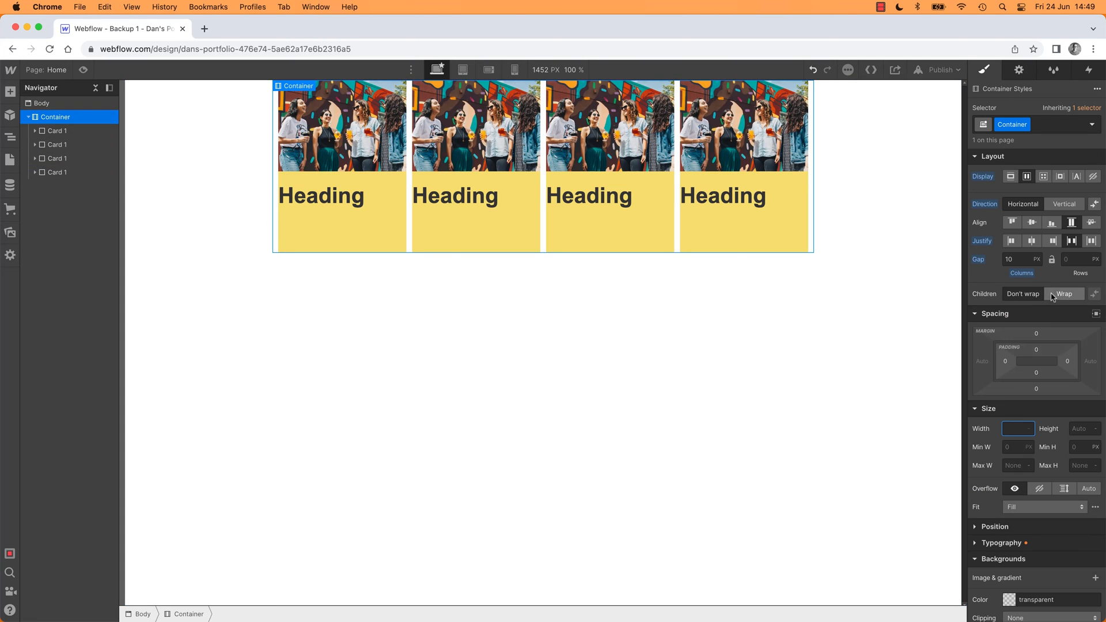
{"action": "left_click", "coordinate": [1066, 294]}
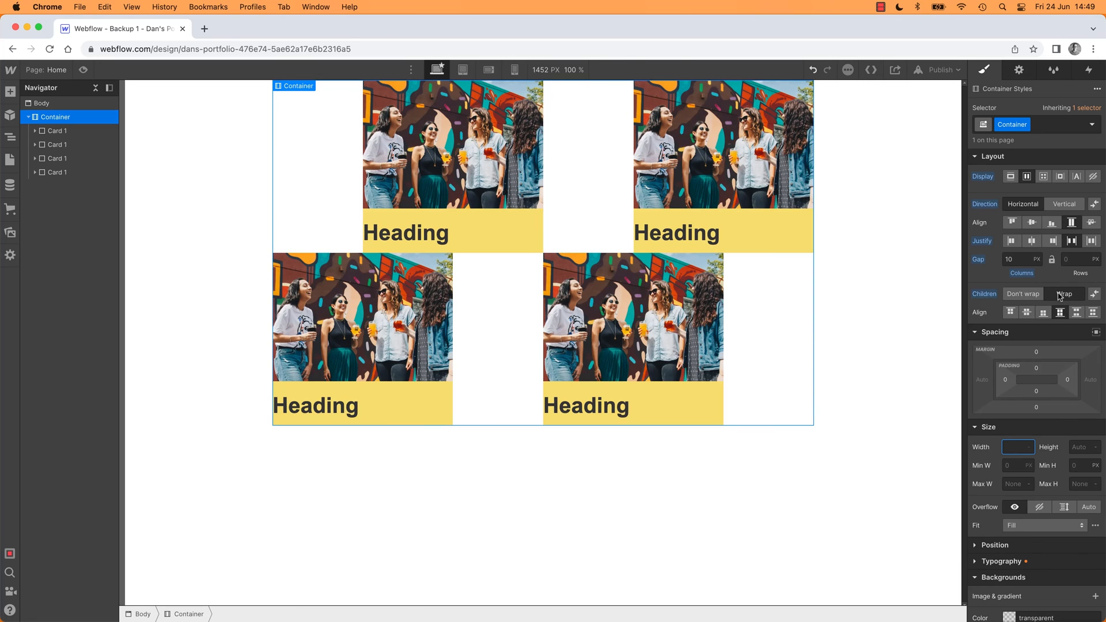
{"action": "mouse_move", "coordinate": [1010, 313]}
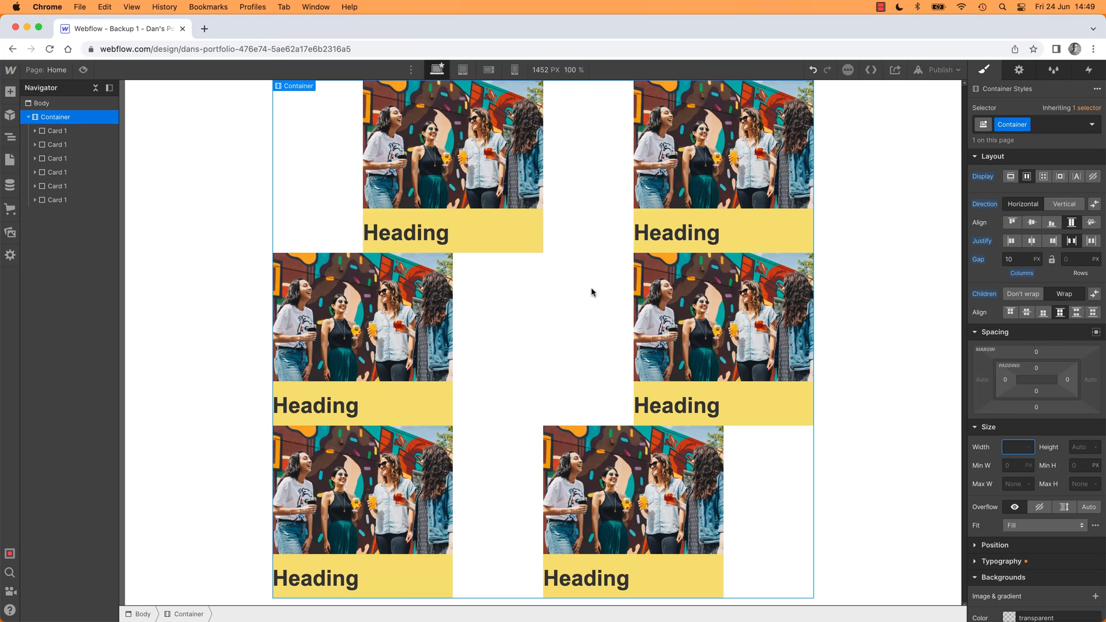
{"action": "mouse_move", "coordinate": [1001, 225]}
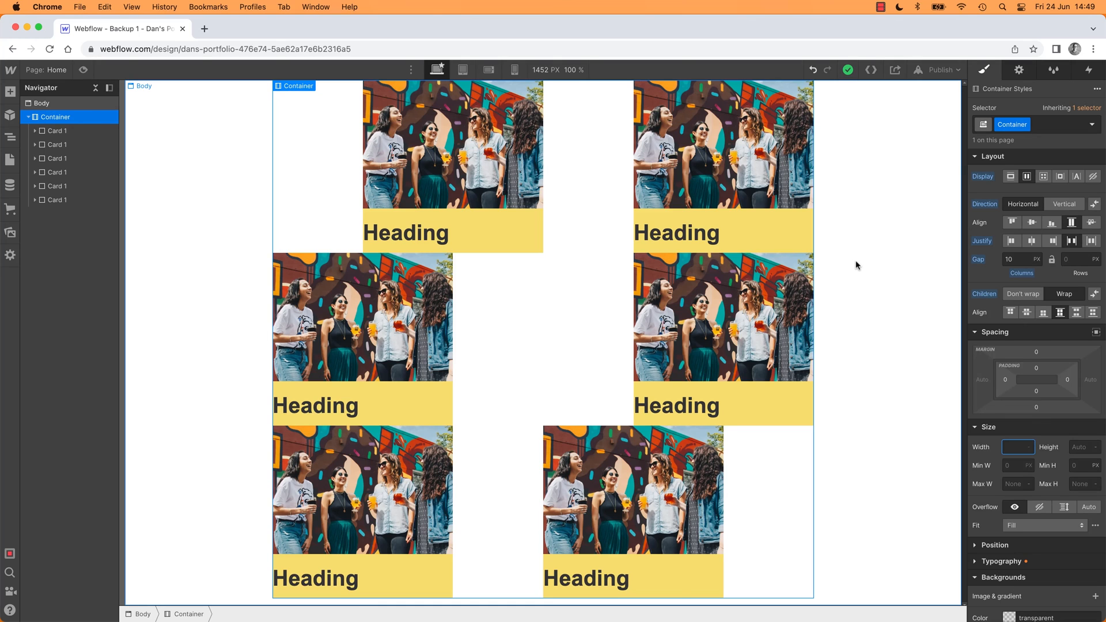
{"action": "mouse_move", "coordinate": [809, 264]}
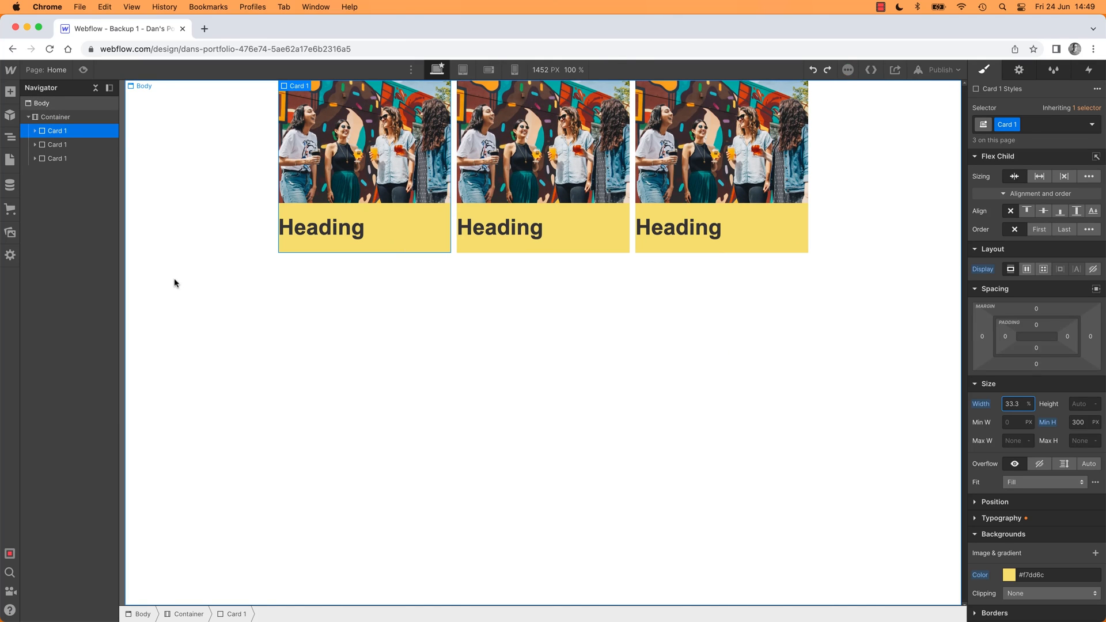
{"action": "mouse_move", "coordinate": [843, 231]}
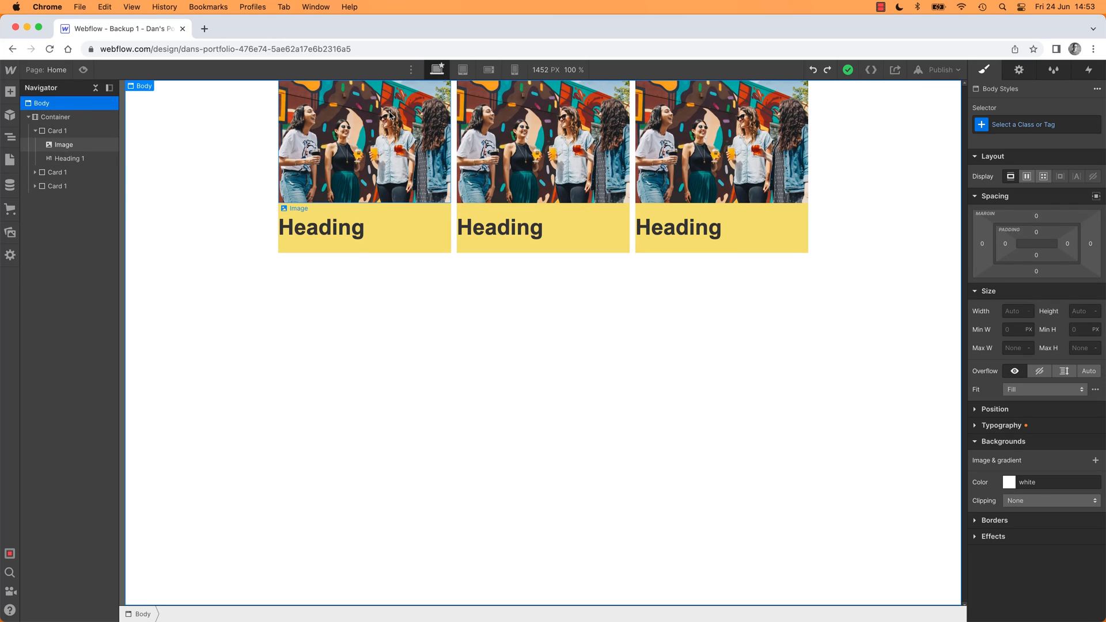
{"action": "mouse_move", "coordinate": [409, 185]}
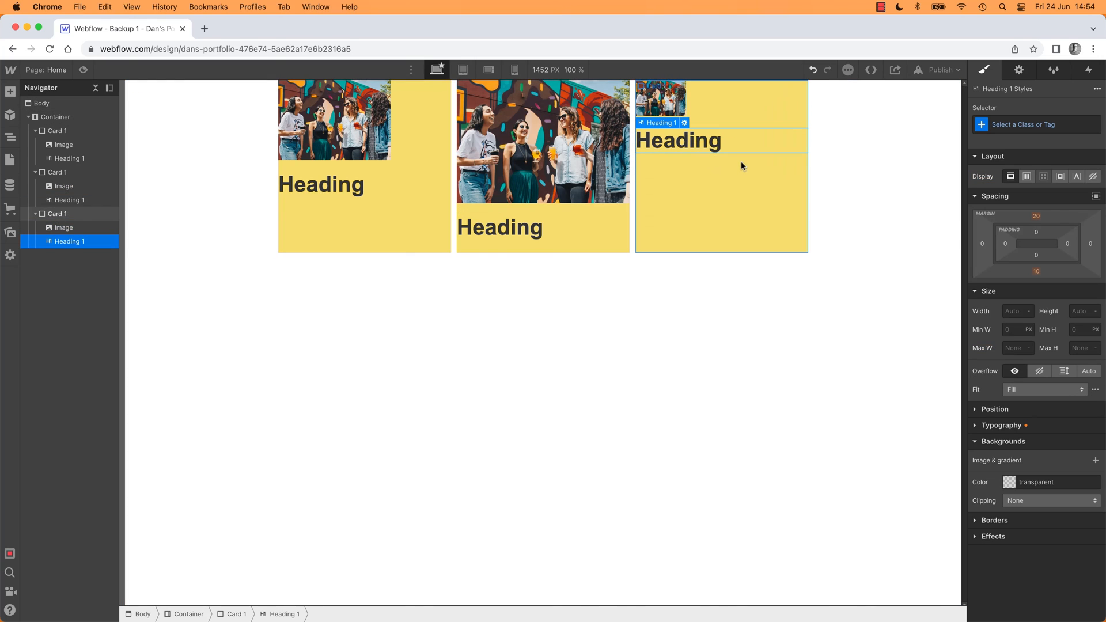
- Retype the third card's heading as 'Tiny' and the second as 'Longer By Bit'
{"action": "double_click", "coordinate": [679, 141]}
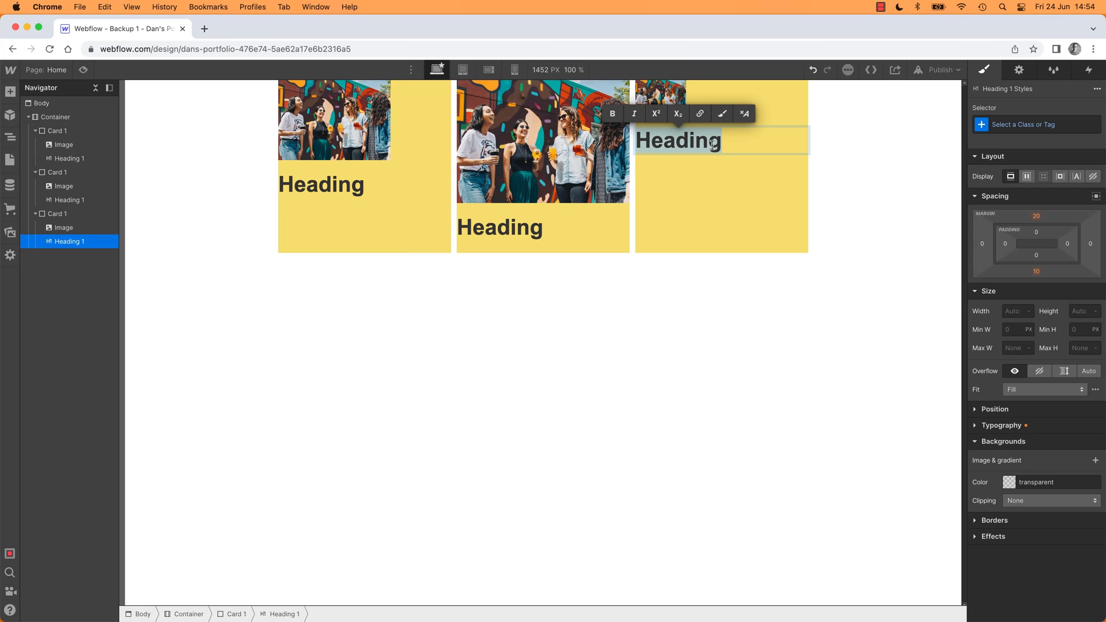
{"action": "type", "text": "Tiny"}
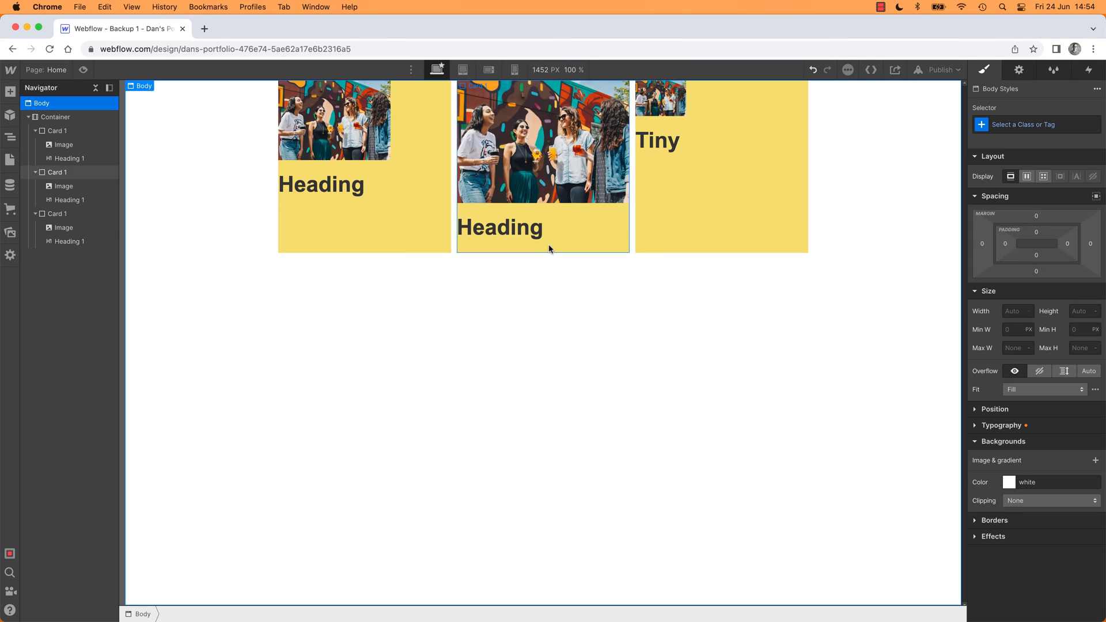
{"action": "type", "text": "Longer By Bit"}
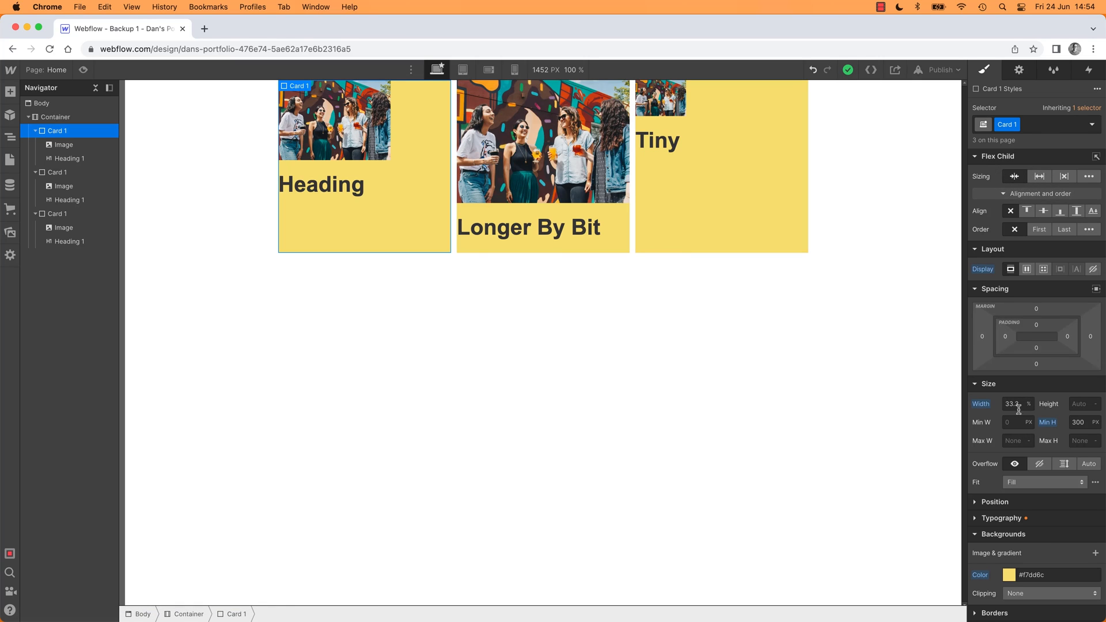
- Set Card 1's width to Auto and the Container's Justify to Start
{"action": "left_click", "coordinate": [1016, 403]}
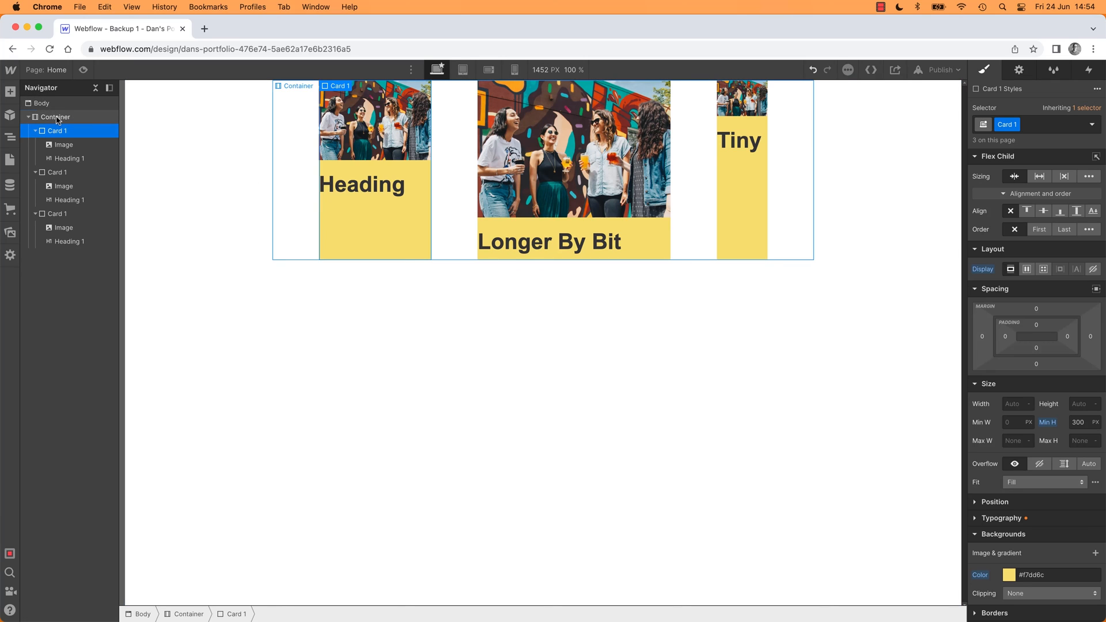
{"action": "left_click", "coordinate": [55, 116]}
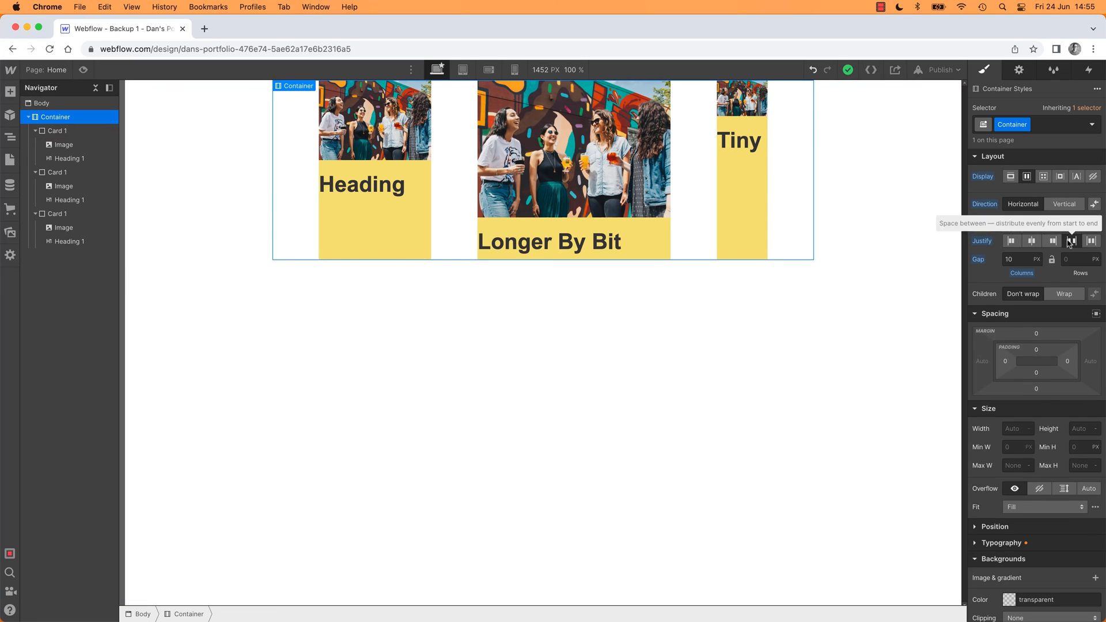
{"action": "left_click", "coordinate": [1011, 240]}
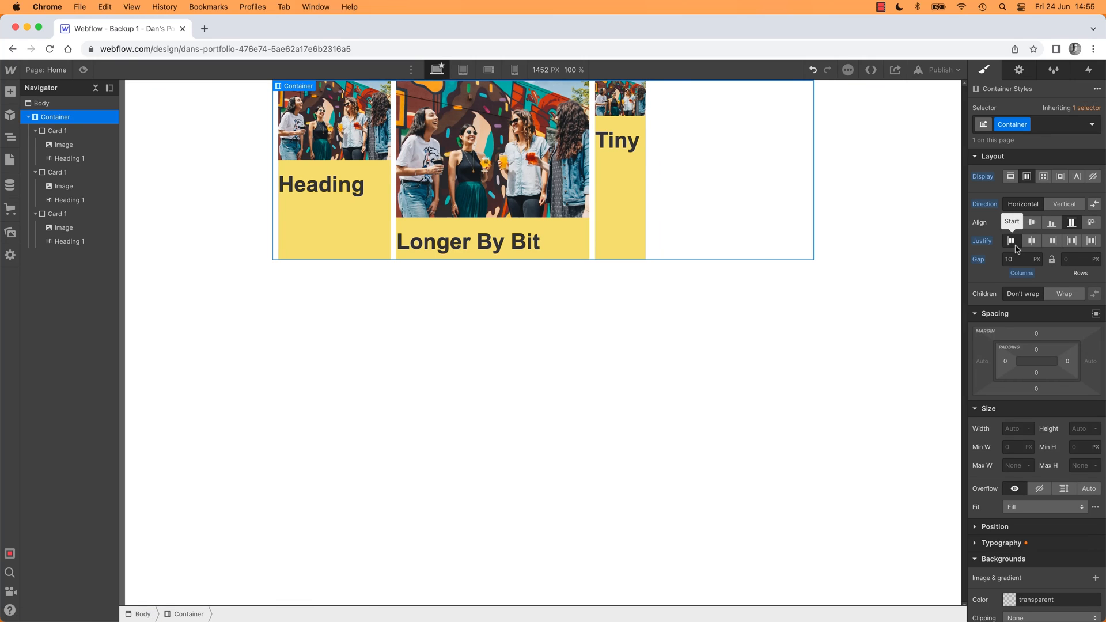
{"action": "mouse_move", "coordinate": [756, 250]}
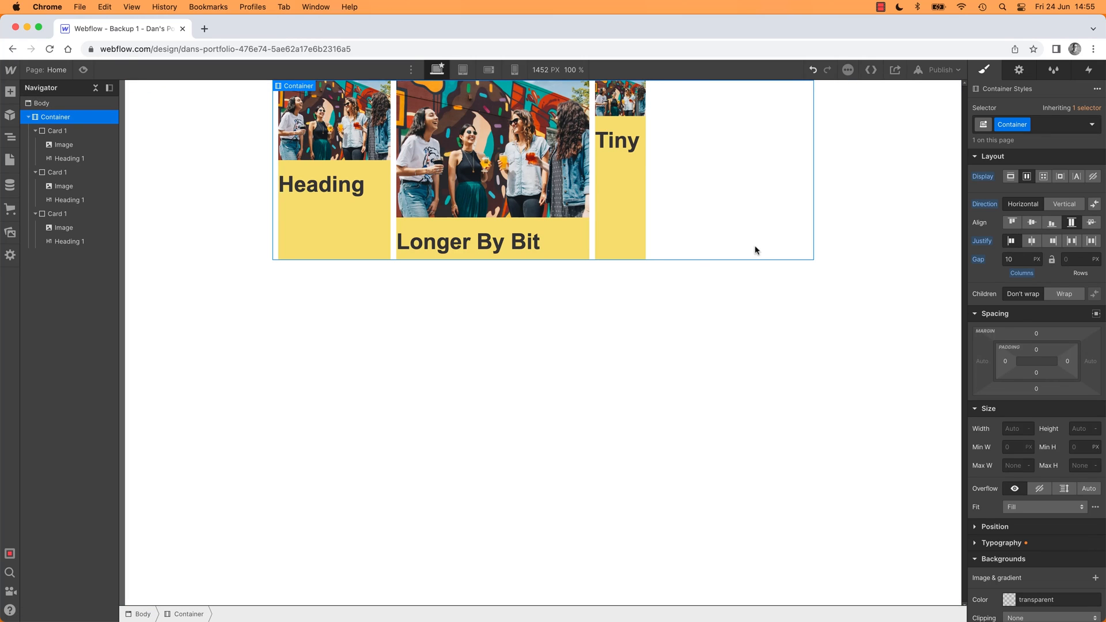
{"action": "left_click", "coordinate": [467, 241]}
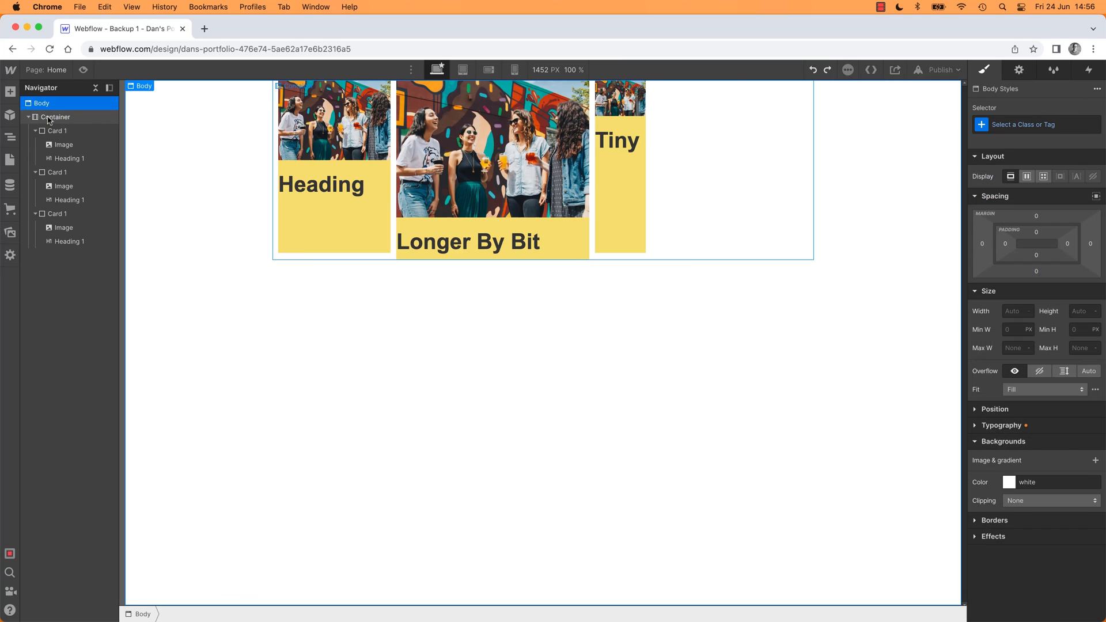
- Try Align options ending on Start, then Justify Center and finally Space Around
{"action": "left_click", "coordinate": [55, 116]}
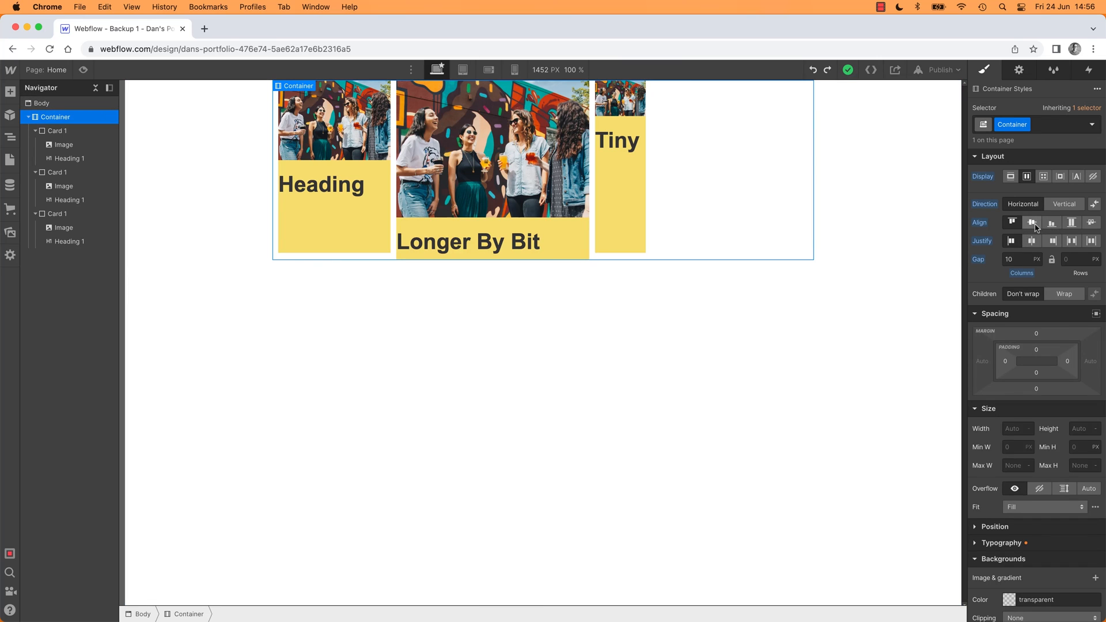
{"action": "left_click", "coordinate": [1030, 223]}
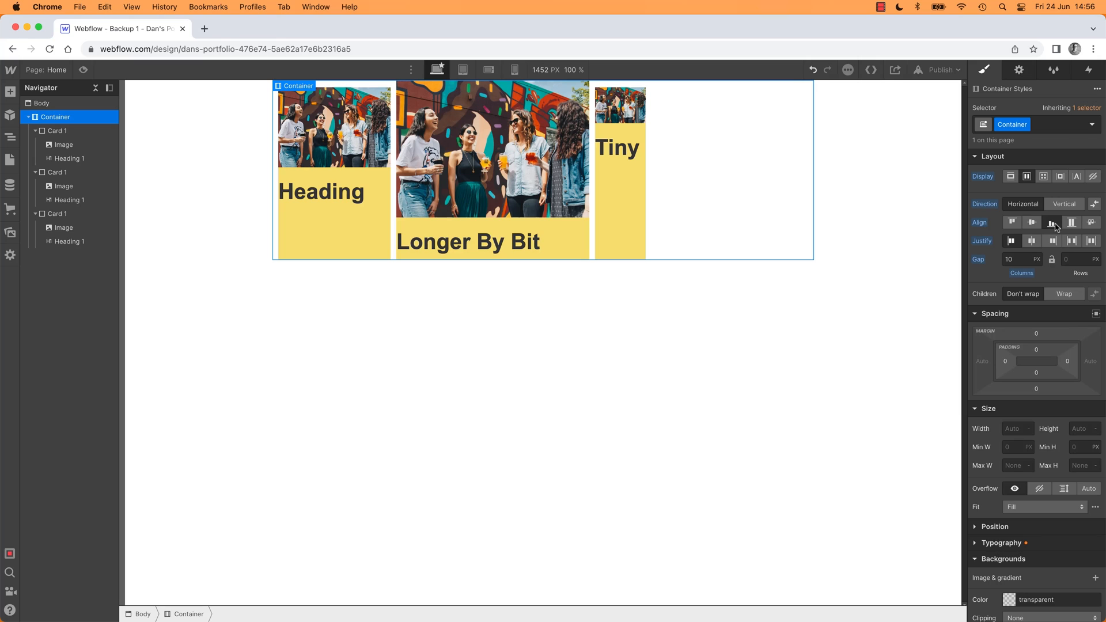
{"action": "left_click", "coordinate": [1071, 222]}
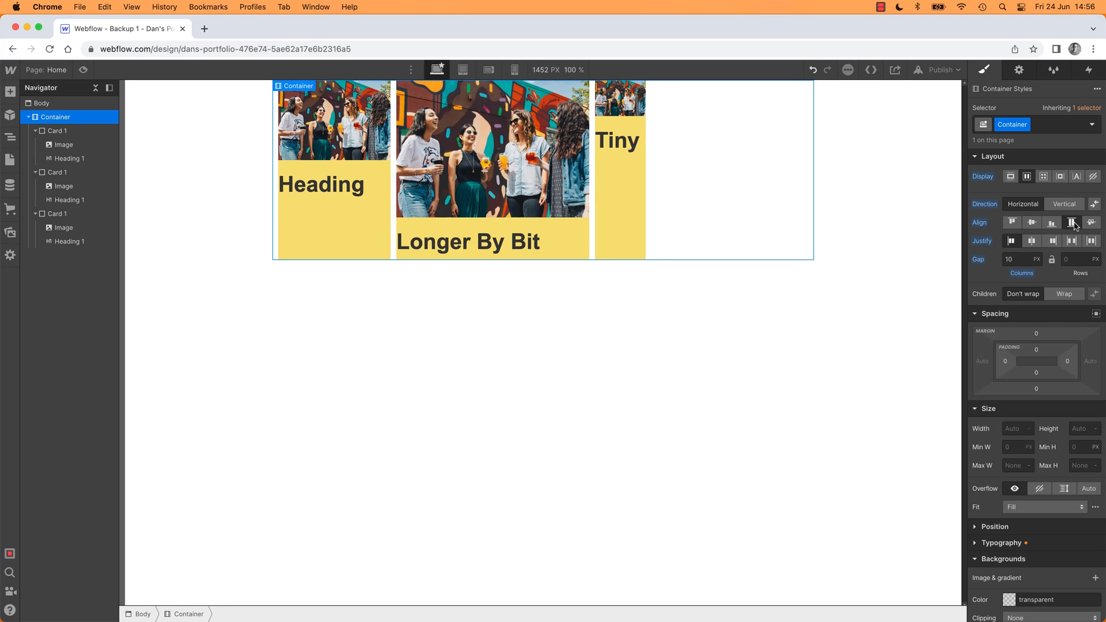
{"action": "left_click", "coordinate": [1031, 241]}
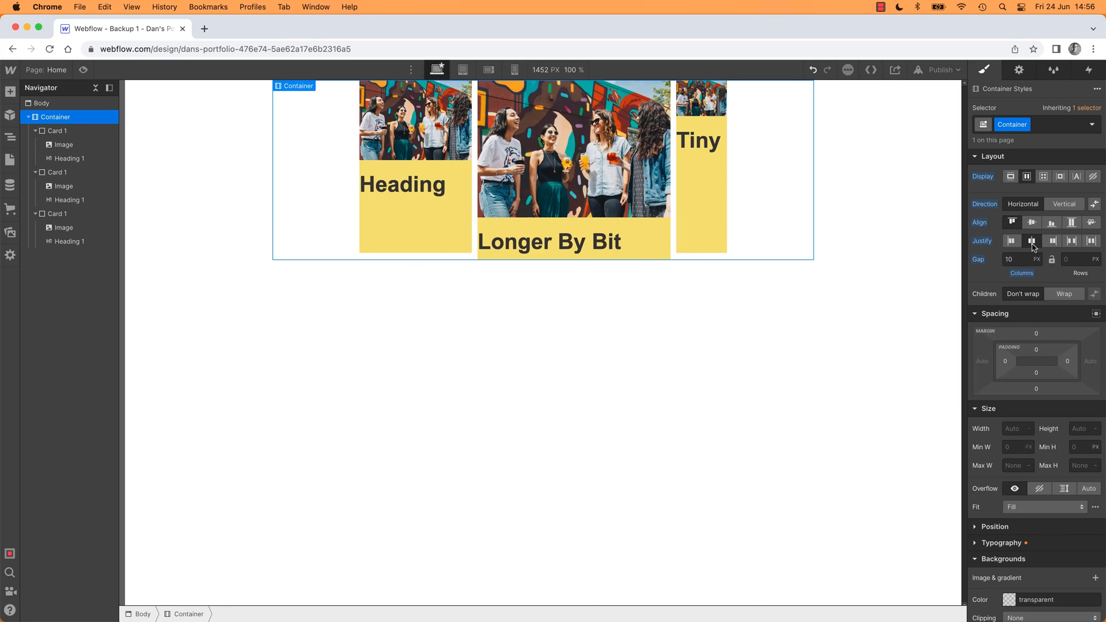
{"action": "left_click", "coordinate": [1052, 240]}
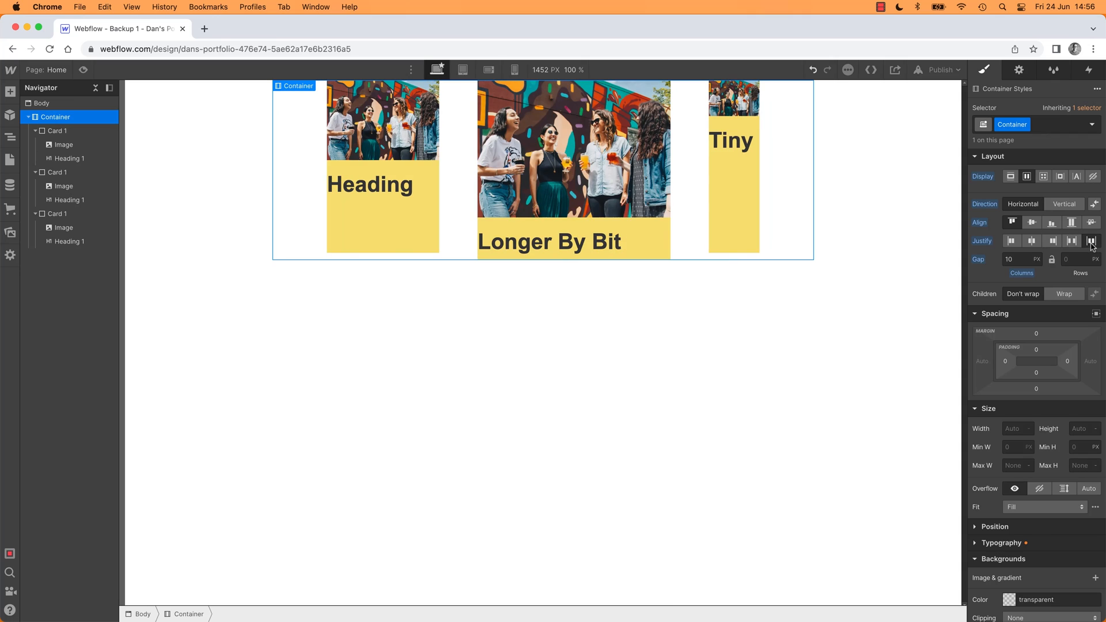
{"action": "left_click", "coordinate": [1063, 294]}
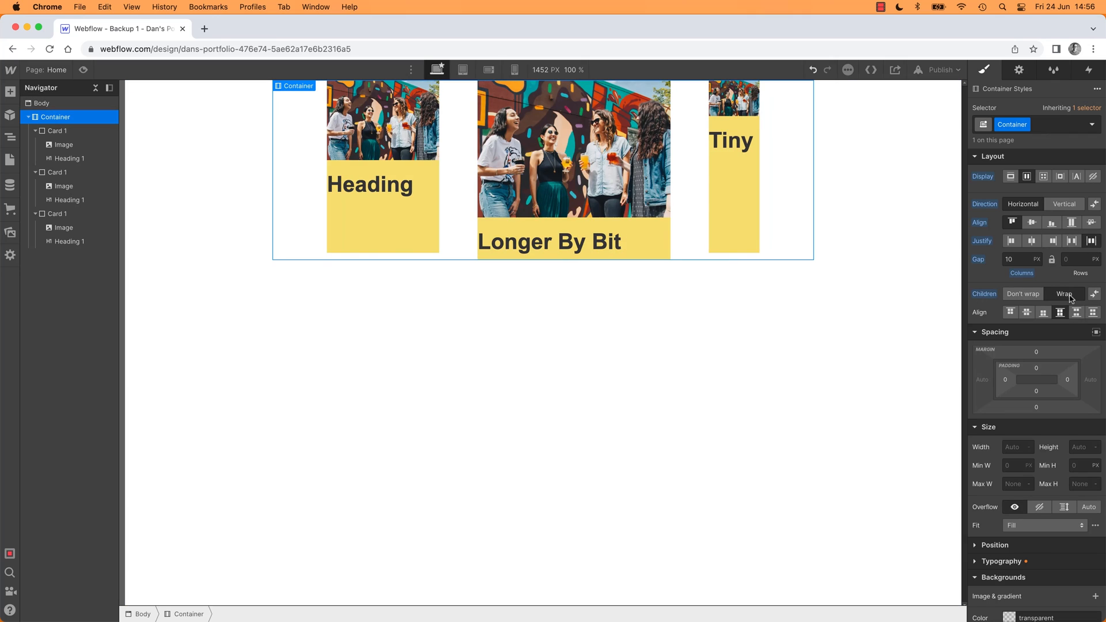